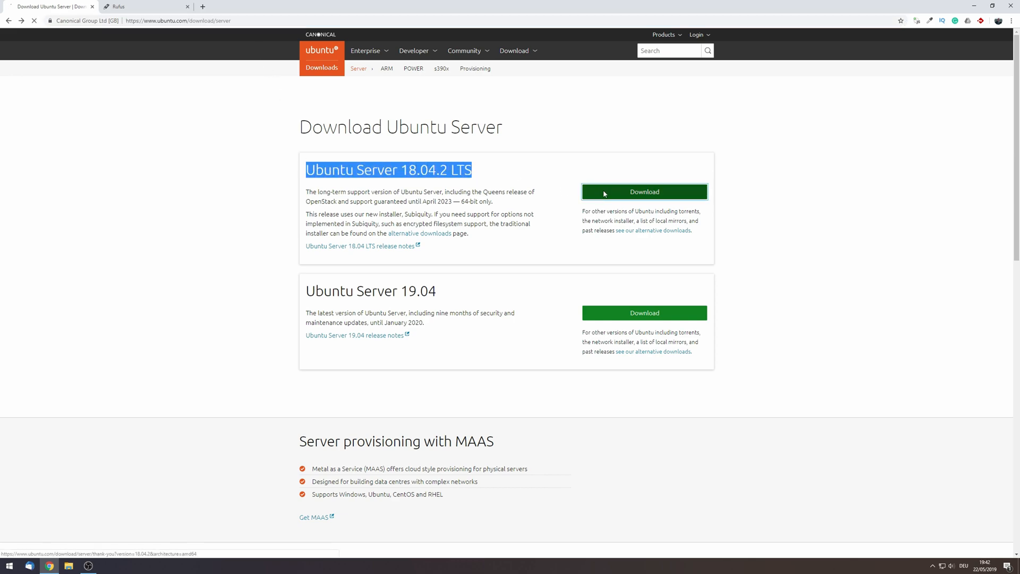
Start downloading the Ubuntu Server 18.04.2 LTS ISO from ubuntu.com
click(644, 191)
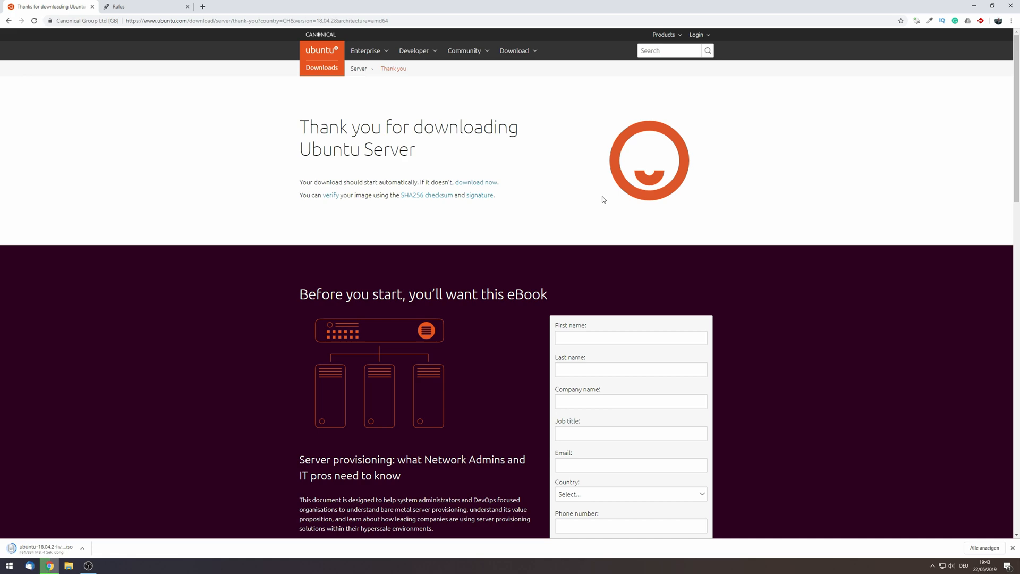
Download Rufus 3.5 from the Download section of the Rufus website
click(139, 7)
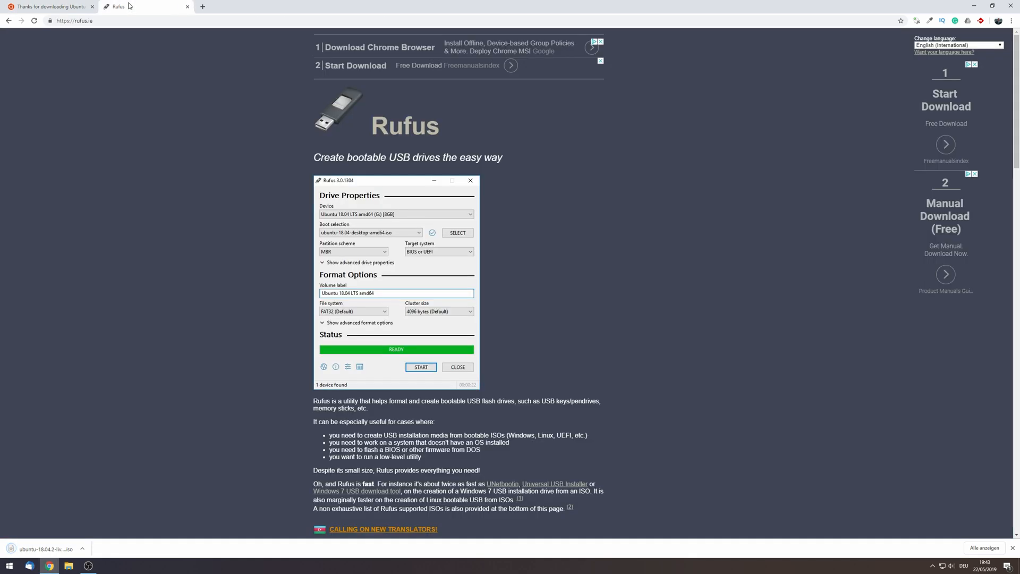
click(74, 20)
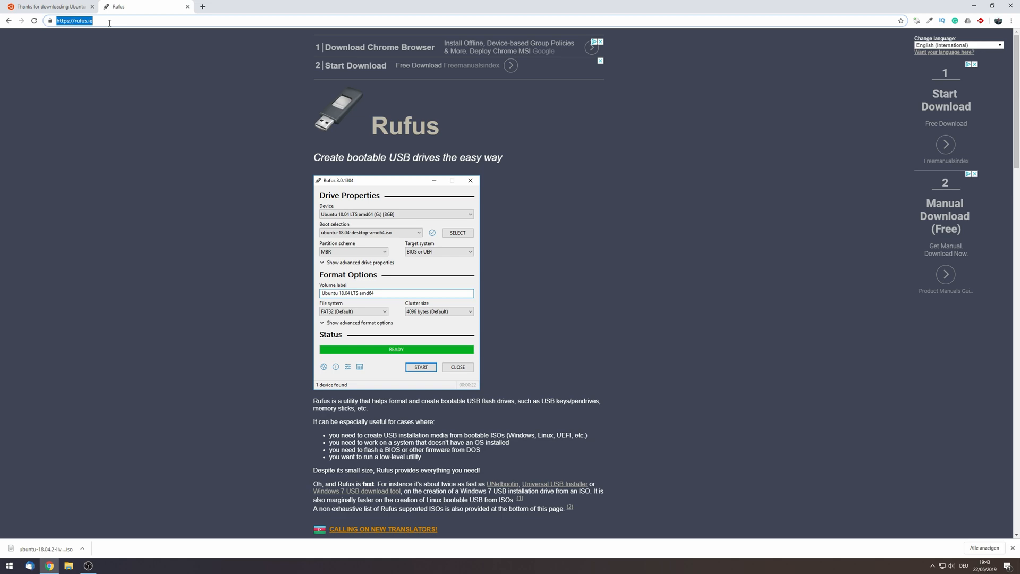
scroll(down, 3)
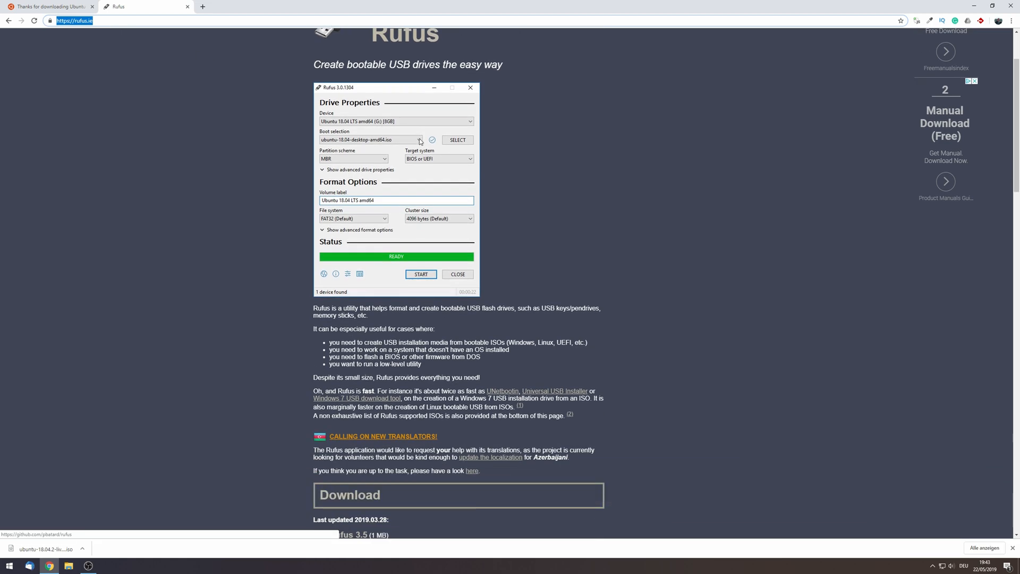
scroll(down, 3)
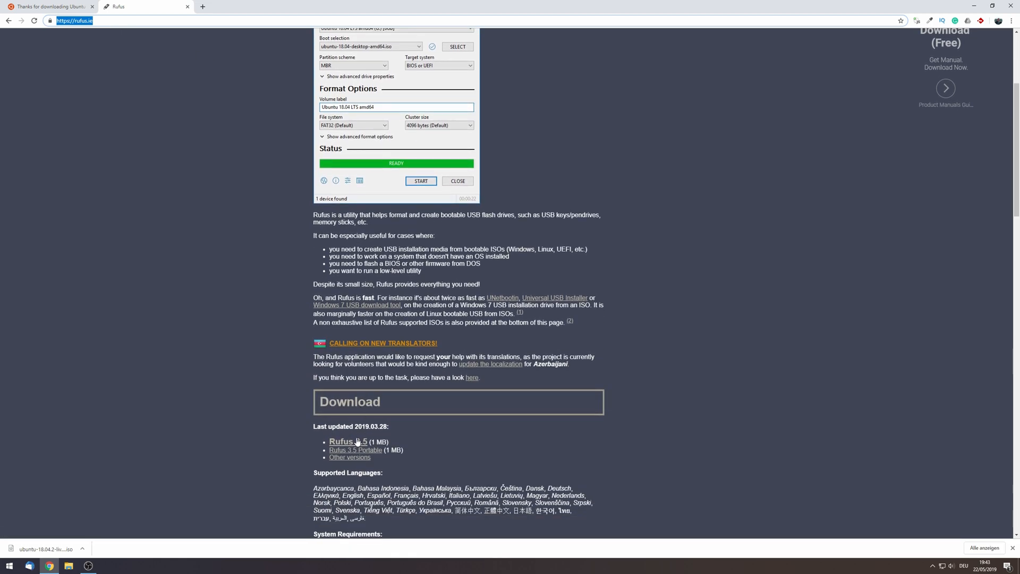
click(341, 442)
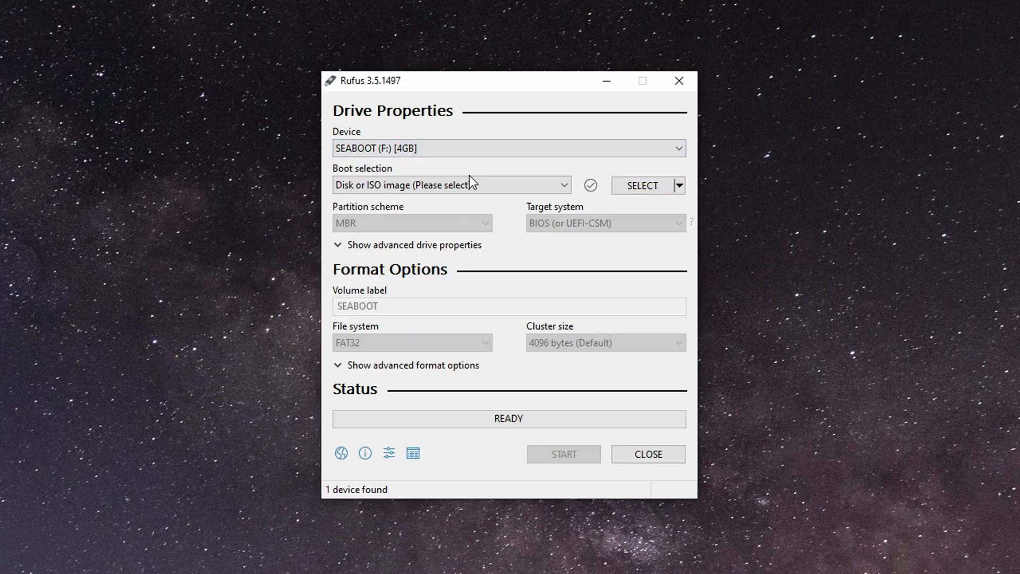
mouse_move(590, 193)
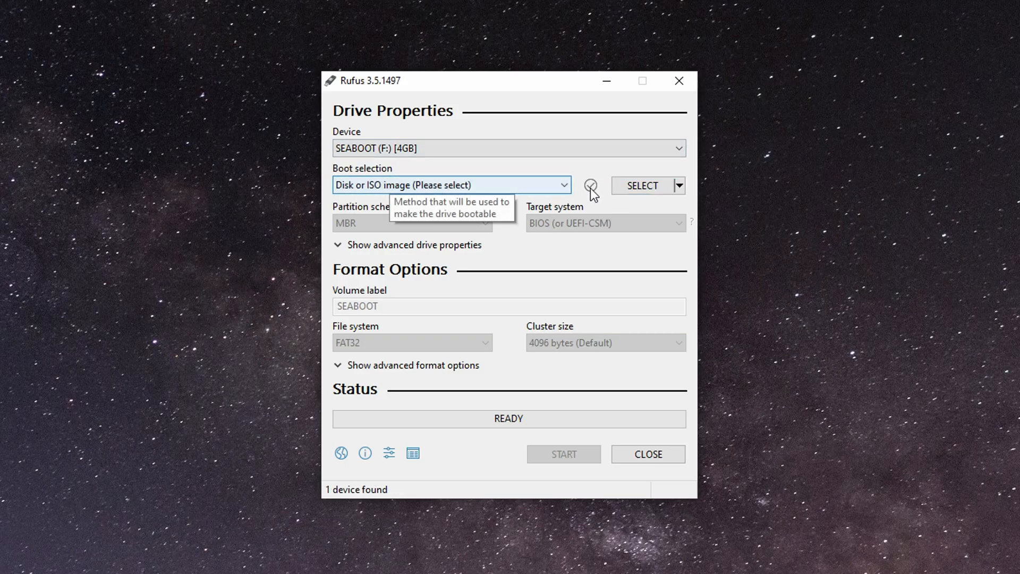
Load ubuntu-18.04.2-live-server-amd64.iso from Downloads as the Rufus boot image
click(641, 185)
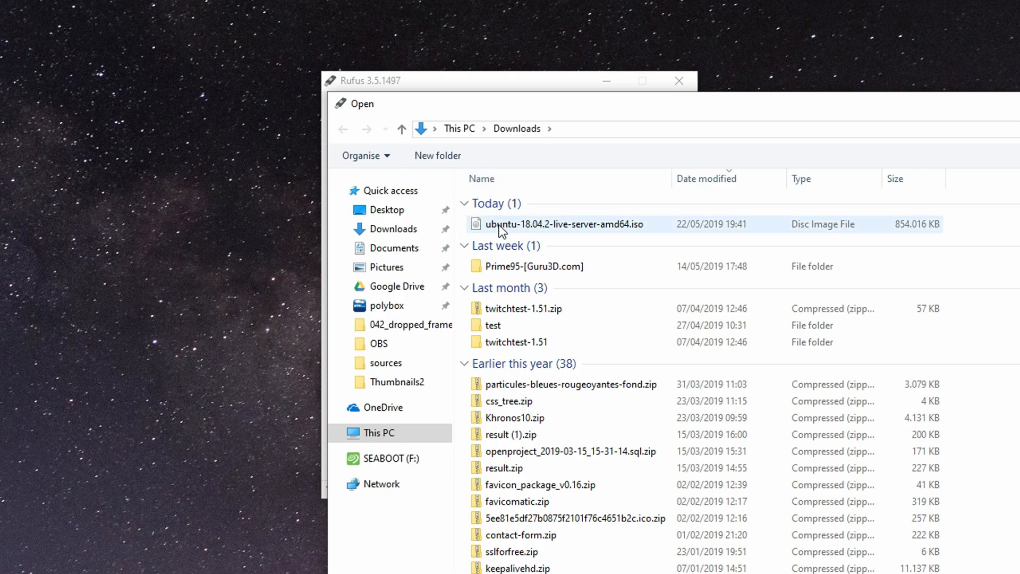
double_click(561, 225)
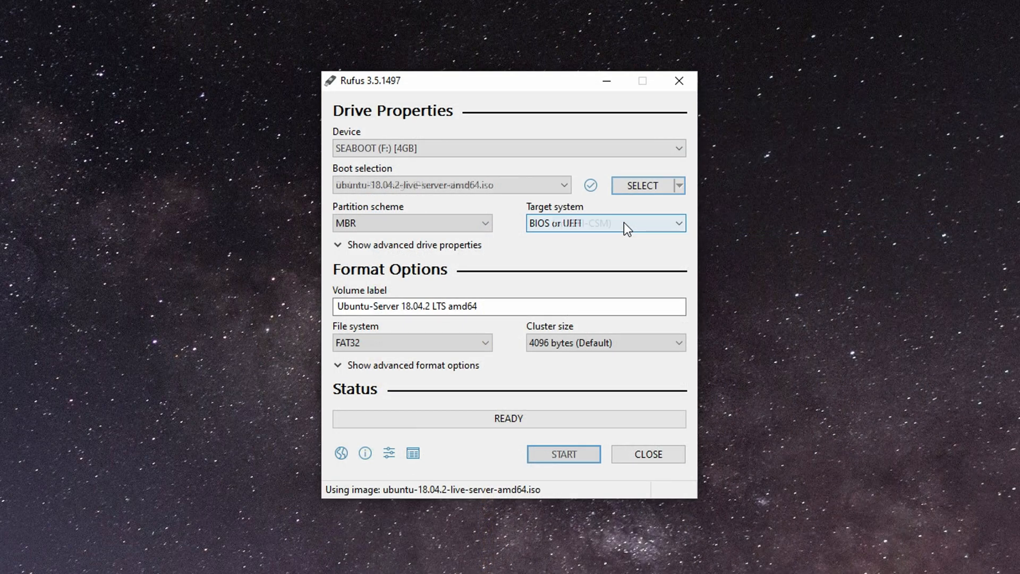
mouse_move(492, 306)
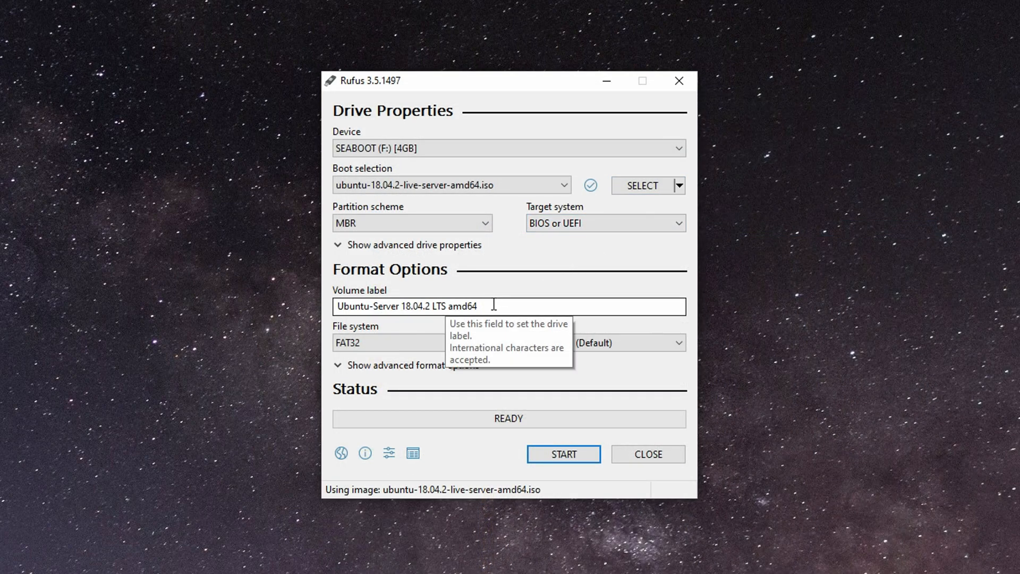
mouse_move(501, 306)
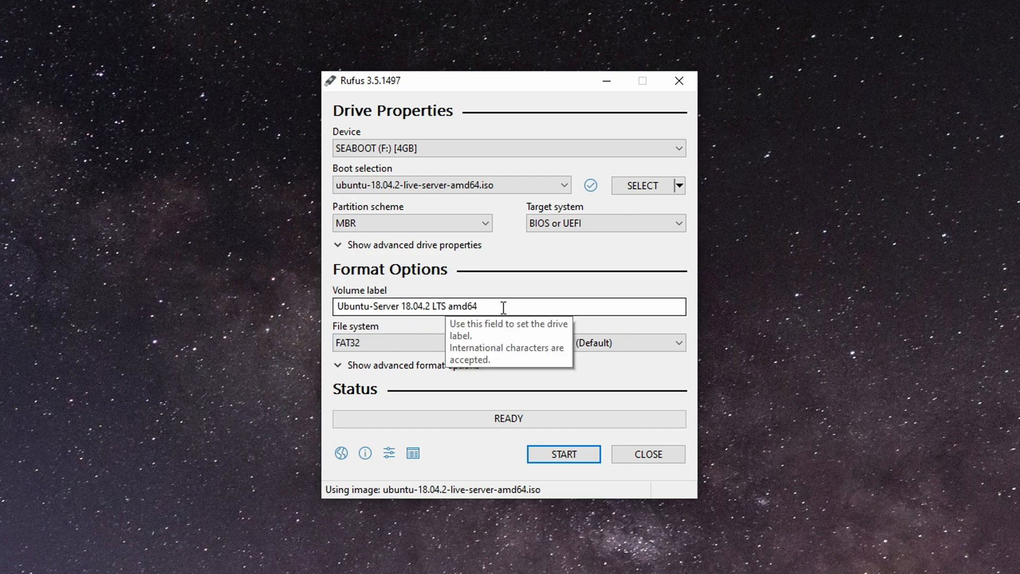
Write the image to SEABOOT in ISO Image mode, fetching Syslinux files and accepting data erasure
click(562, 453)
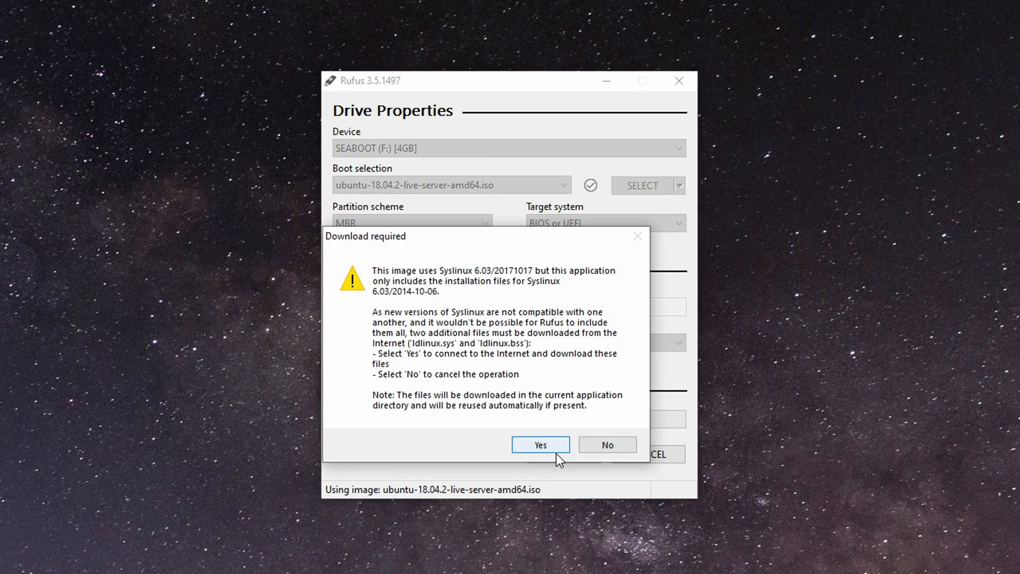
mouse_move(383, 295)
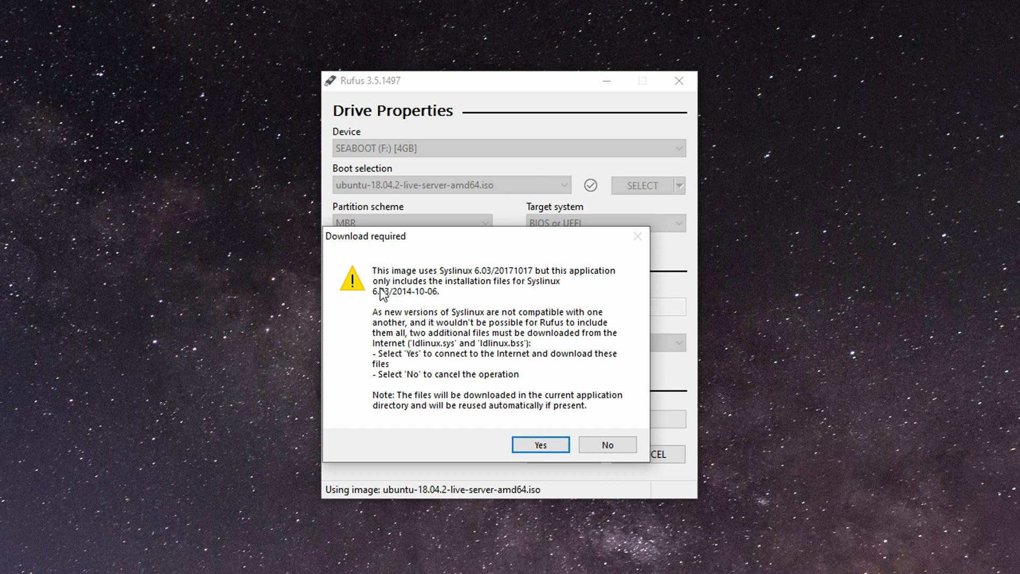
mouse_move(544, 294)
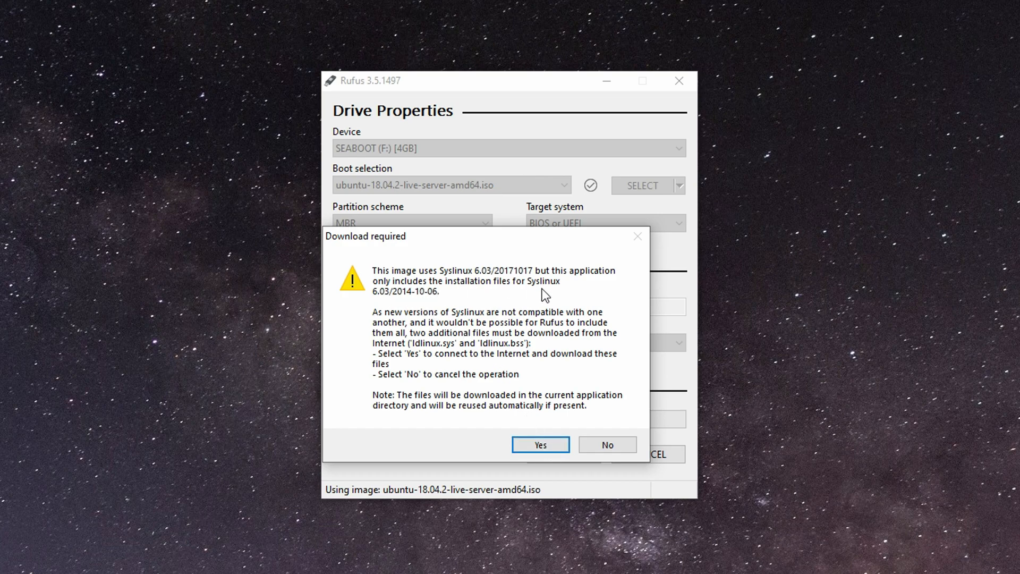
click(540, 444)
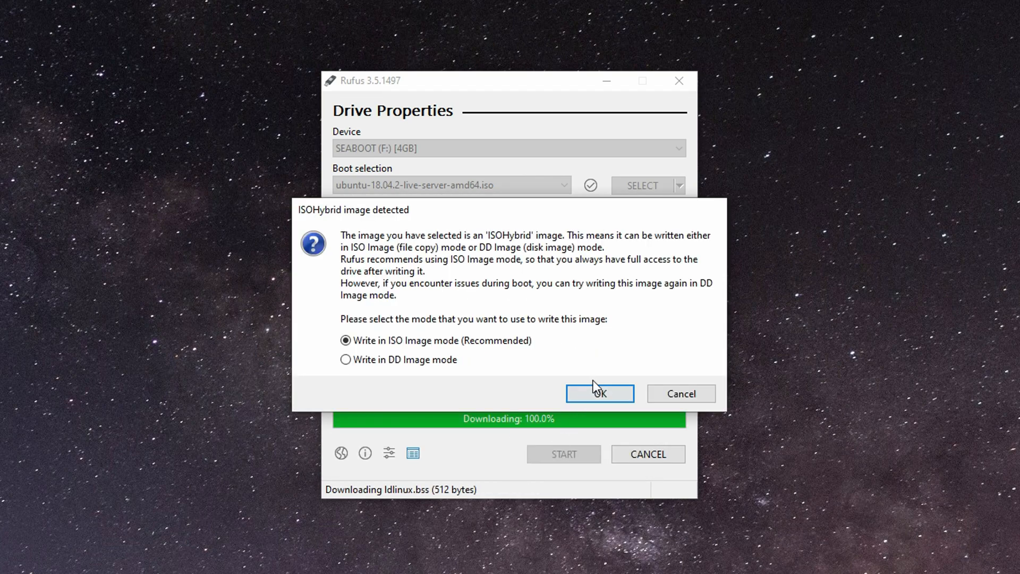
click(598, 393)
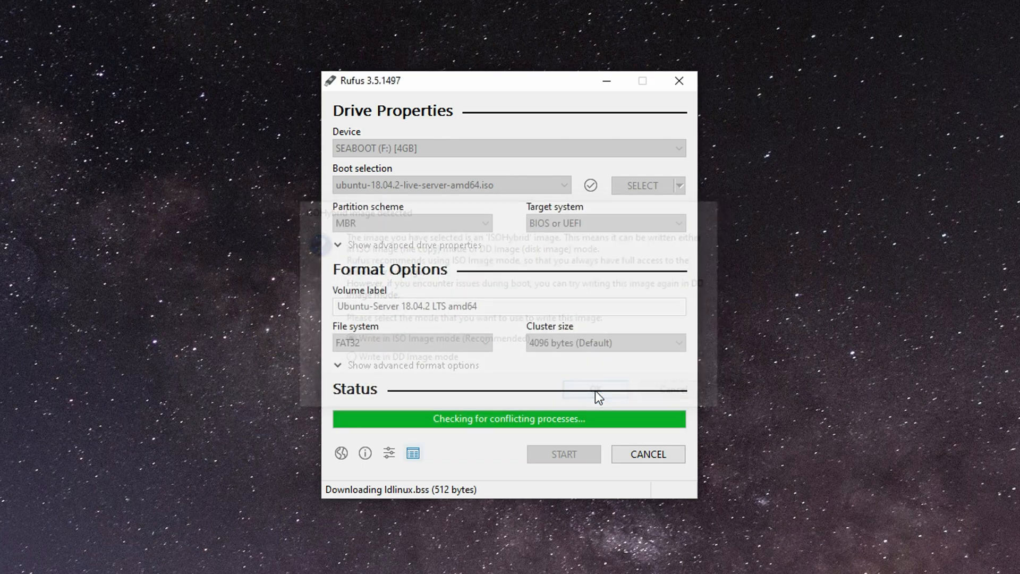
click(562, 454)
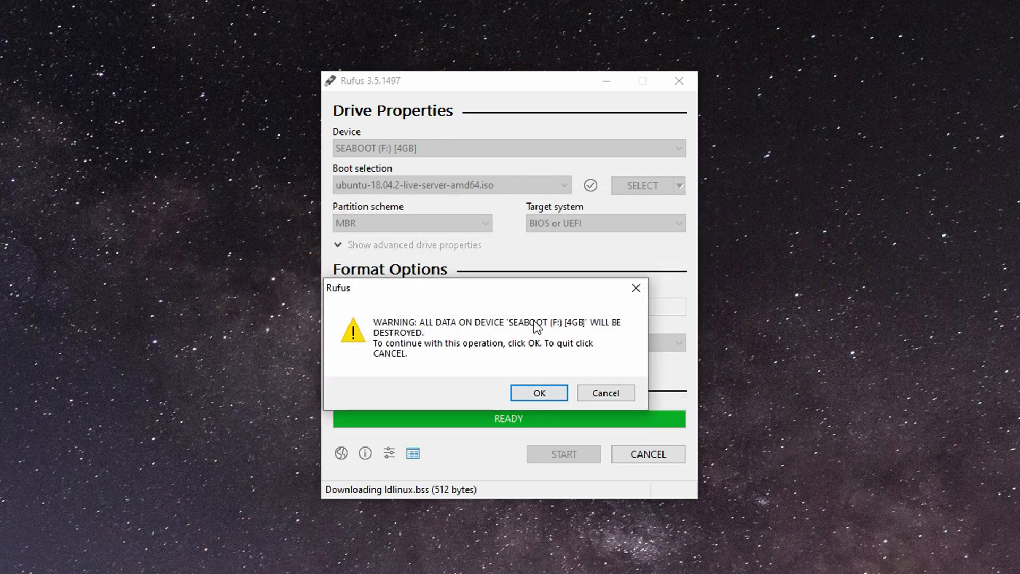
click(537, 392)
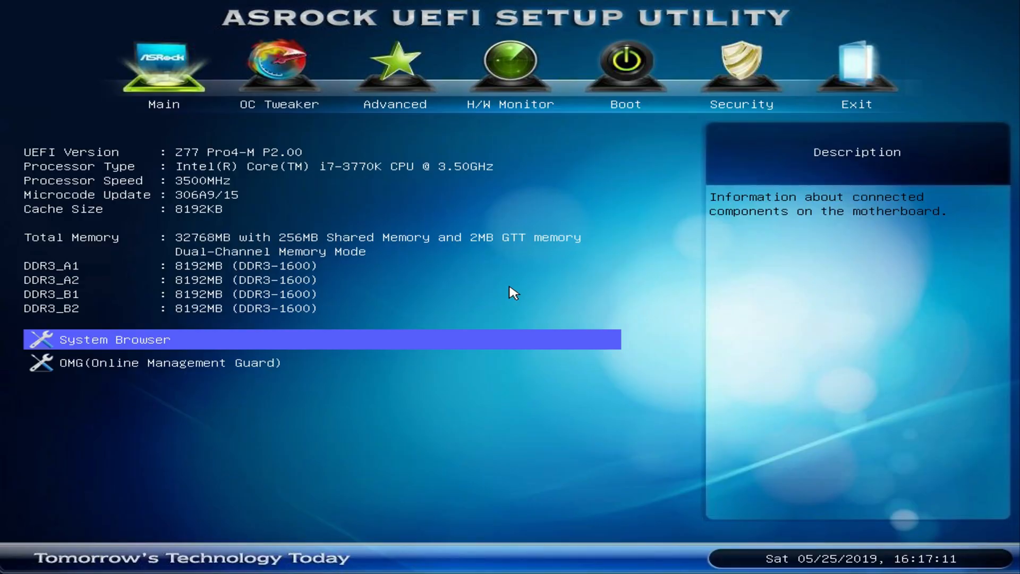
mouse_move(236, 205)
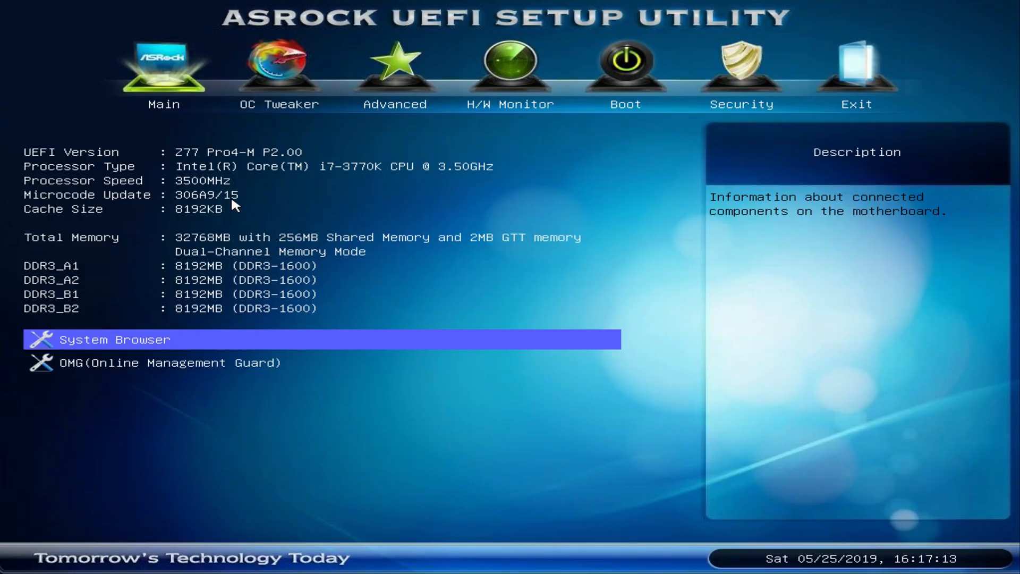
mouse_move(206, 253)
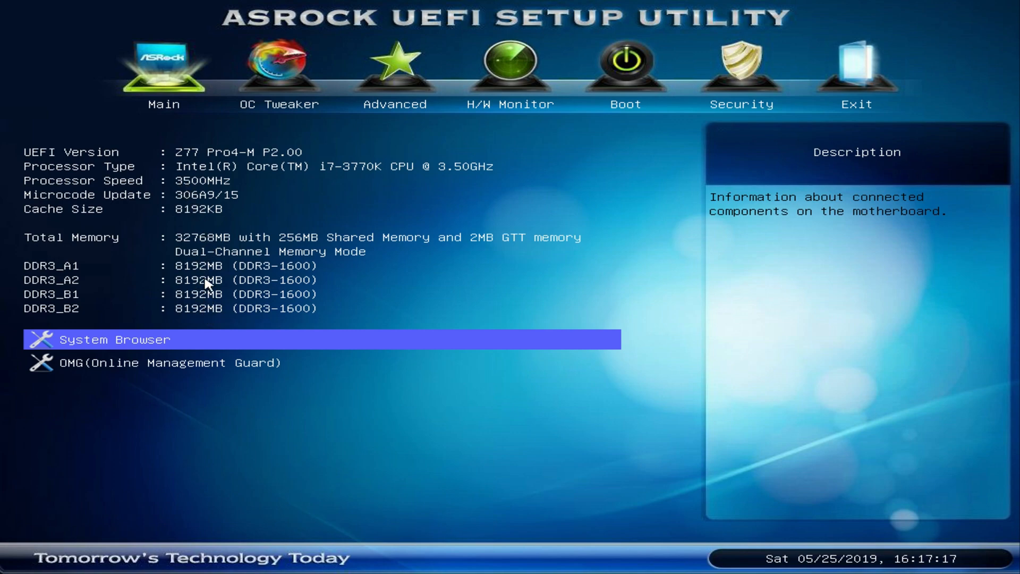
mouse_move(280, 98)
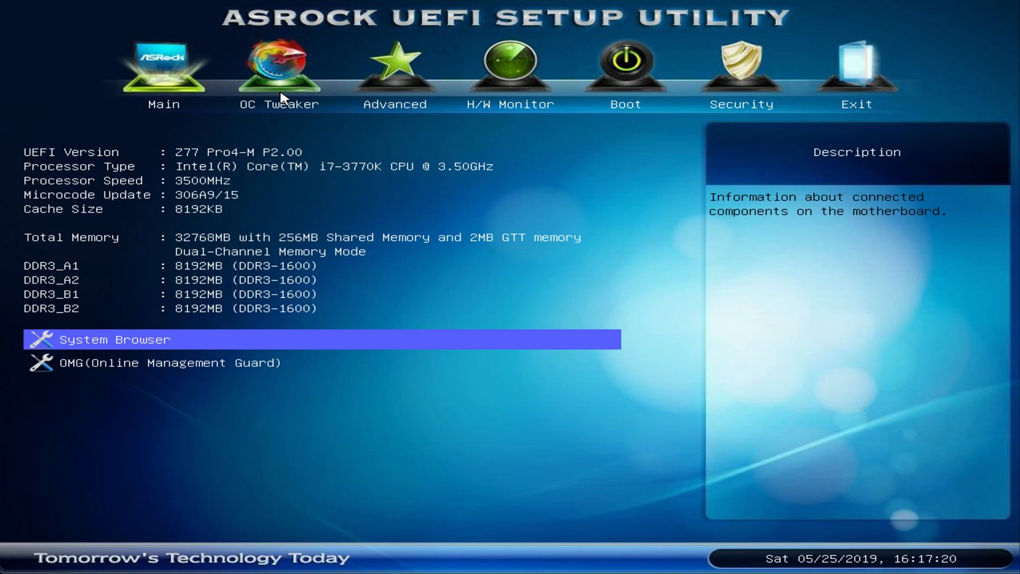
Move from the UEFI system information page to the Advanced configuration menu
click(393, 68)
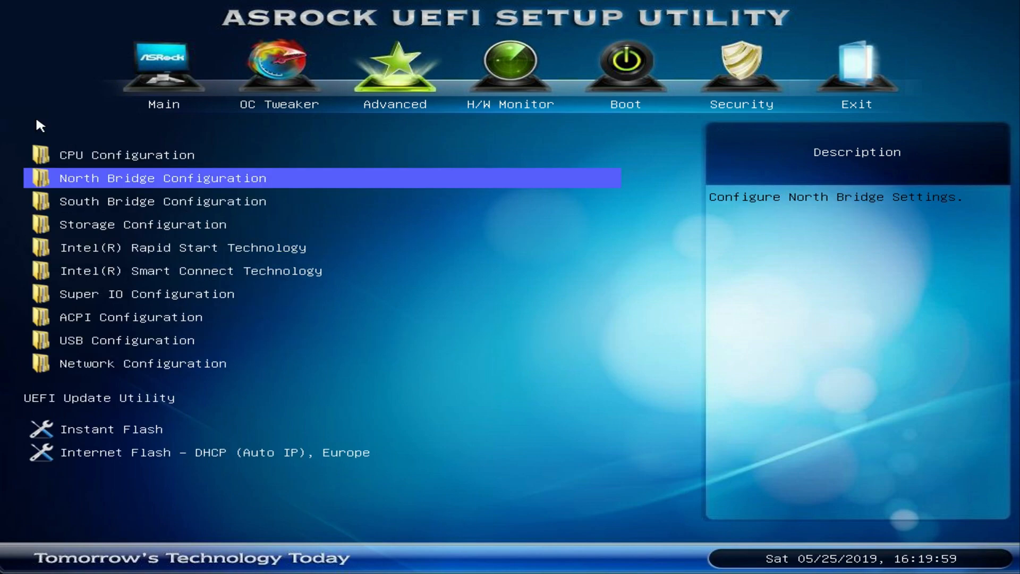
mouse_move(129, 189)
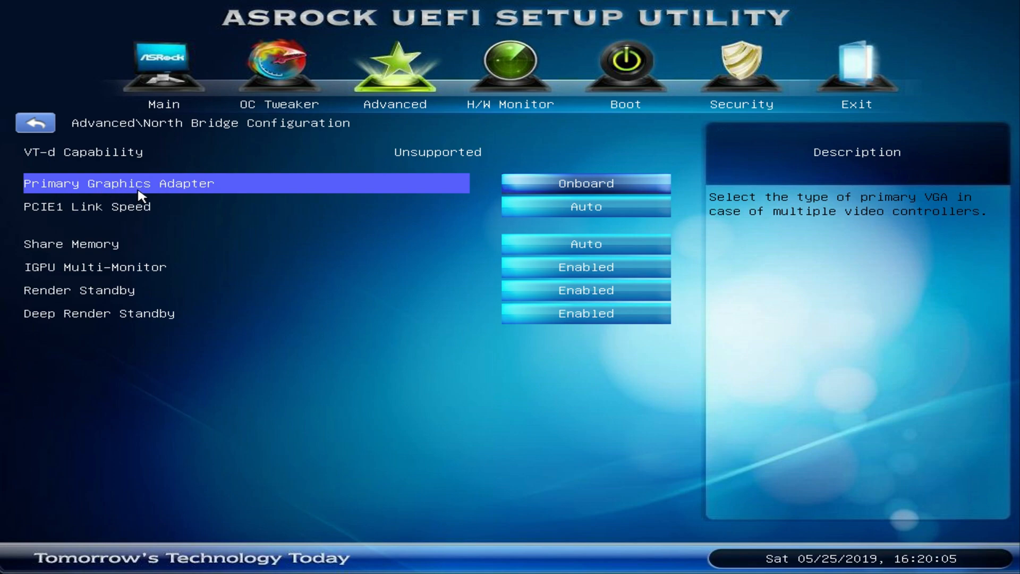
Show the Primary Graphics Adapter choices (Onboard / PCI Express) in North Bridge Configuration
click(584, 183)
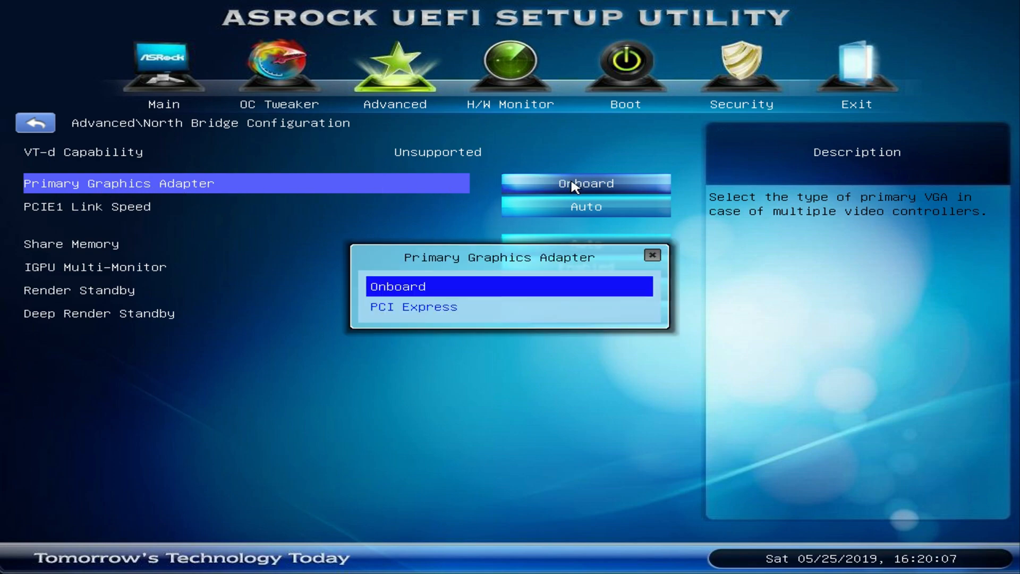
mouse_move(407, 297)
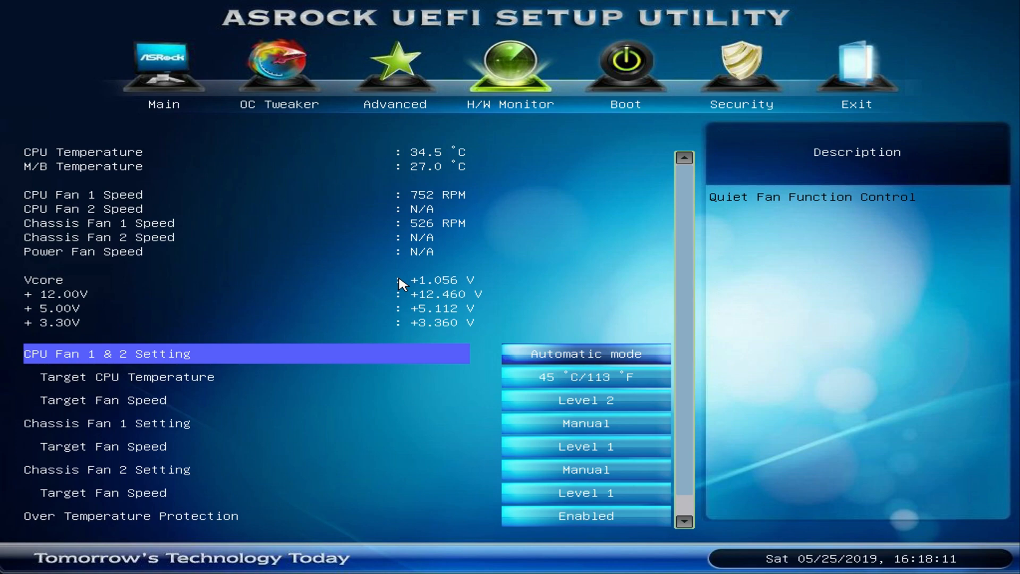
mouse_move(552, 361)
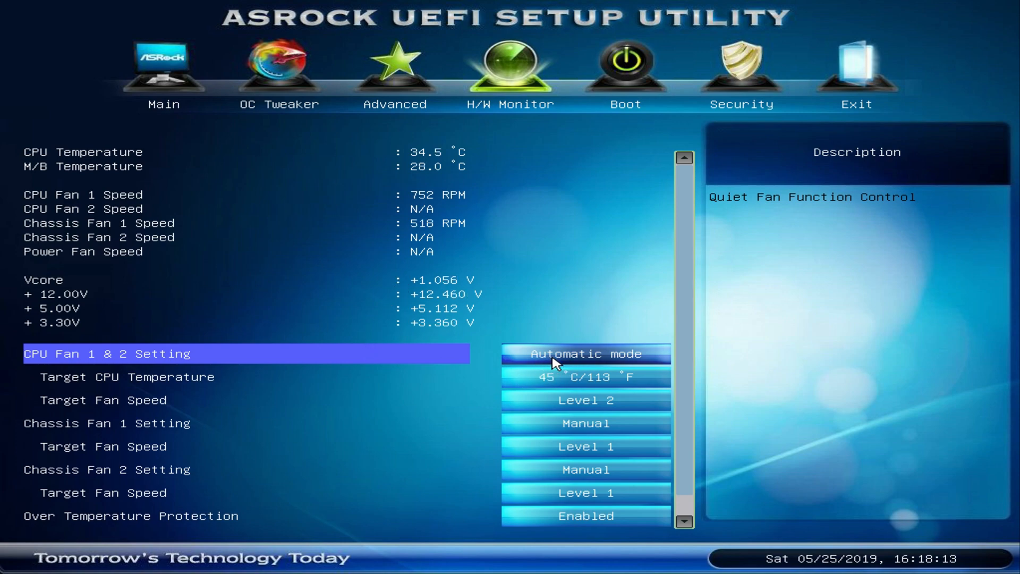
Keep CPU fans automatic at Level 2 and chassis fan 1 at Level 1 in H/W Monitor
click(583, 353)
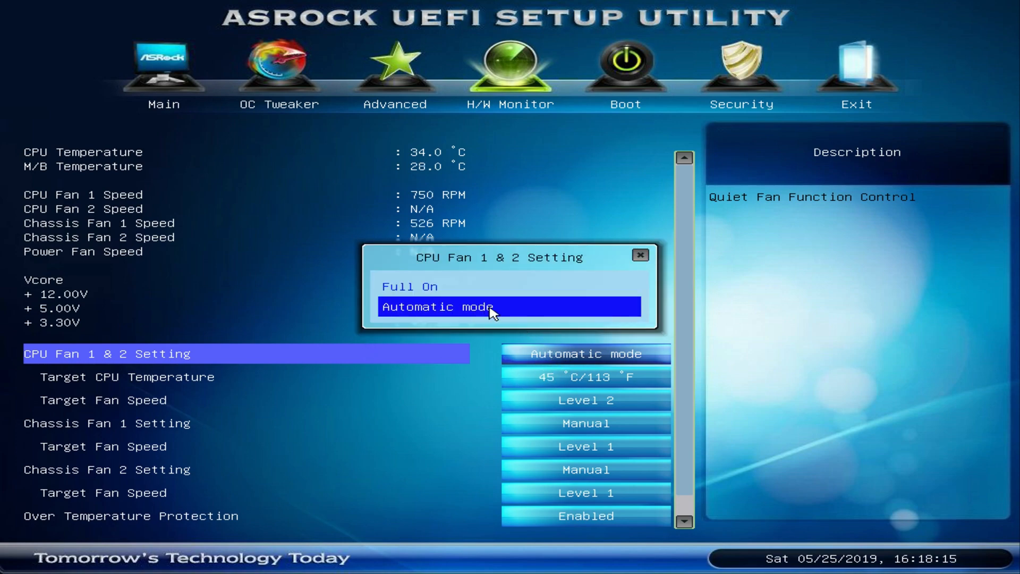
click(508, 306)
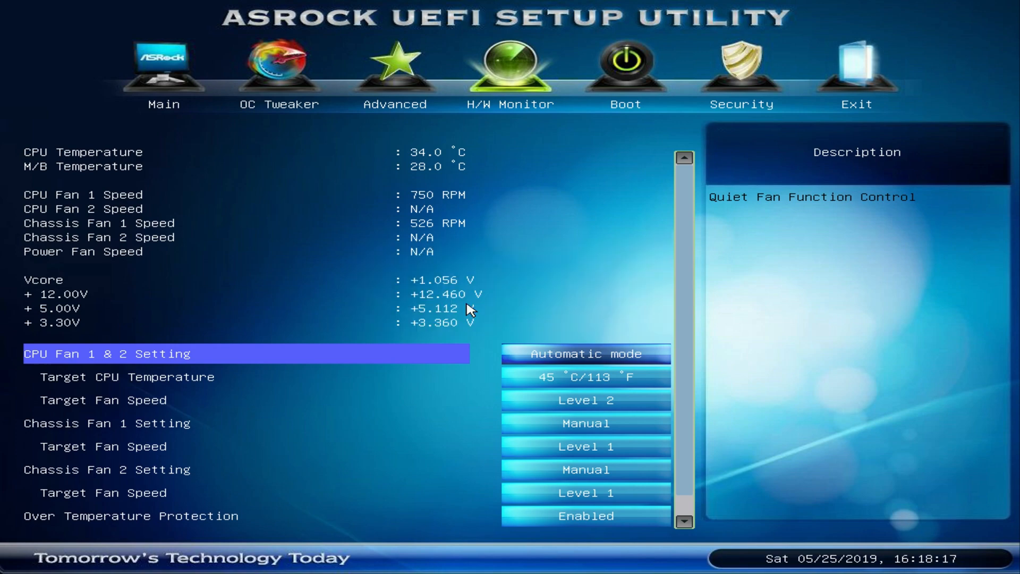
click(584, 376)
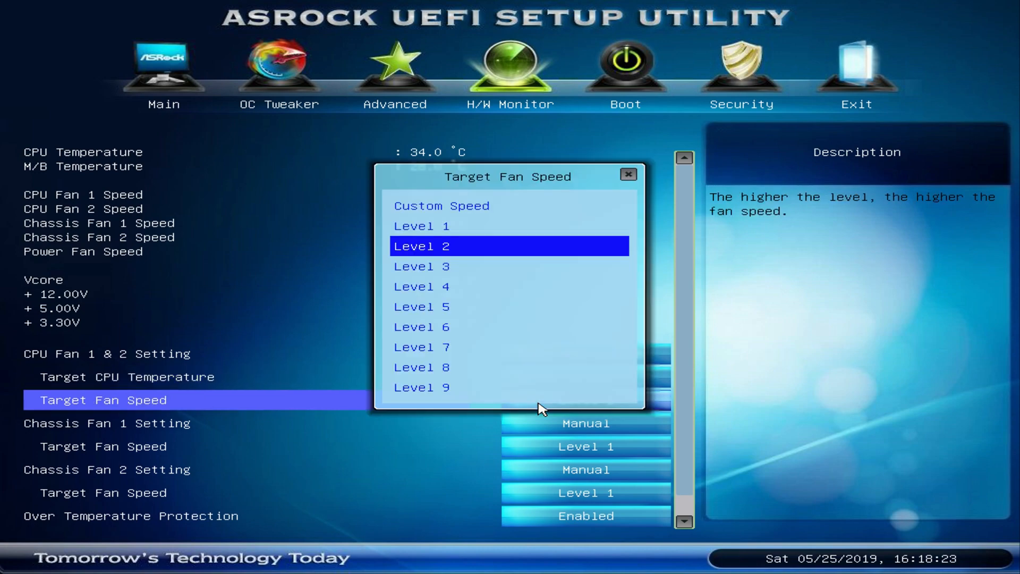
mouse_move(478, 249)
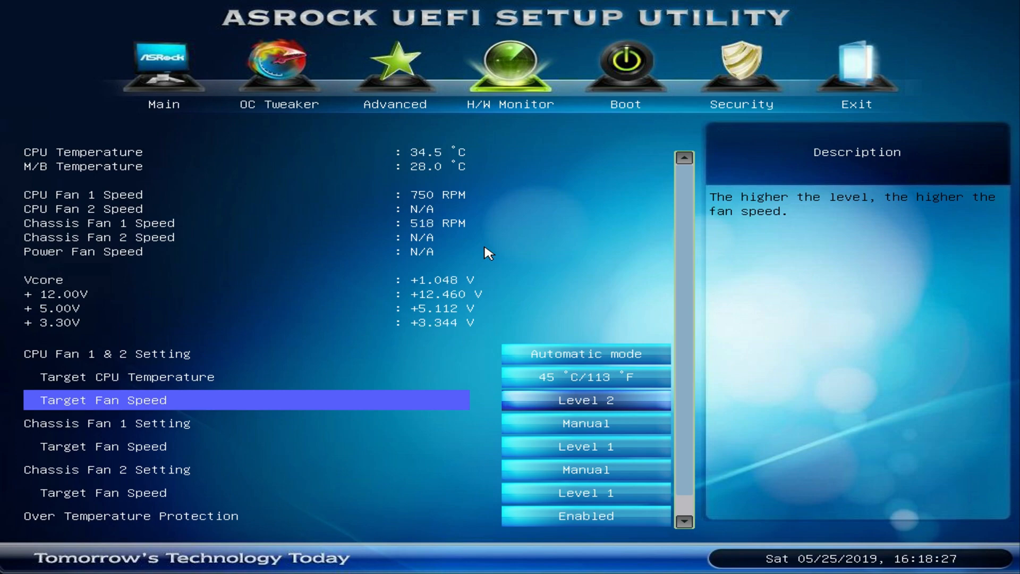
click(584, 446)
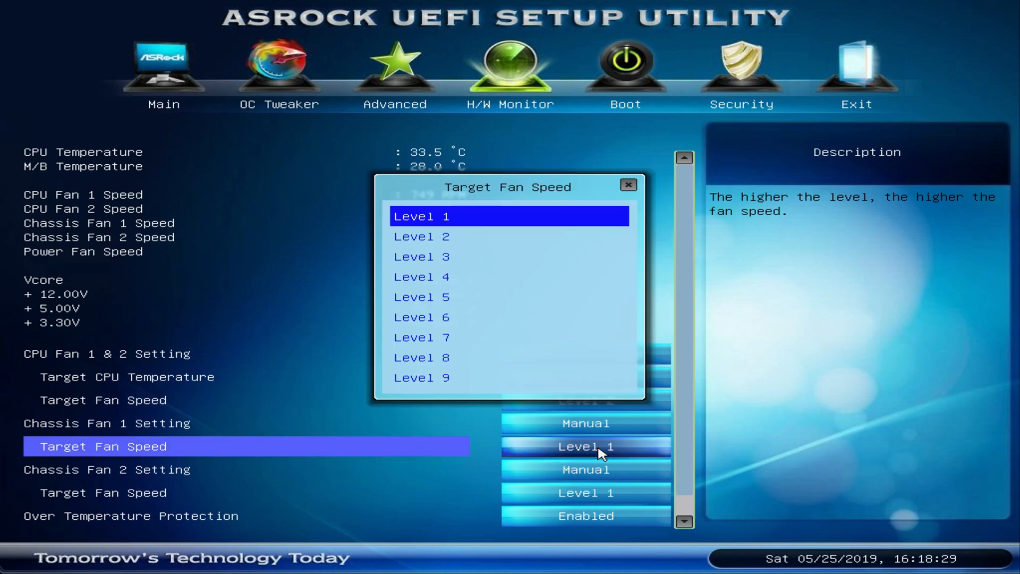
click(627, 185)
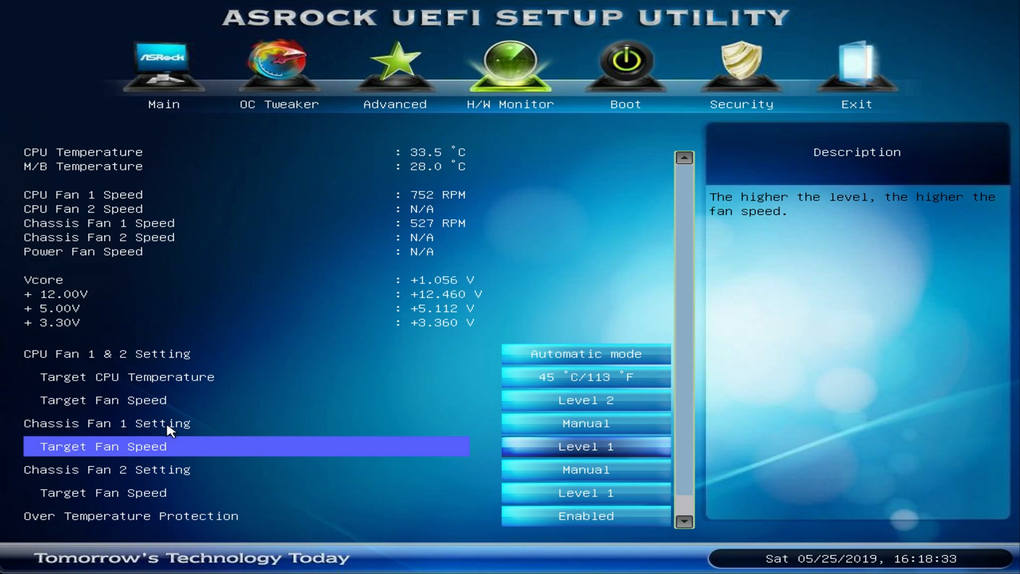
mouse_move(563, 494)
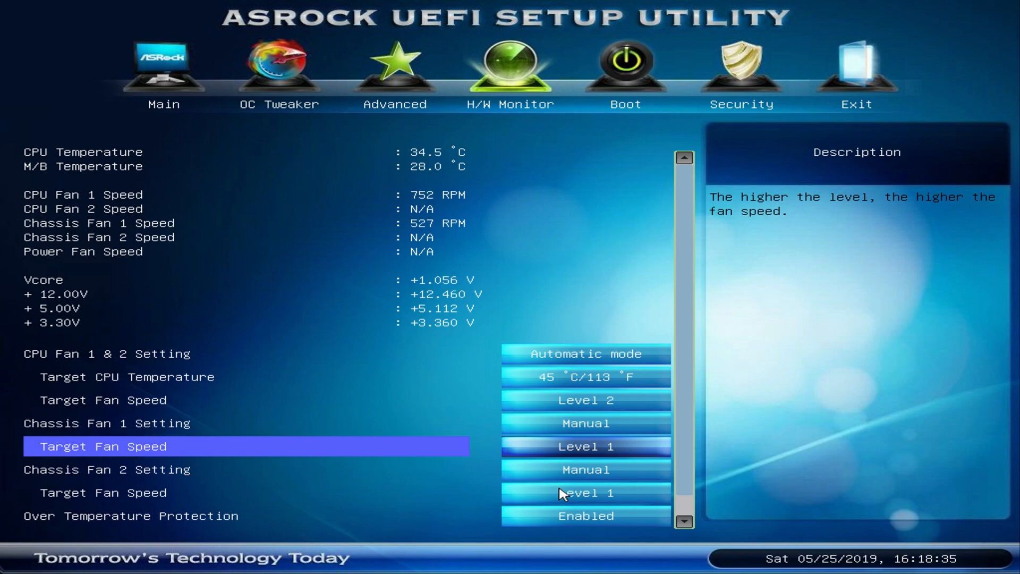
mouse_move(416, 199)
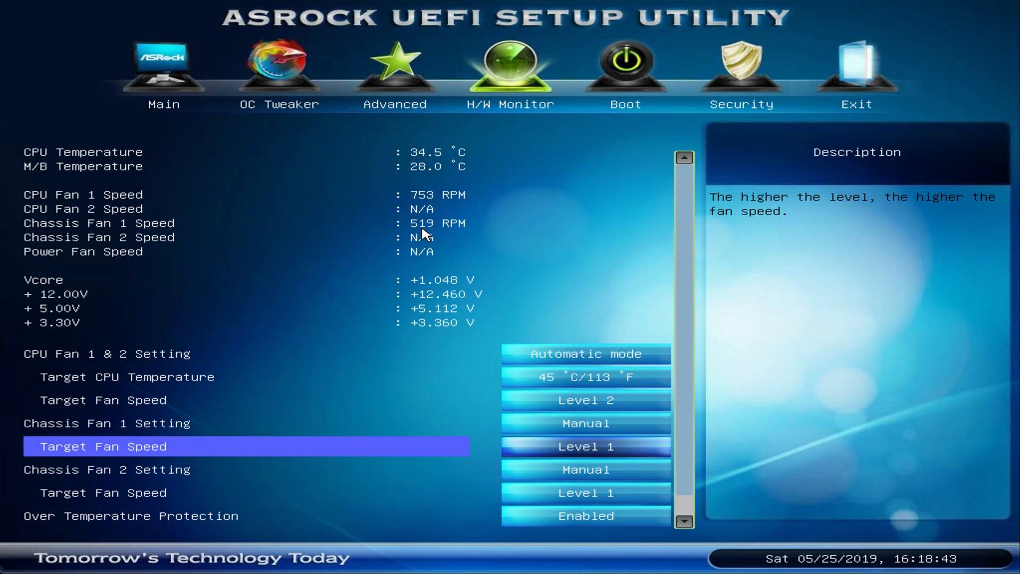
mouse_move(423, 162)
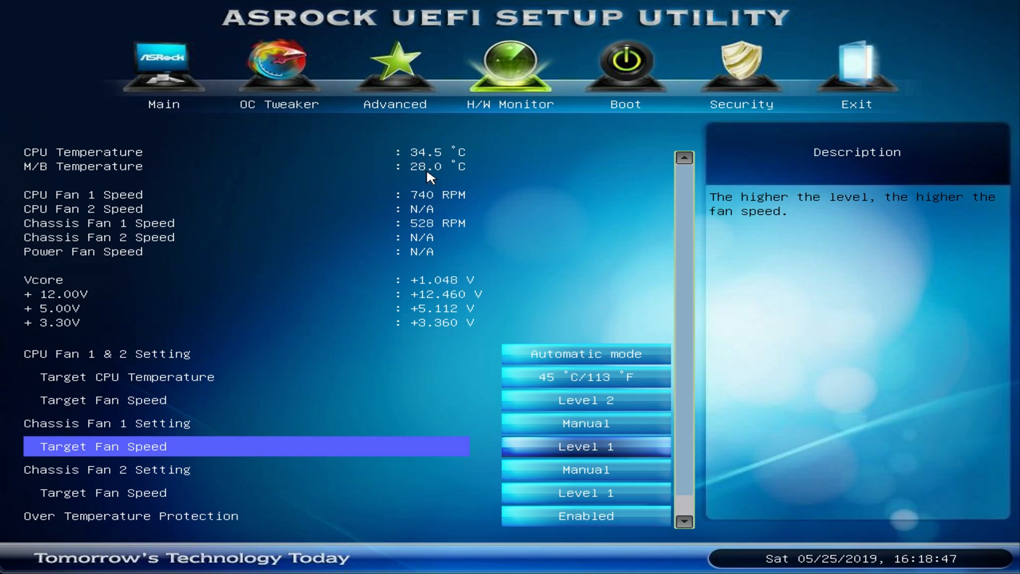
Enable Boot From Onboard LAN, then save changes and exit the UEFI setup
click(623, 71)
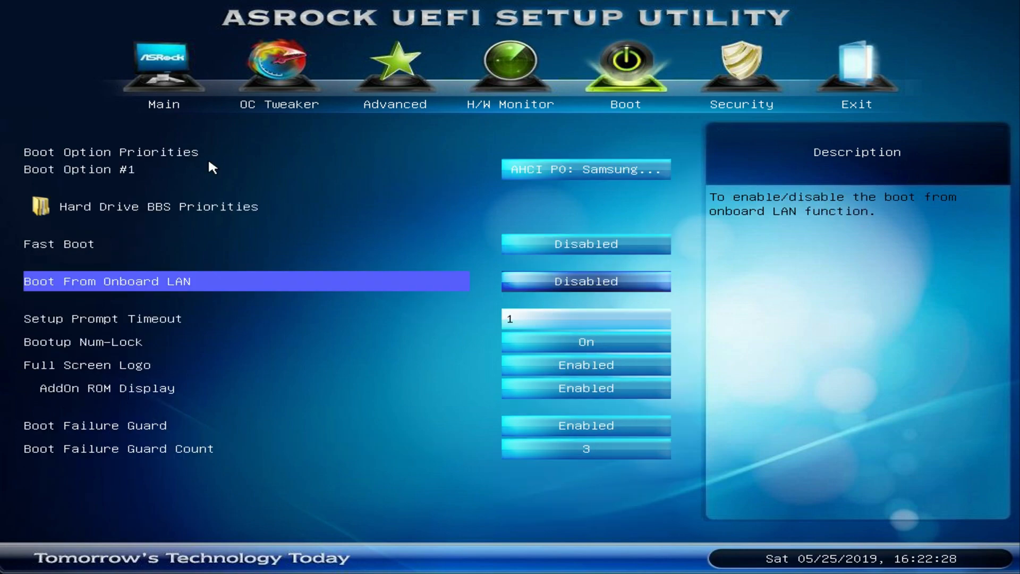
mouse_move(42, 296)
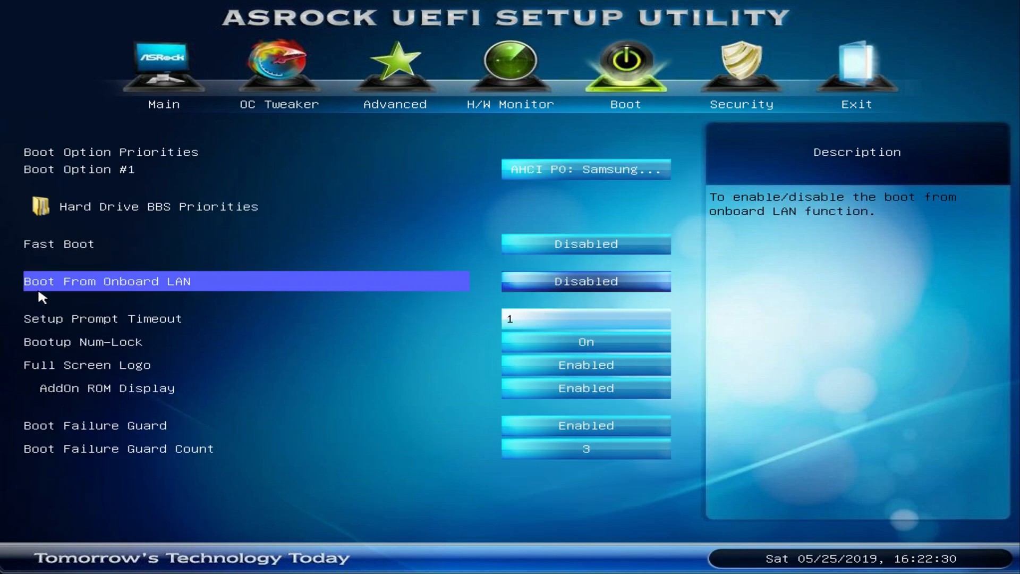
mouse_move(459, 293)
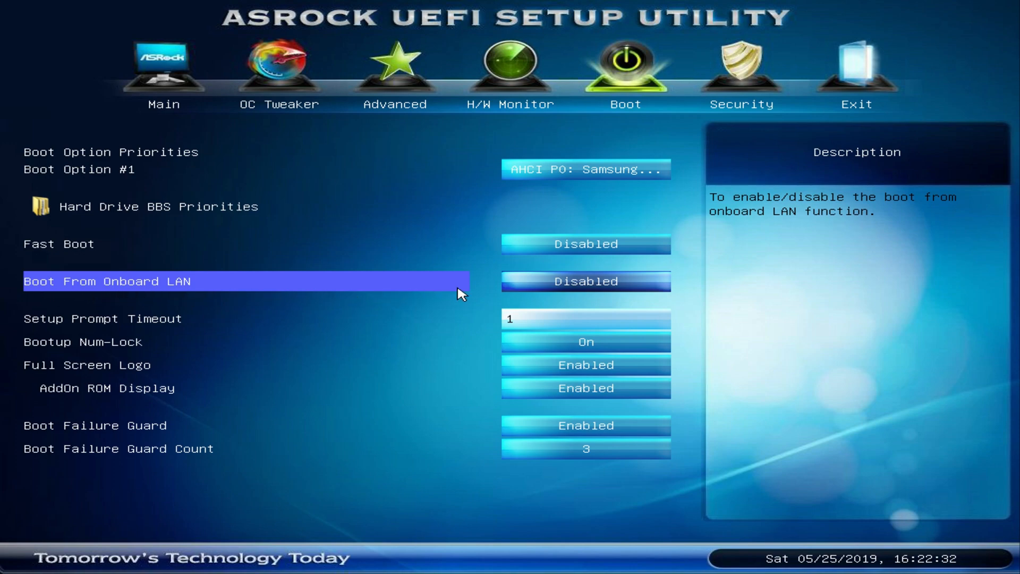
click(584, 280)
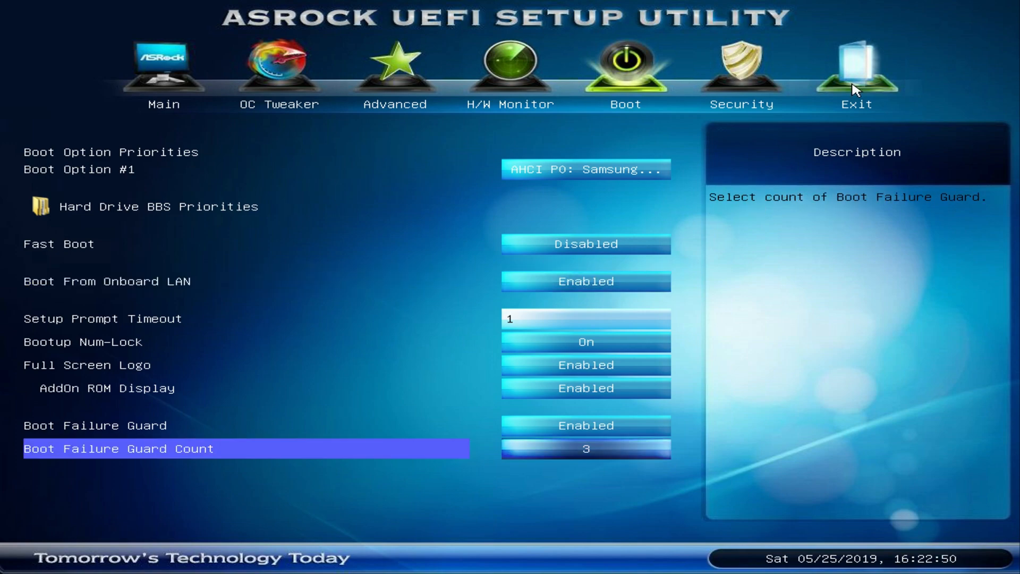
click(857, 71)
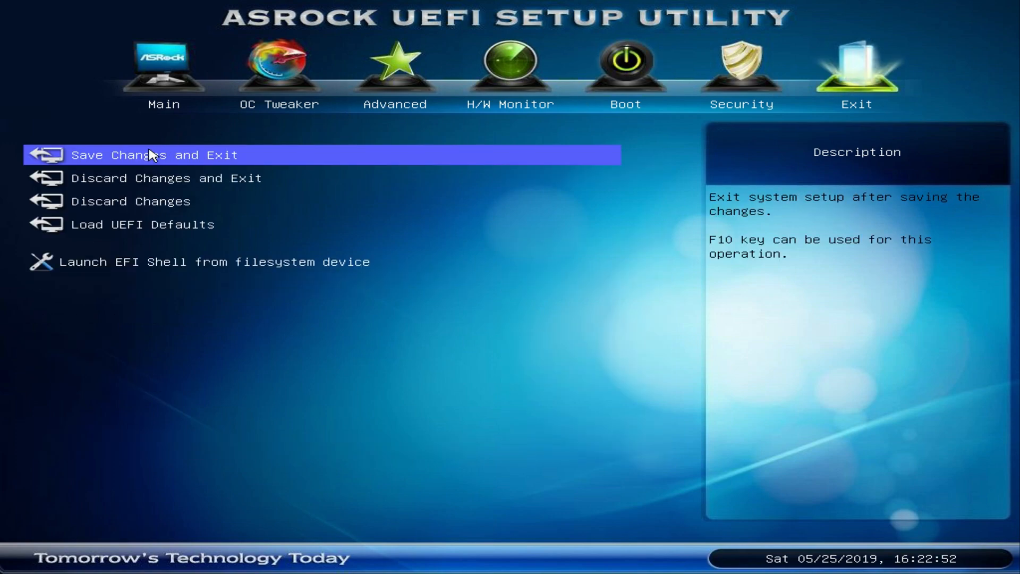
click(161, 155)
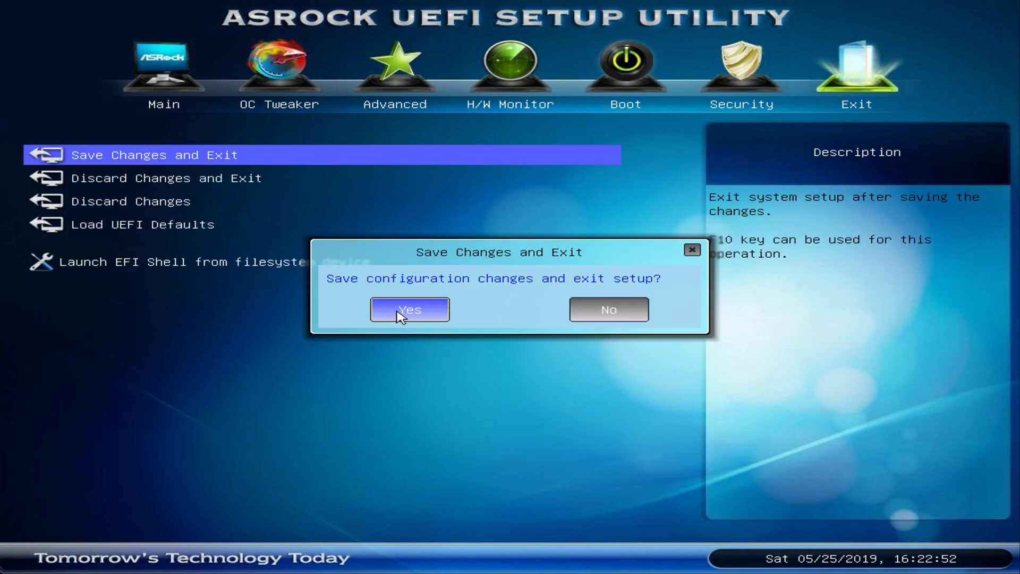
click(409, 309)
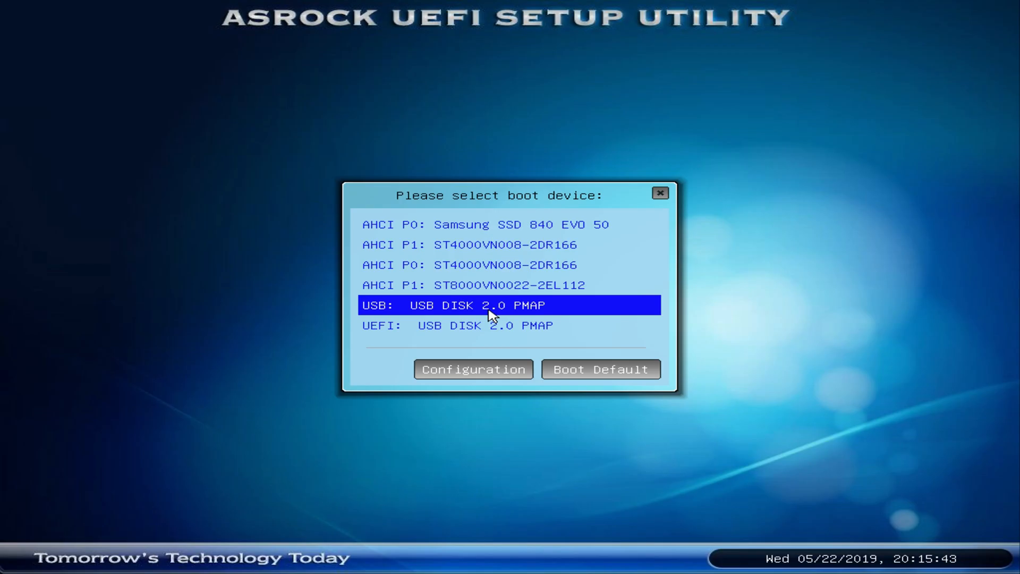
Boot the machine from USB: USB DISK 2.0 PMAP
click(511, 305)
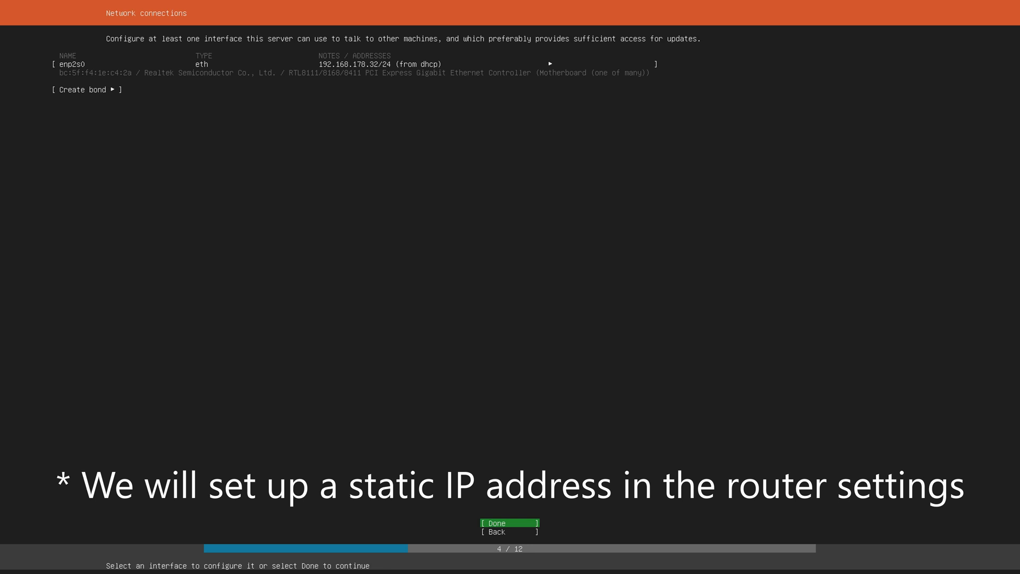
Accept the DHCP network, blank proxy and default Ubuntu archive mirror in the installer
click(509, 523)
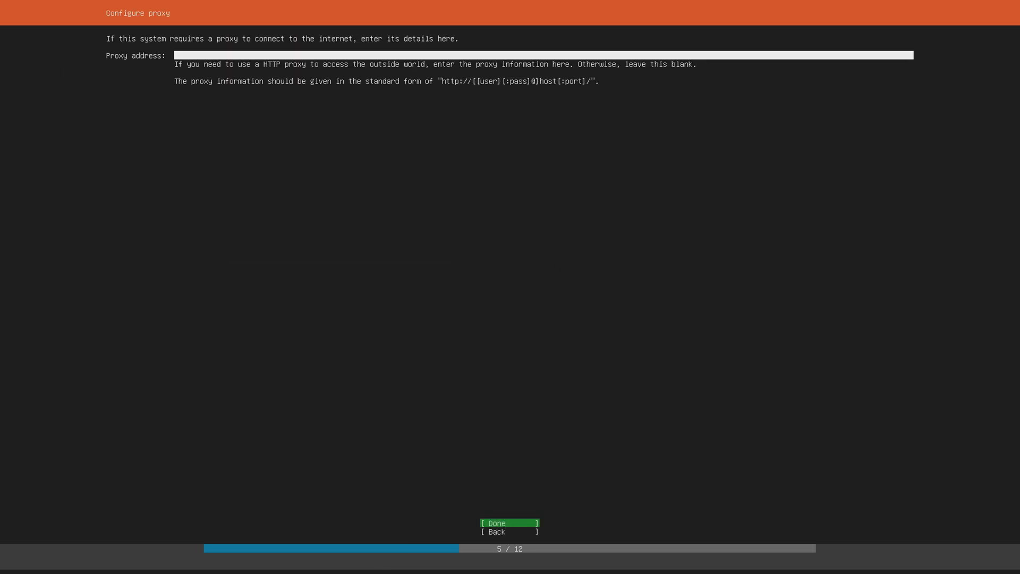
click(508, 522)
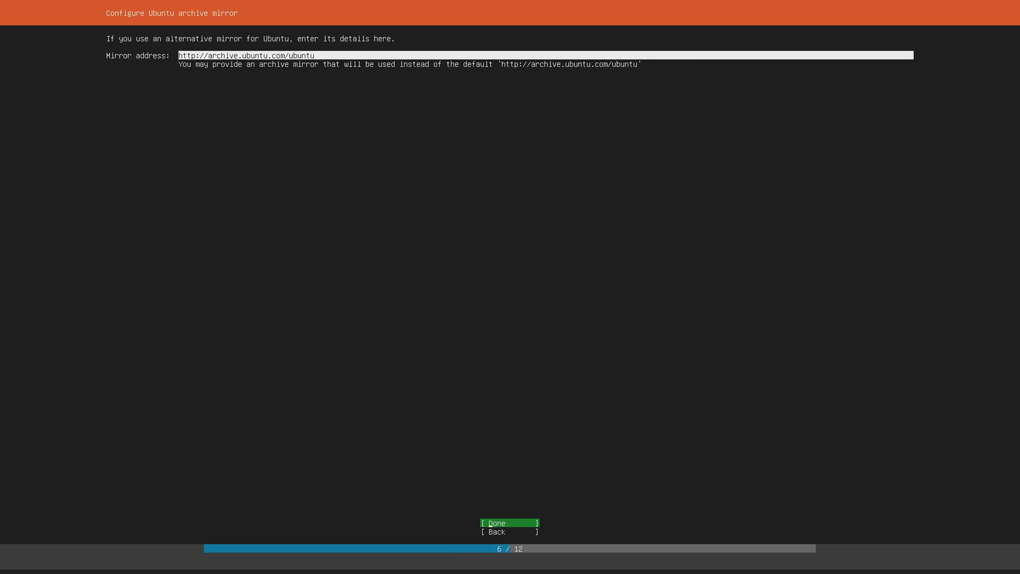
click(509, 523)
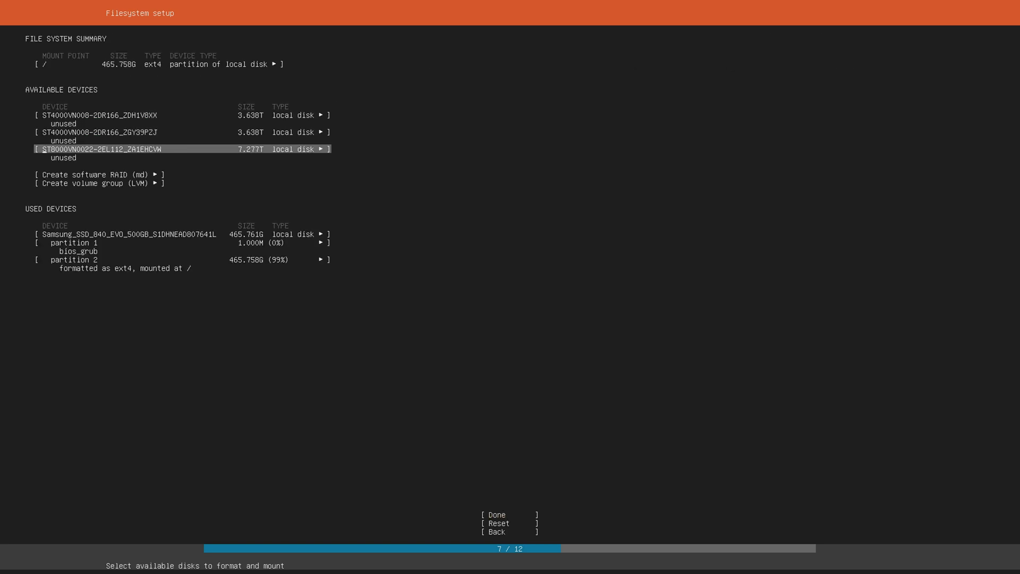
Review the disk list, finish filesystem setup and confirm the destructive action to begin installing
key(up)
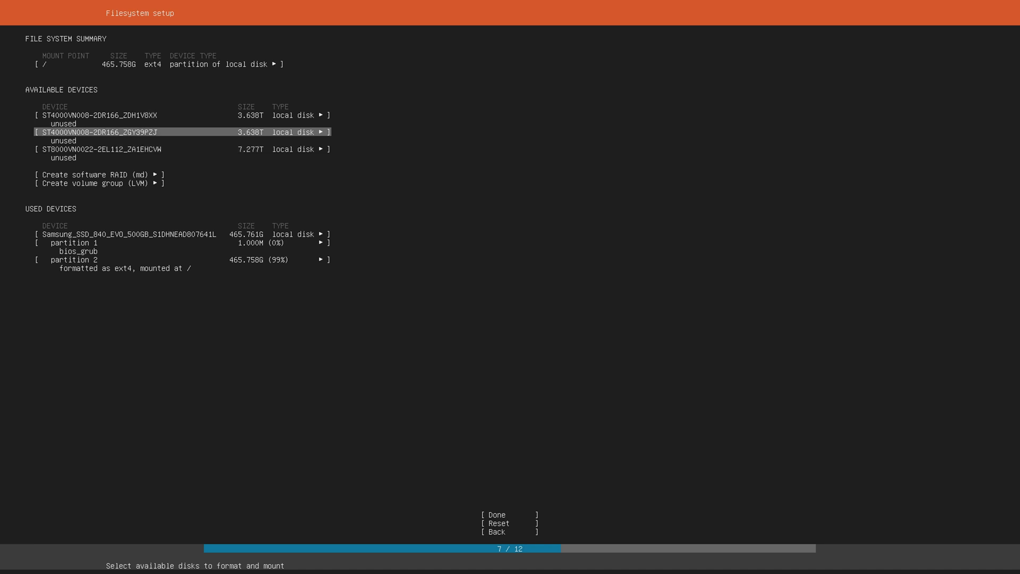
key(Down)
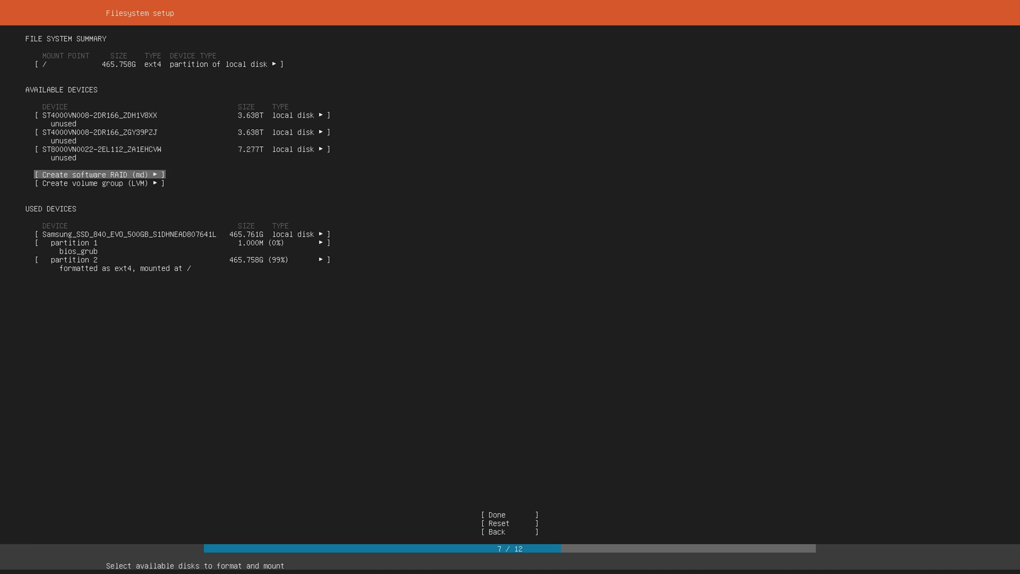
key(Down)
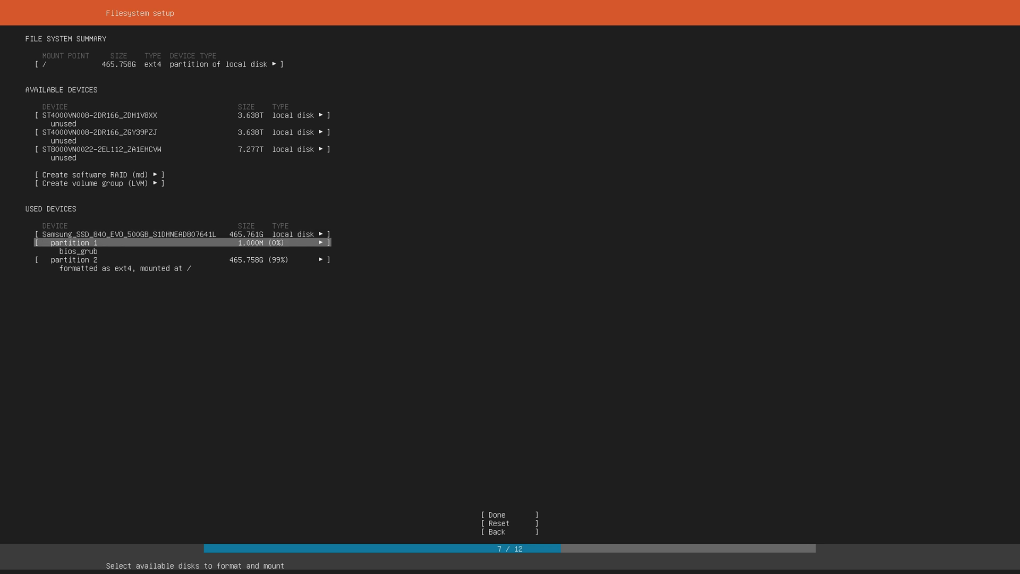
key(Up)
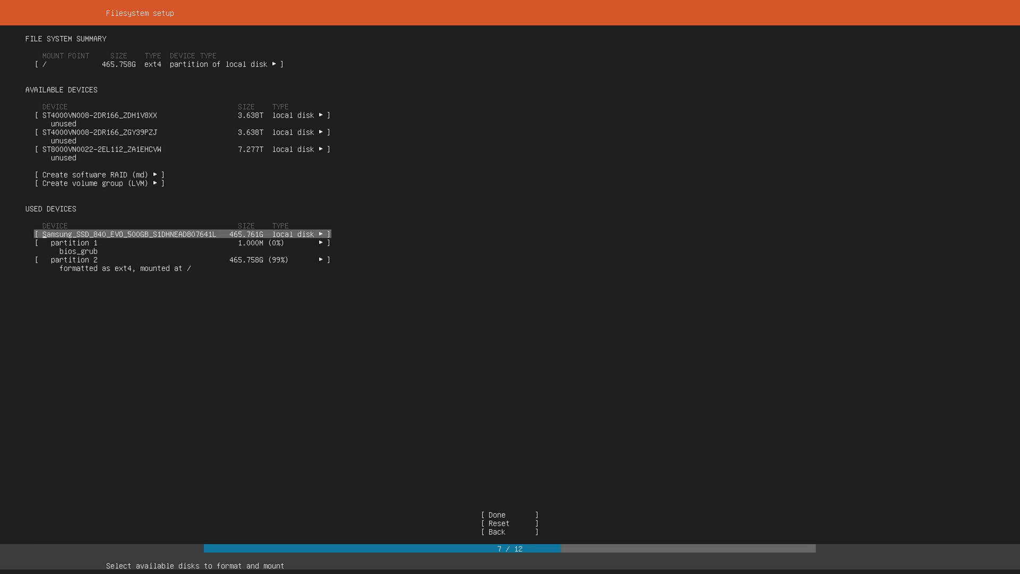
click(495, 515)
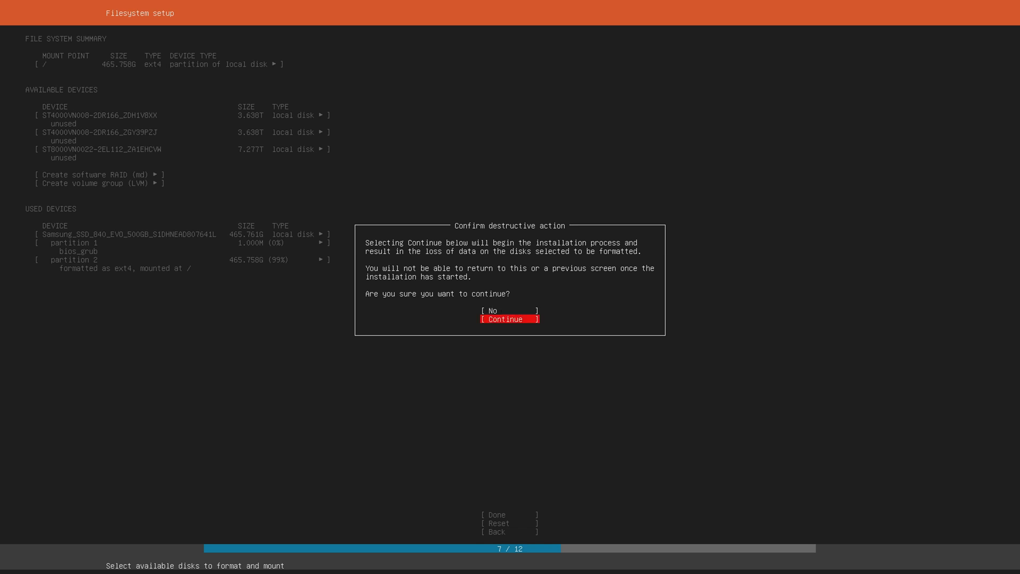
click(509, 319)
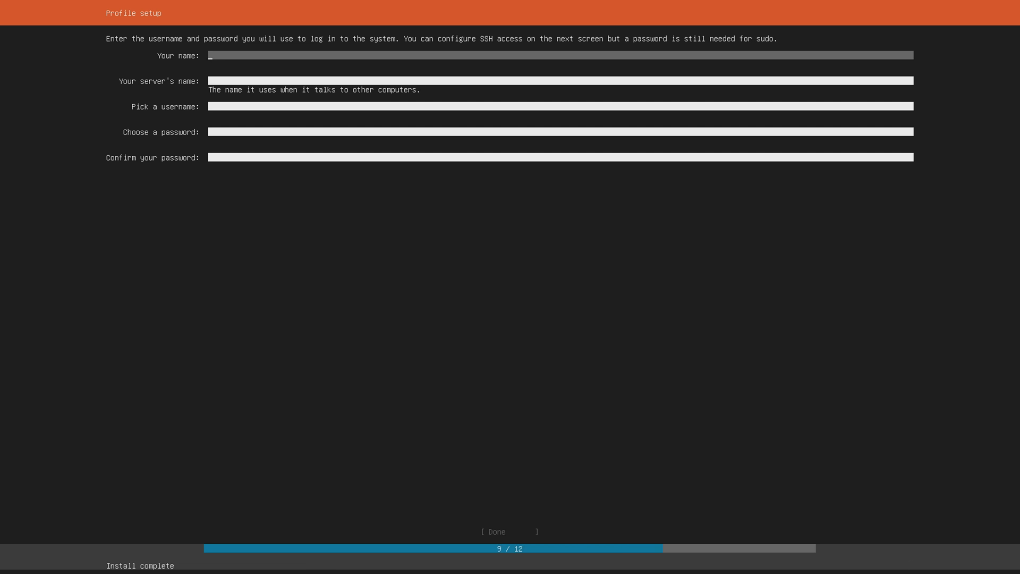
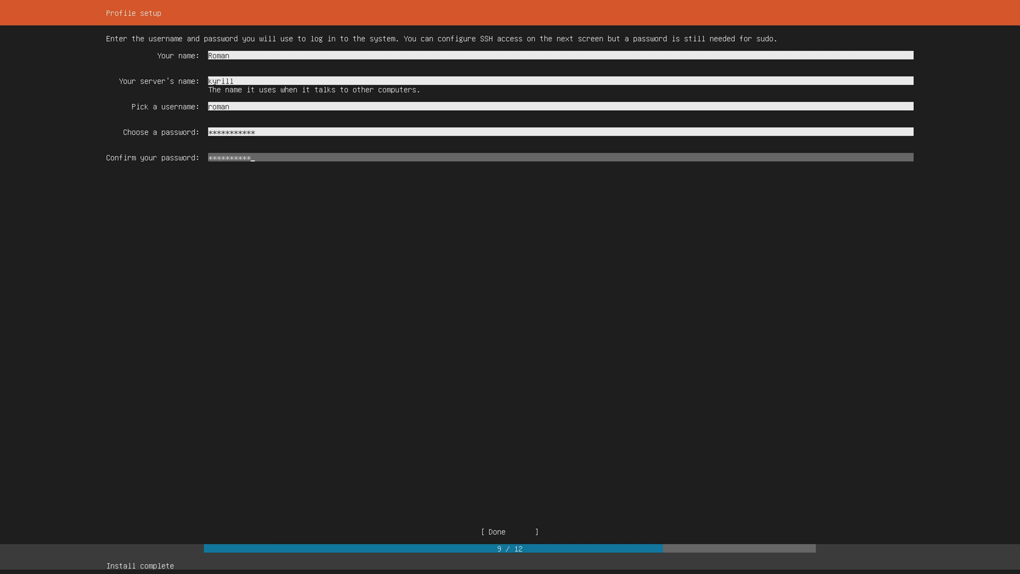
Fill the profile with name, server name, username 'roman' and password, then submit it
click(494, 531)
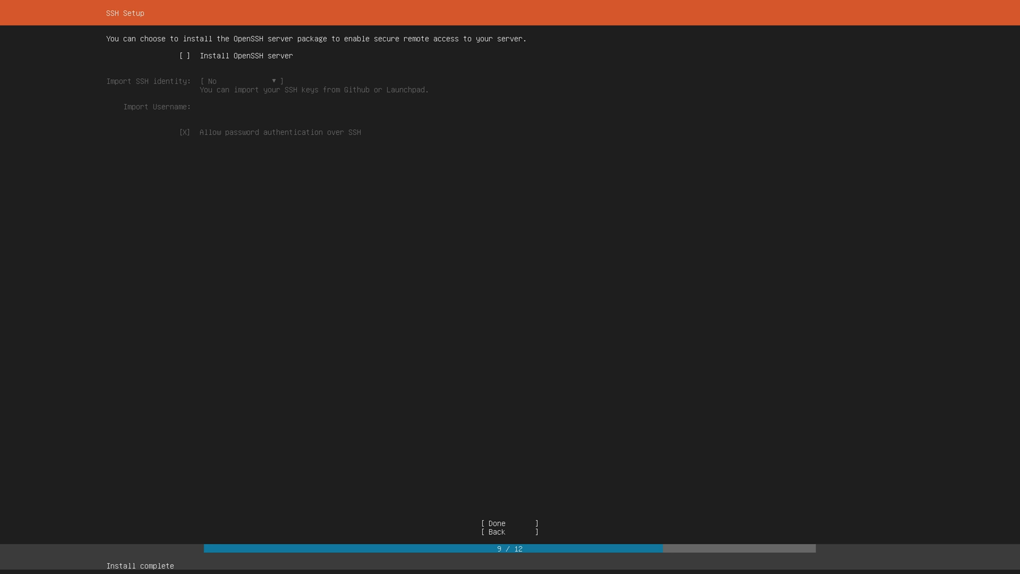
Enable Install OpenSSH server with SSH identity import left at No, and confirm the SSH setup
click(184, 55)
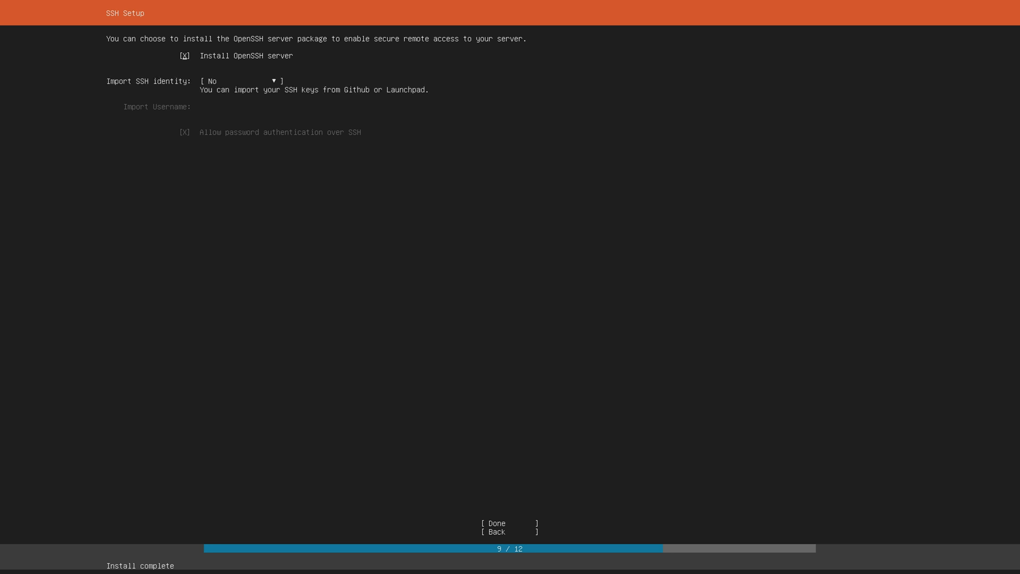
click(241, 81)
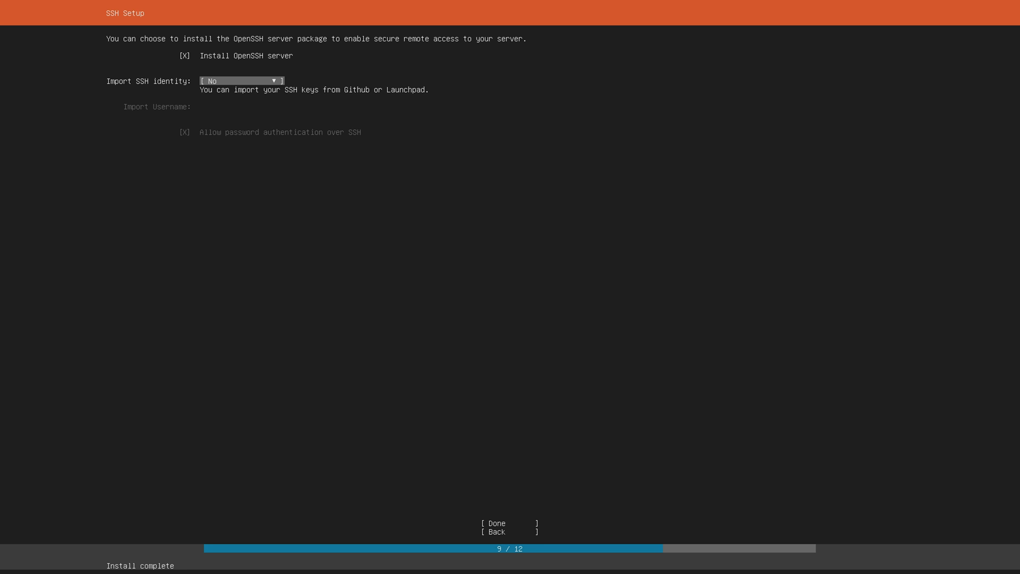
click(509, 523)
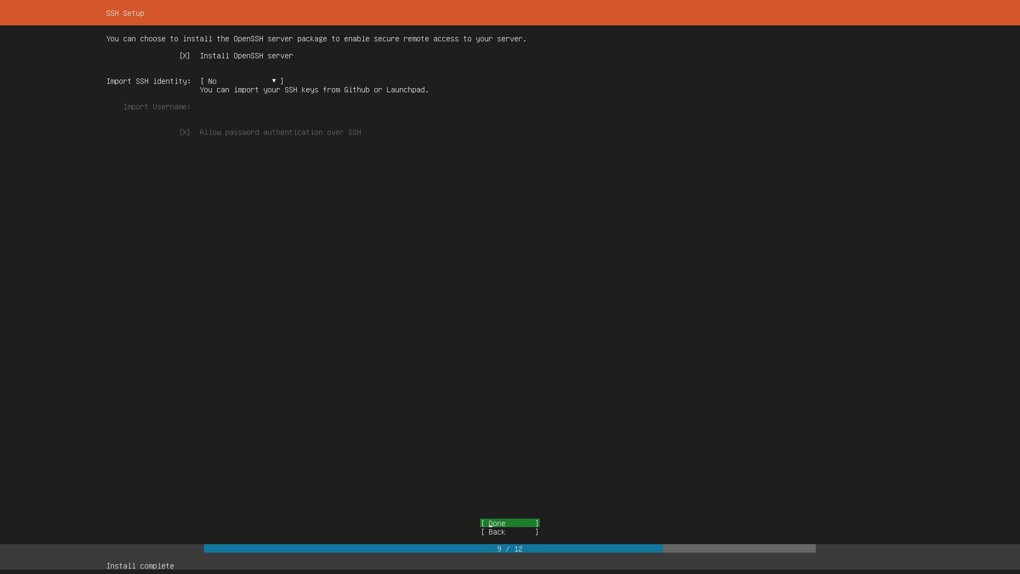
click(509, 523)
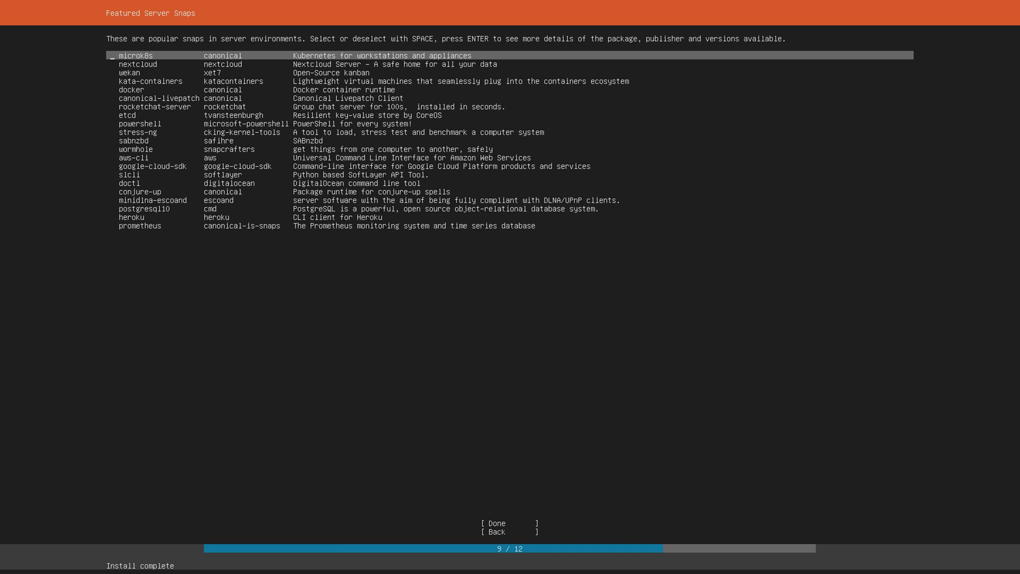
Mark nextcloud, docker and stress-ng snaps for installation and confirm the selection
key(Down)
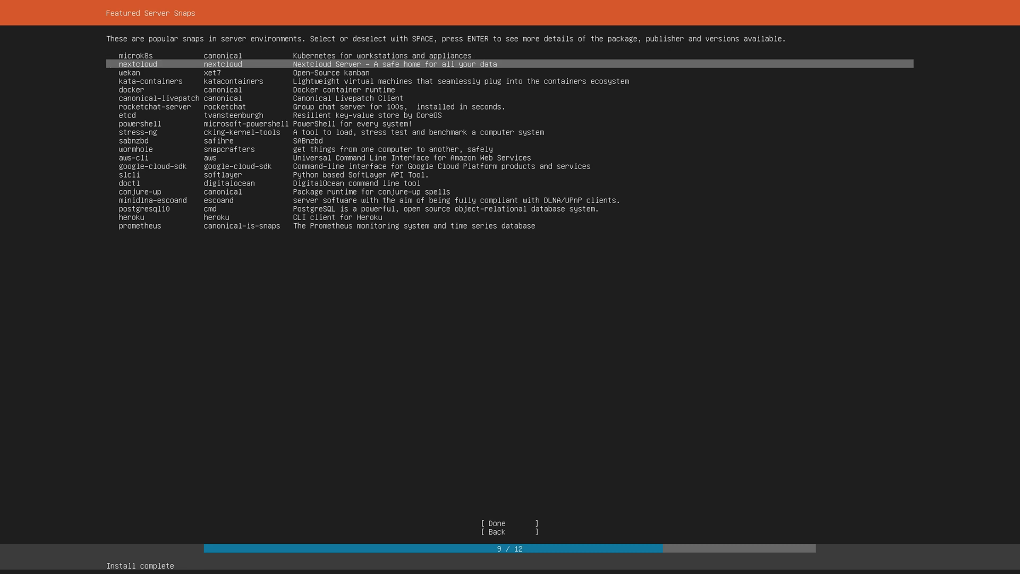
key(space)
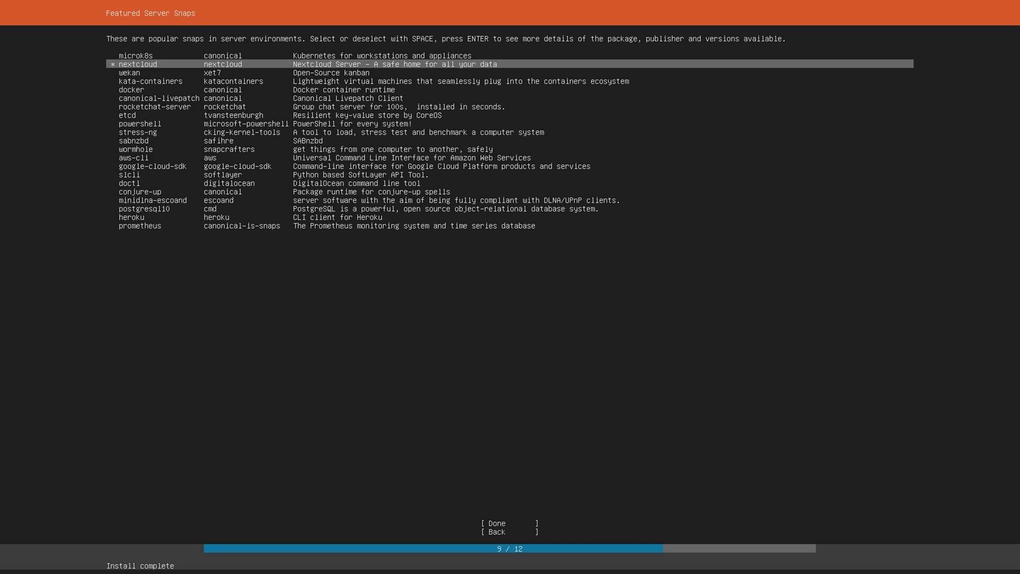
key(Down)
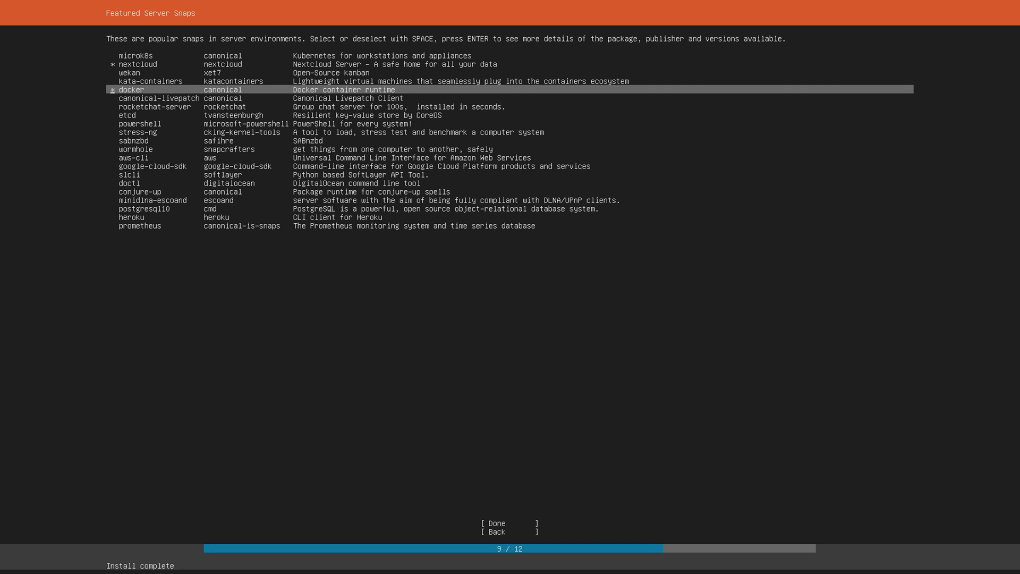
key(Down)
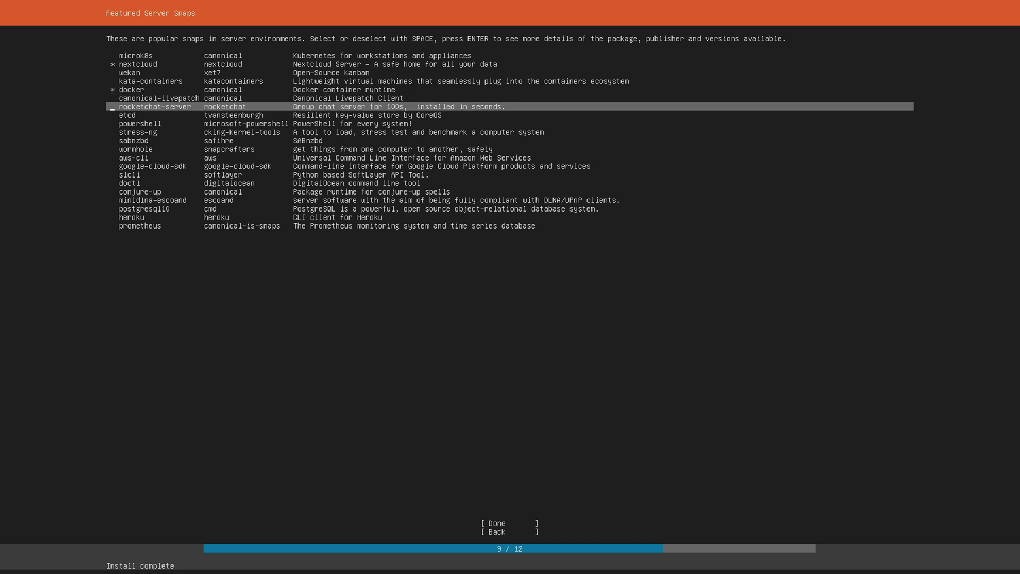
key(Down)
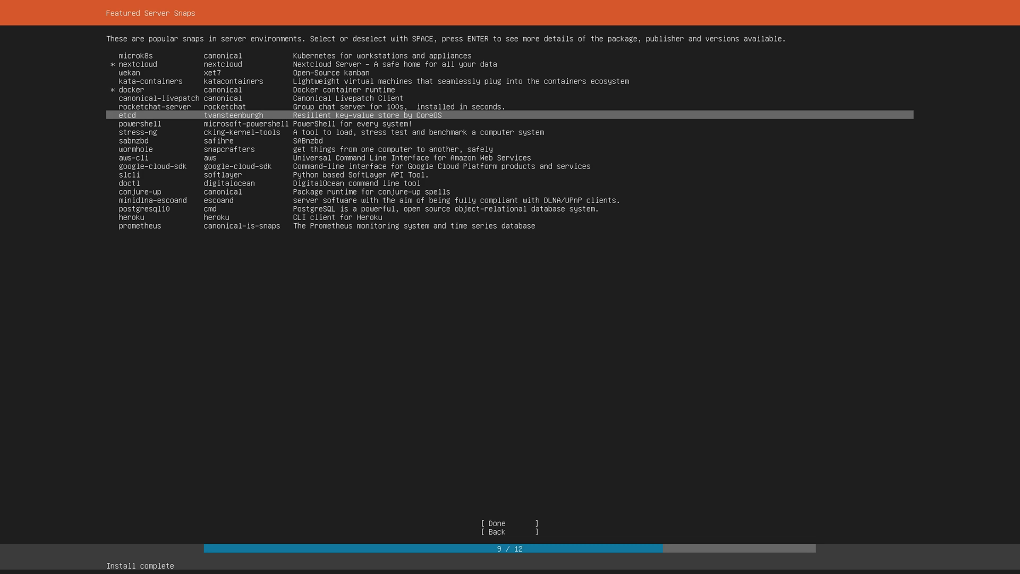
key(Down)
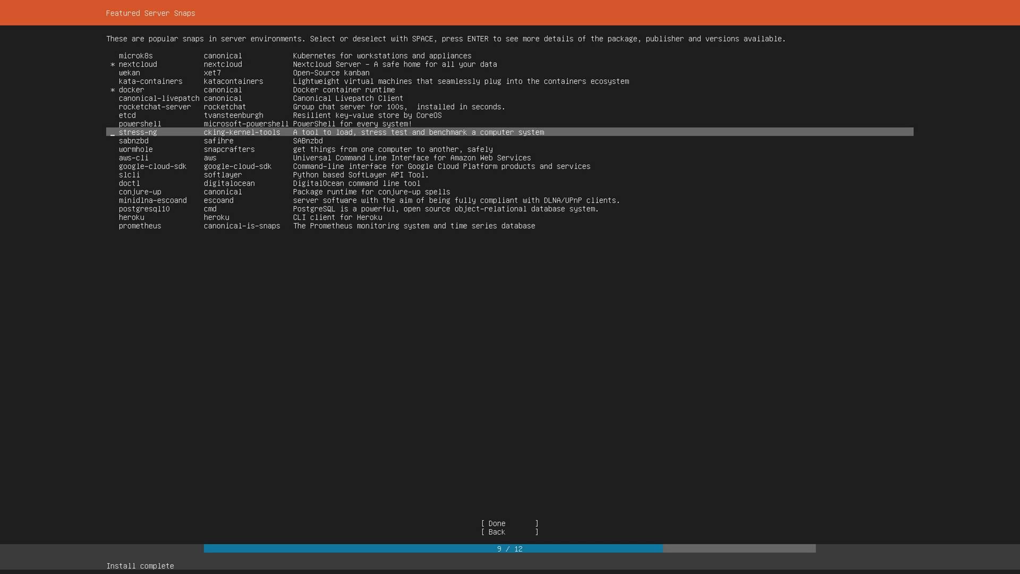
key(space)
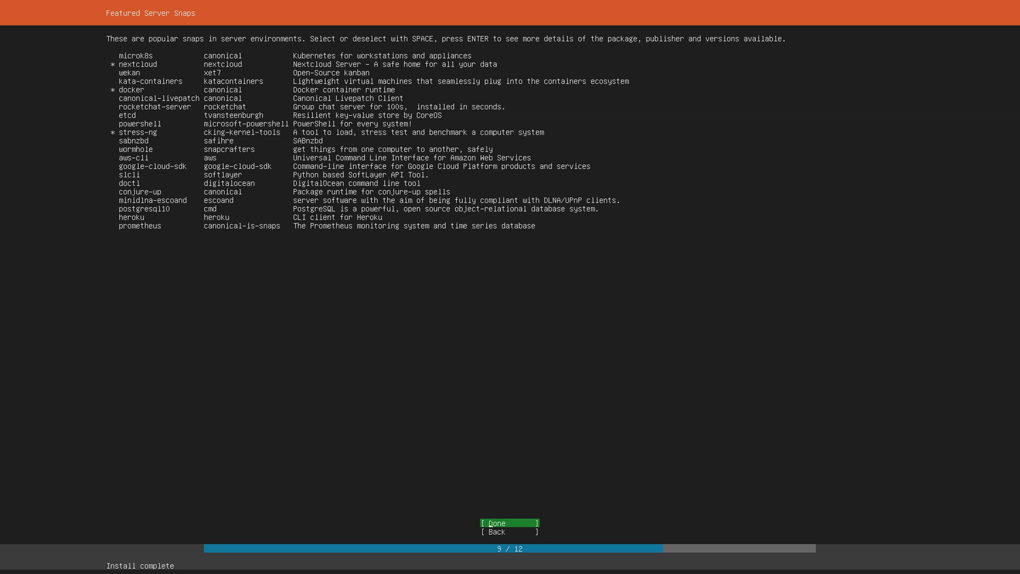
click(509, 523)
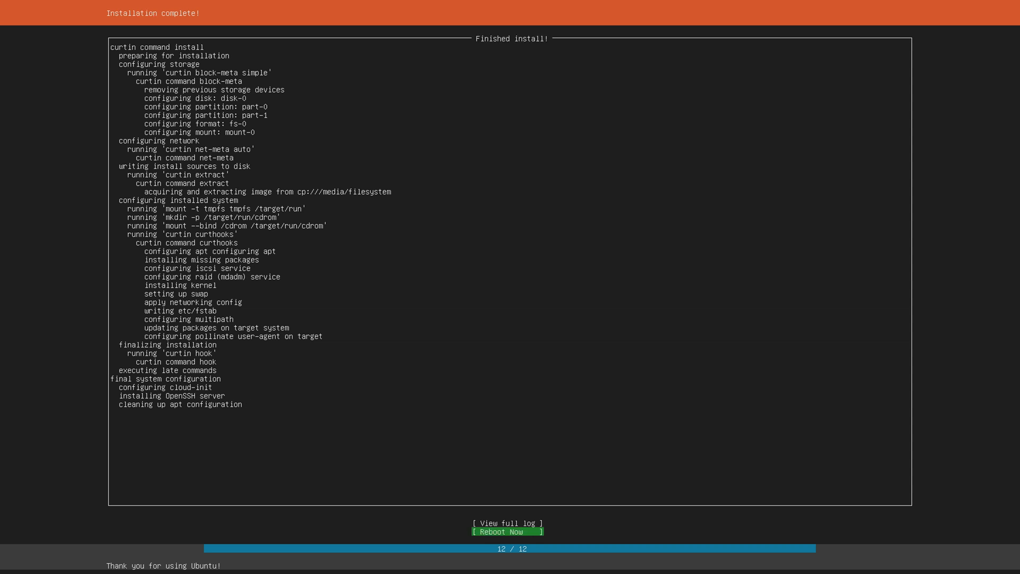
Reboot the machine into the newly installed Ubuntu Server
click(507, 531)
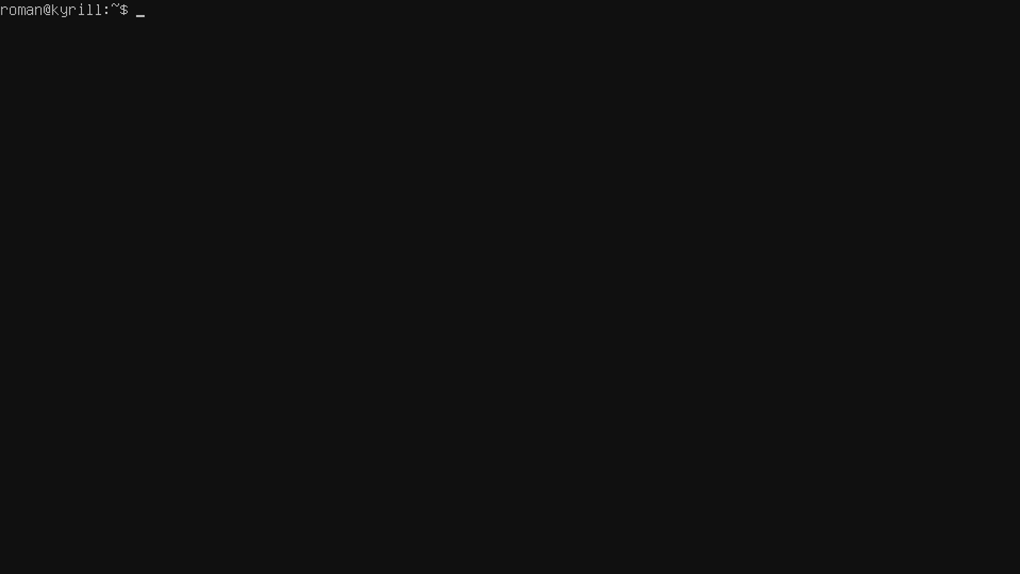
Run sudo apt-get update, then launch the follow-up sudo apt-get command
text(sudo)
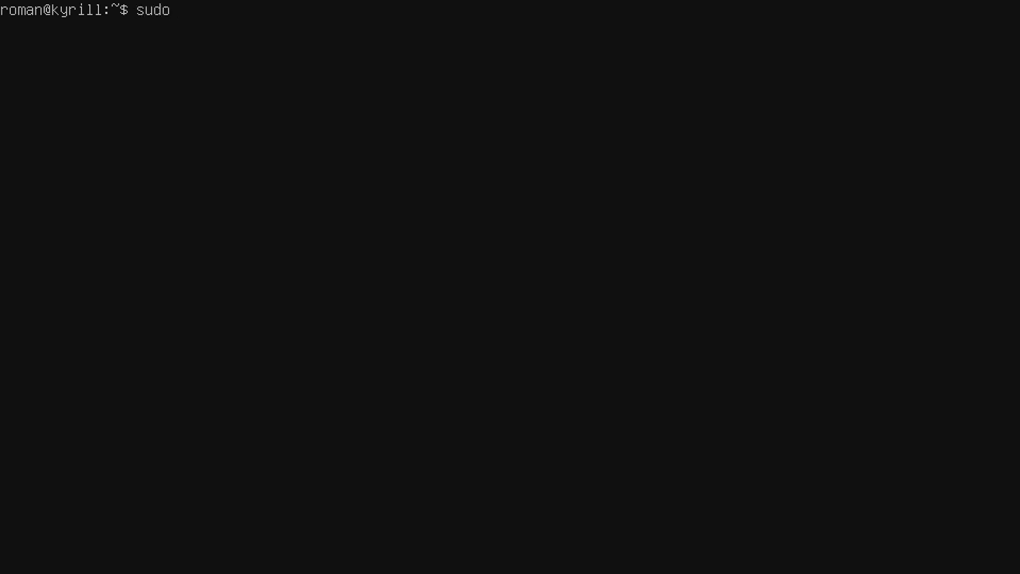
text(apt-get upda)
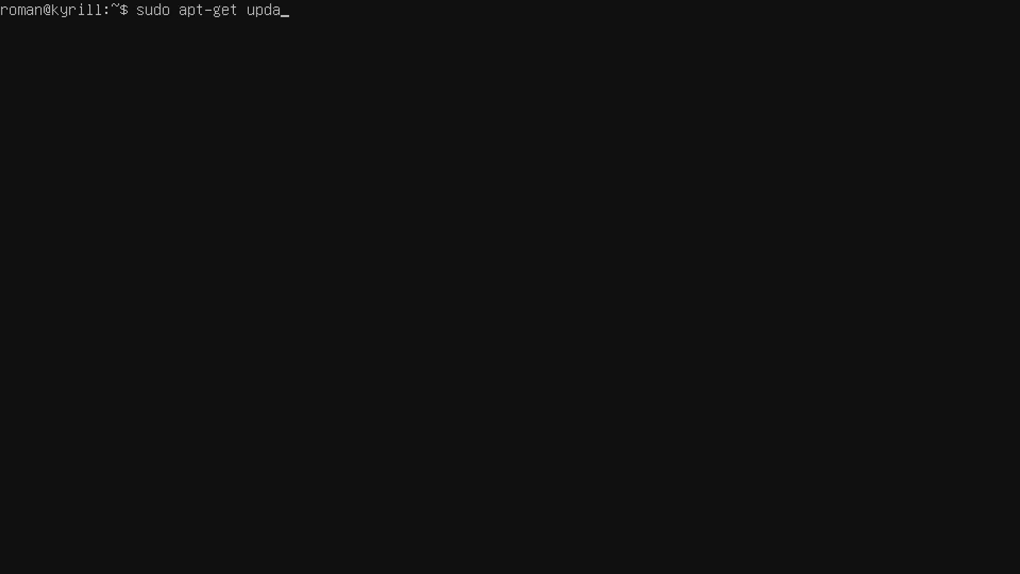
key(Return)
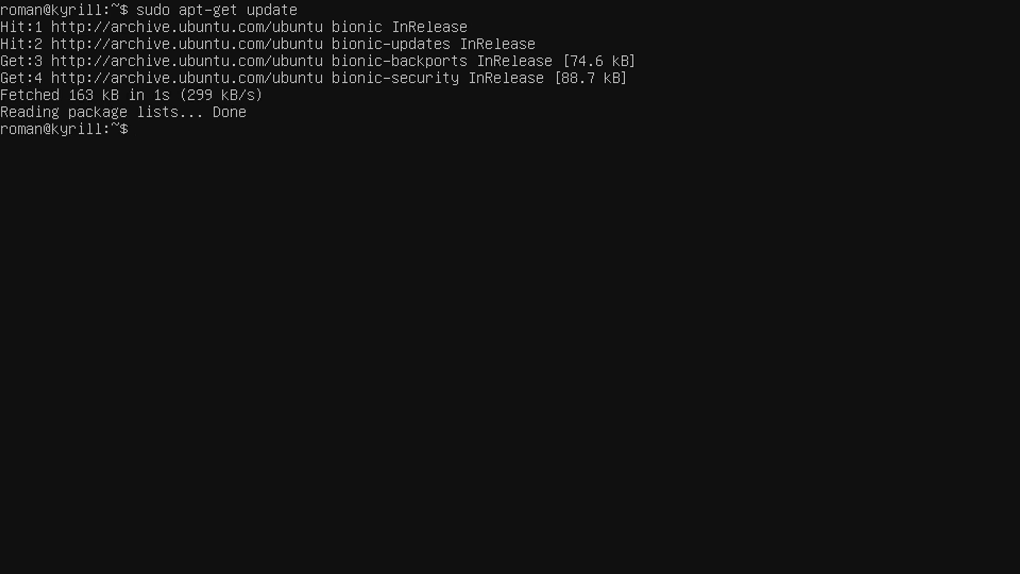
text(sudeo)
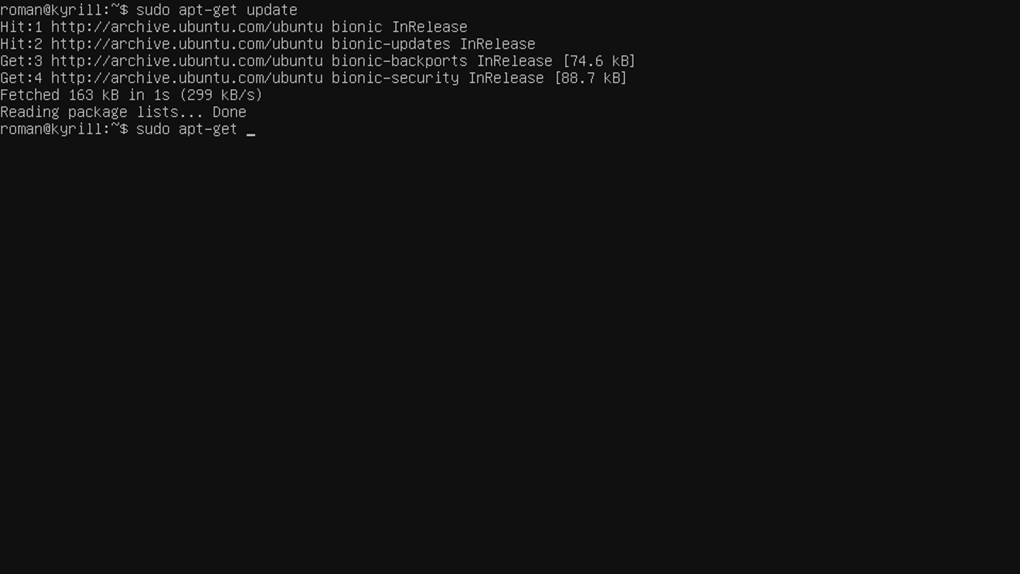
text(di)
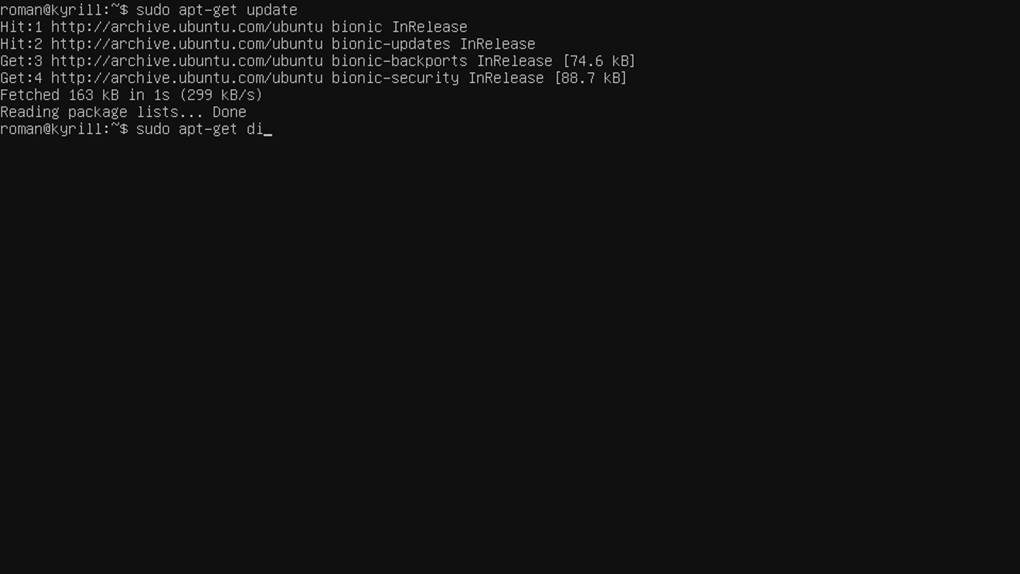
key(Return)
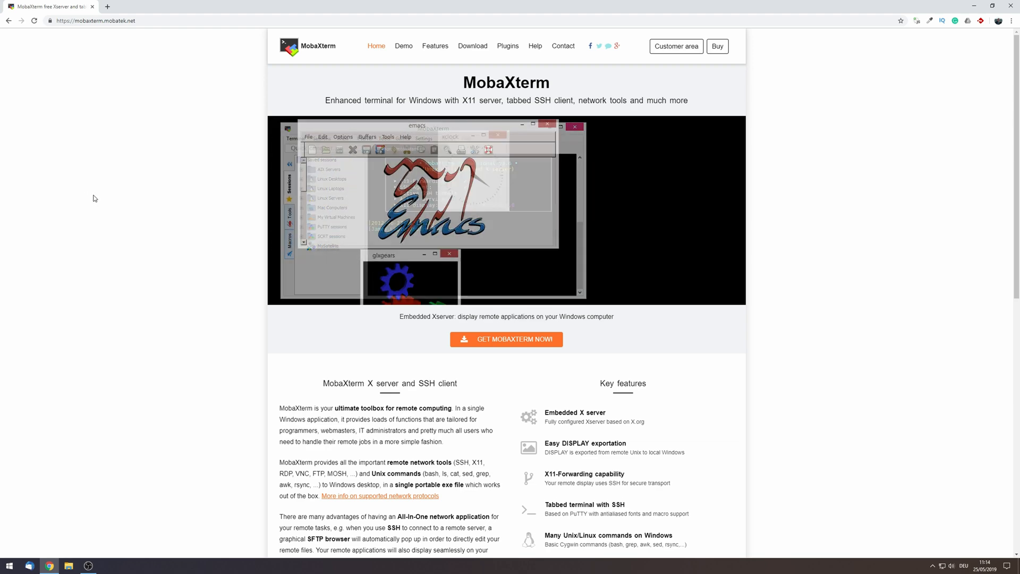
Navigate from the MobaXterm home page to its Download page
click(95, 21)
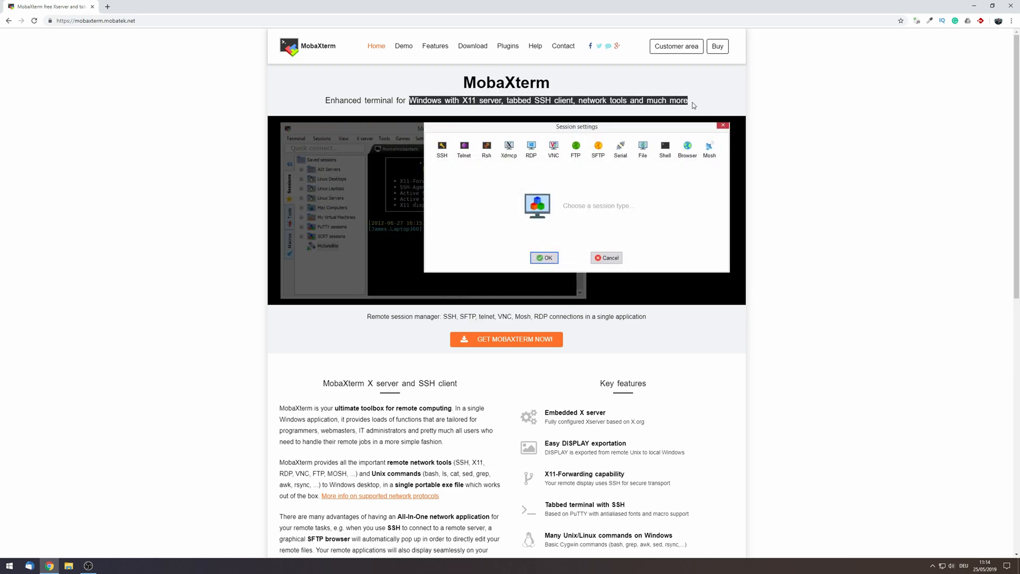
mouse_move(472, 46)
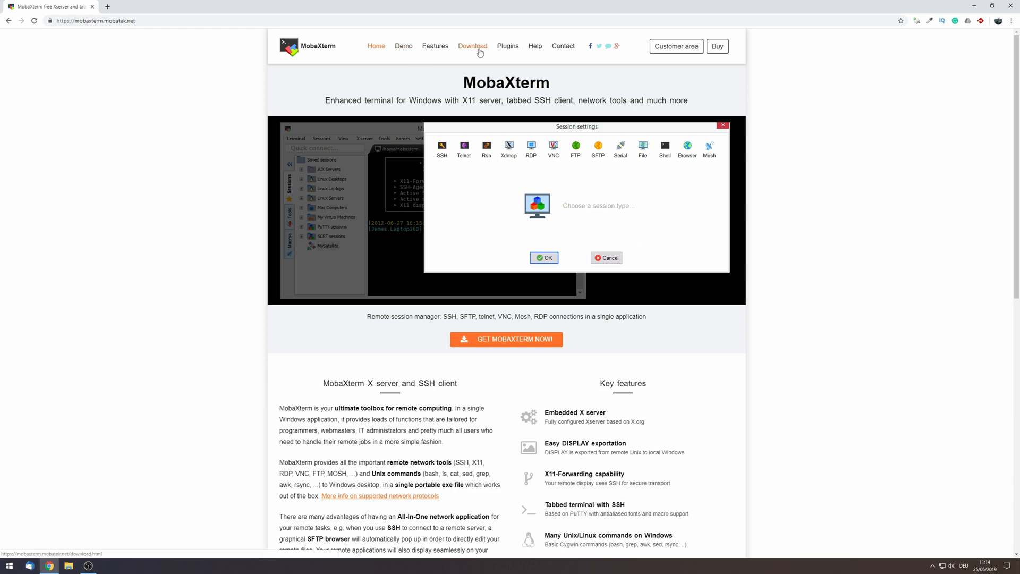
click(471, 45)
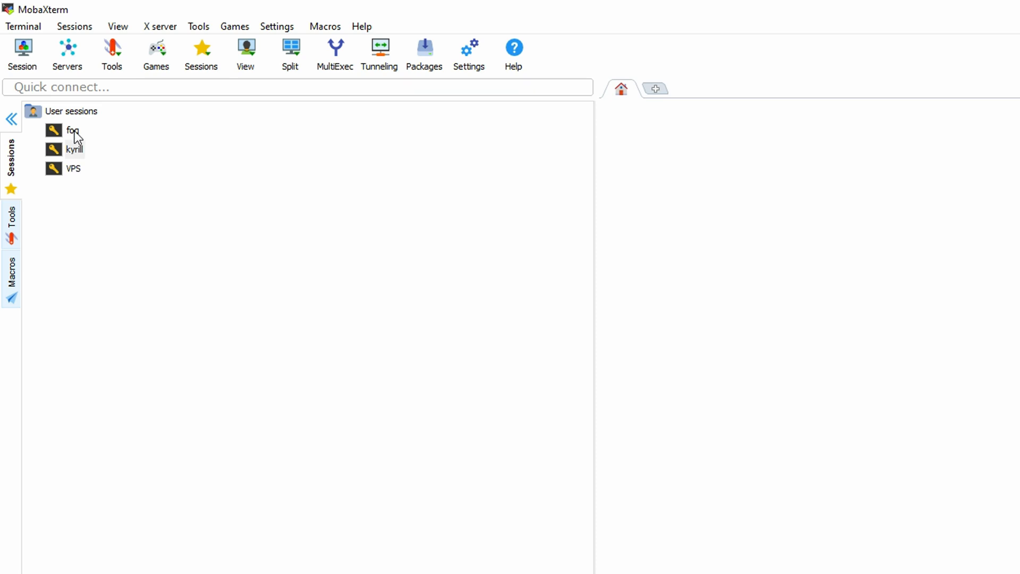
Create a new SSH session with remote host 192.168.178.31
right_click(71, 110)
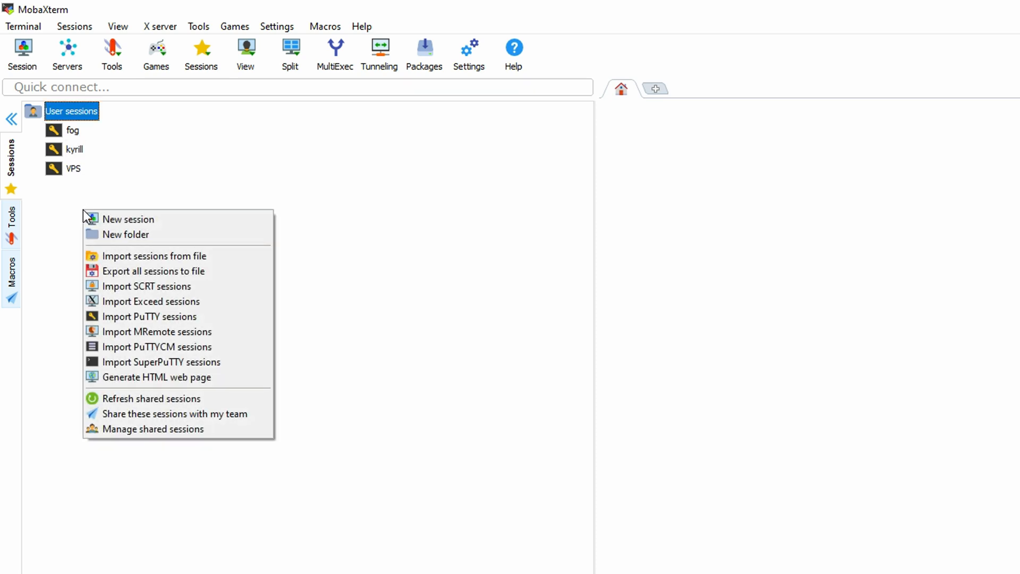
click(127, 219)
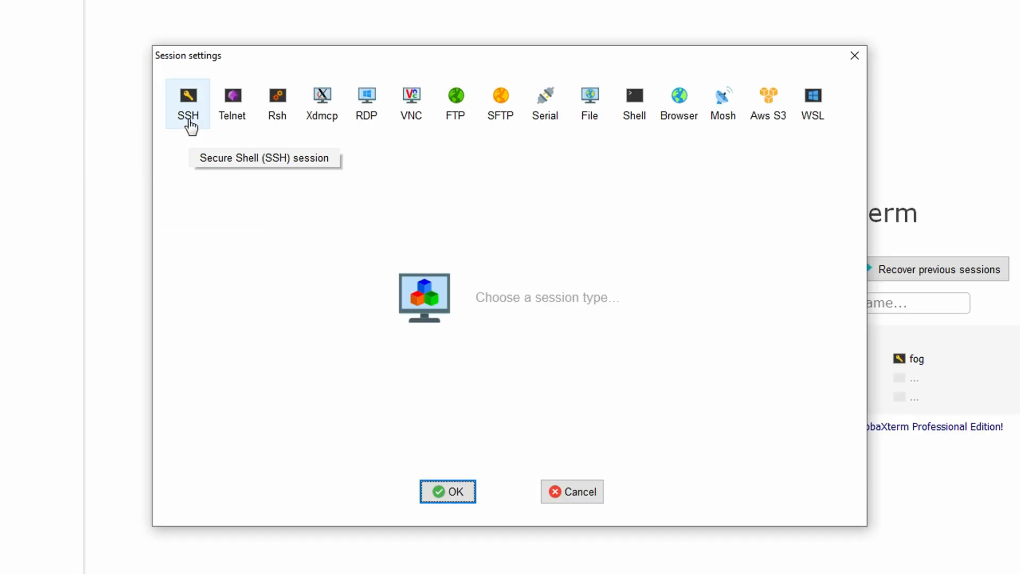
click(187, 97)
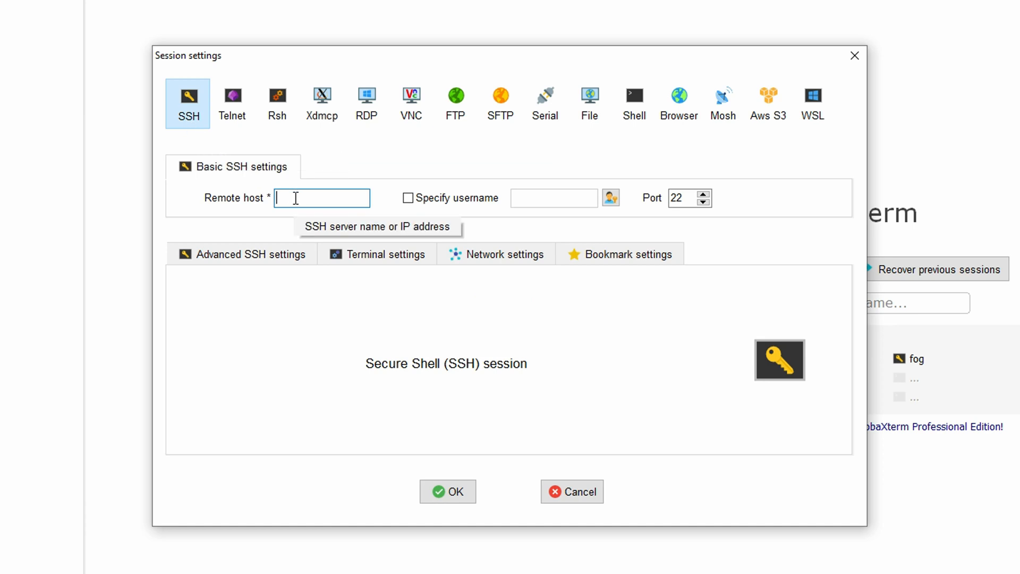
text(19)
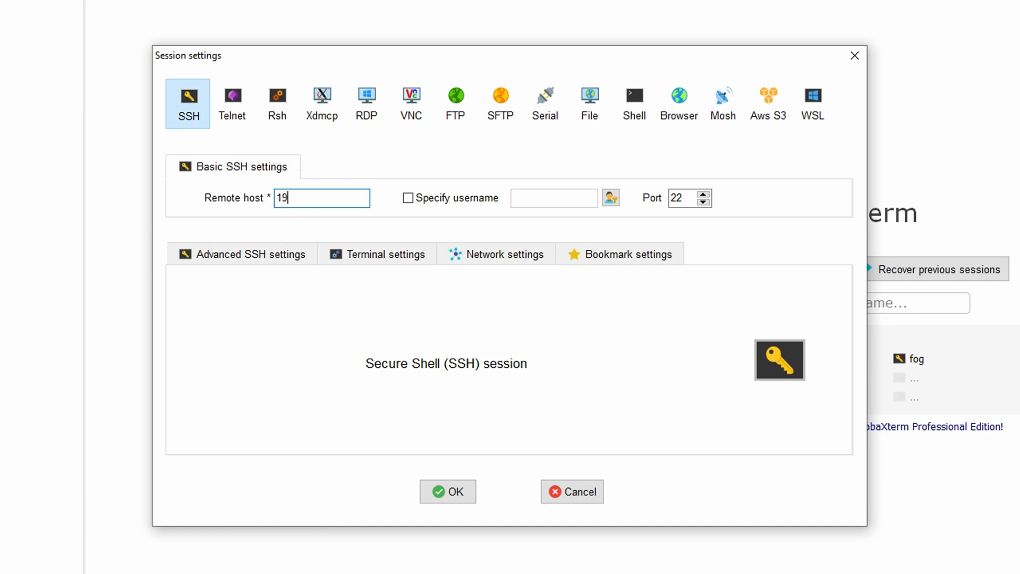
text(2.168.1)
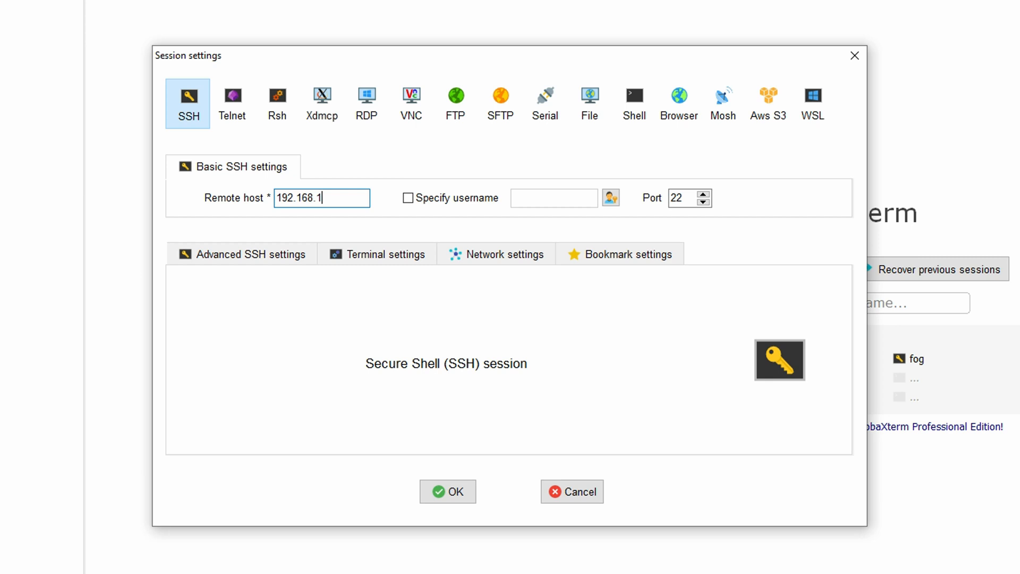
text(7)
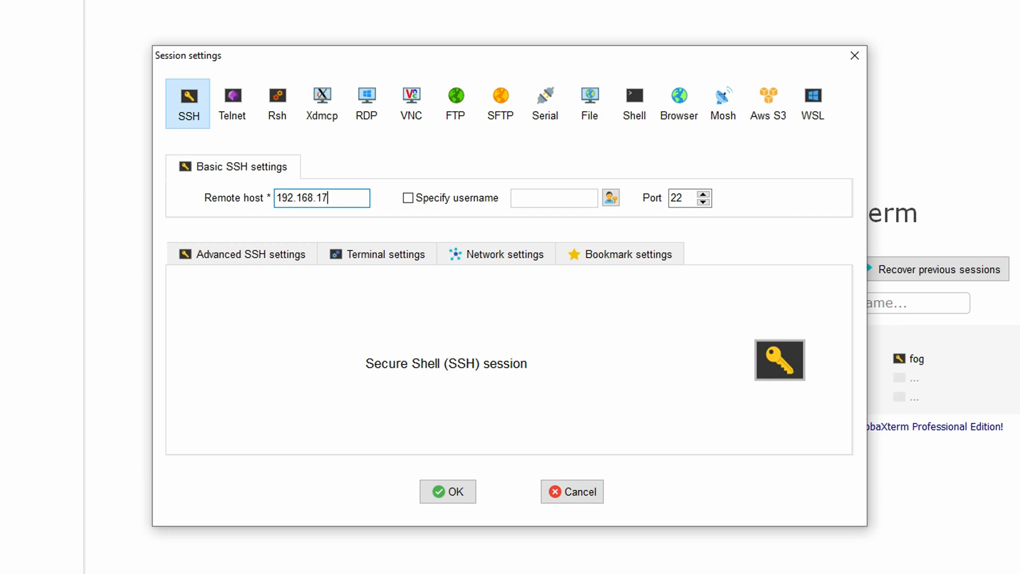
text(8.31)
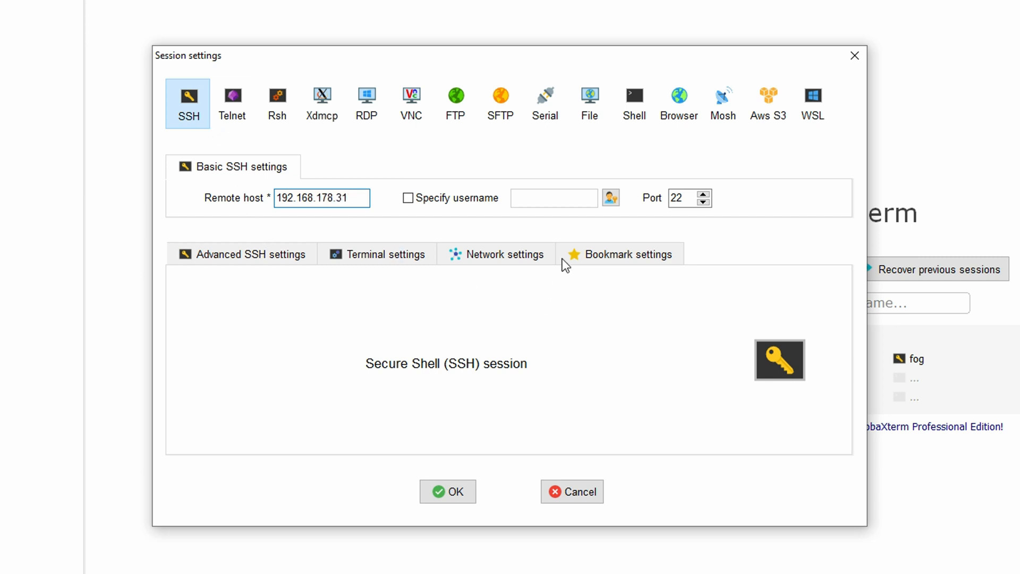
Specify username 'roman' for the session and start the SSH connection
click(408, 198)
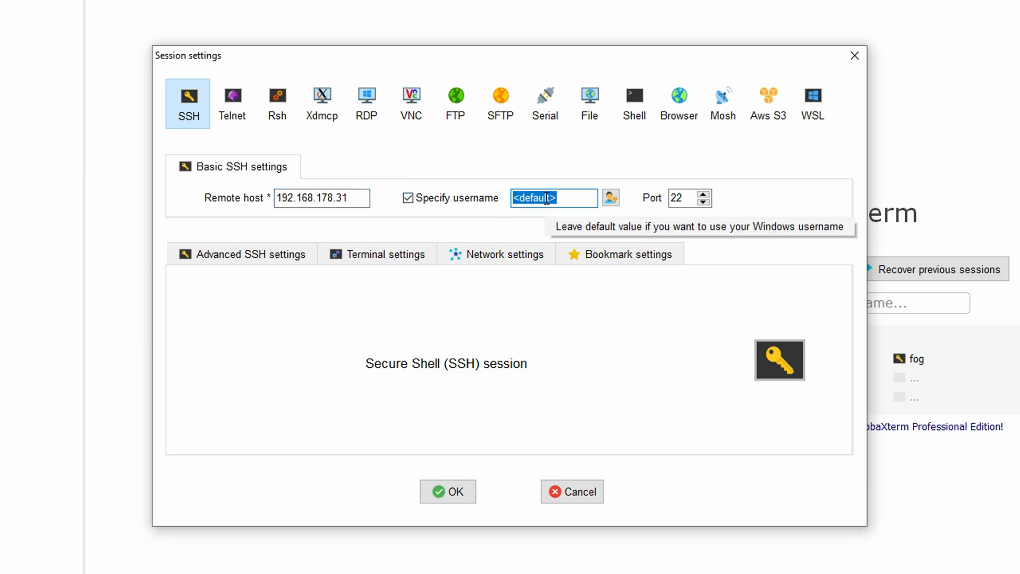
text(roman)
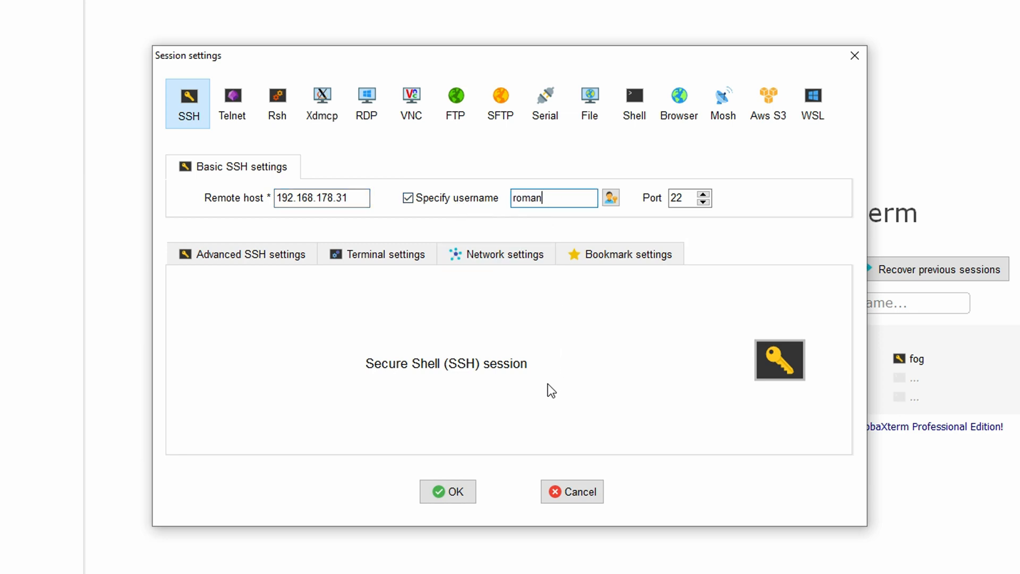
click(447, 491)
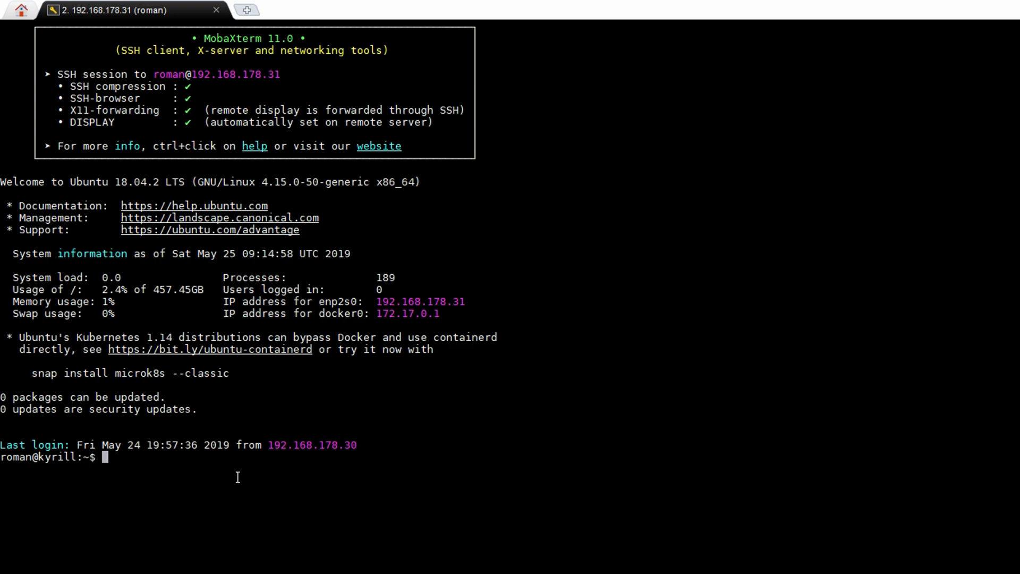
Browse the SFTP panel into /home/roman and bring up actions for the .bashrc file
double_click(430, 301)
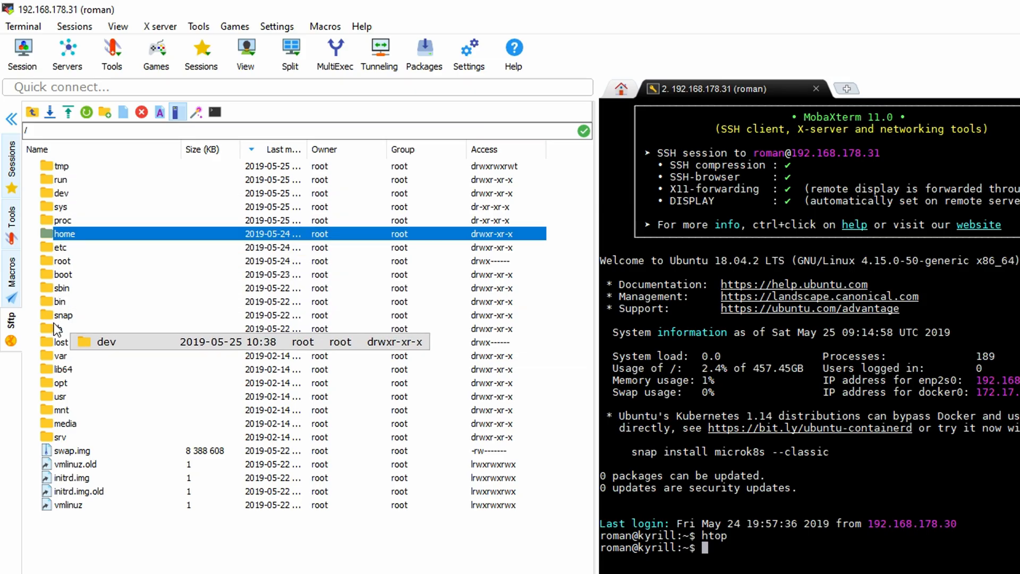
double_click(64, 234)
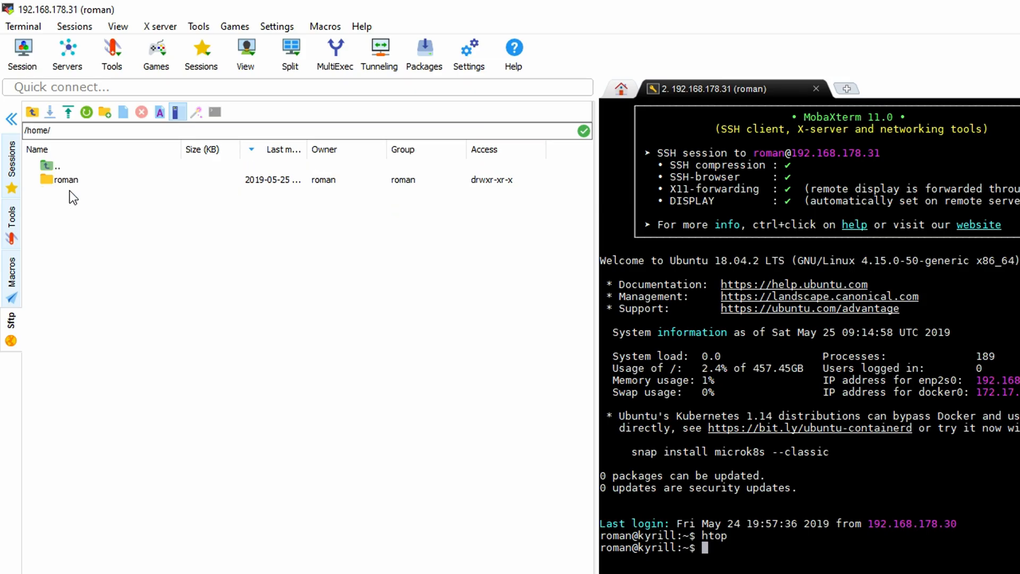
double_click(67, 180)
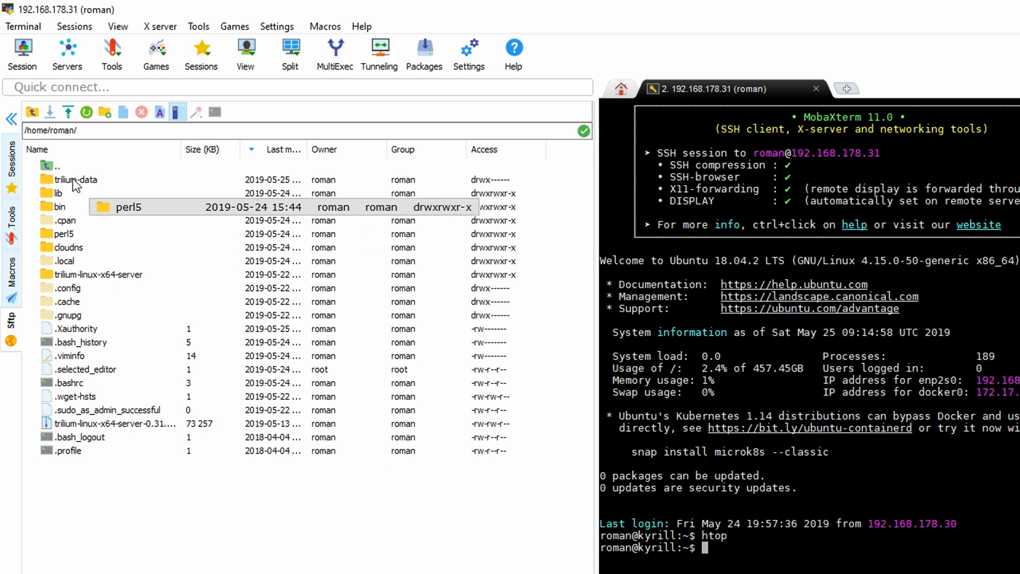
mouse_move(86, 227)
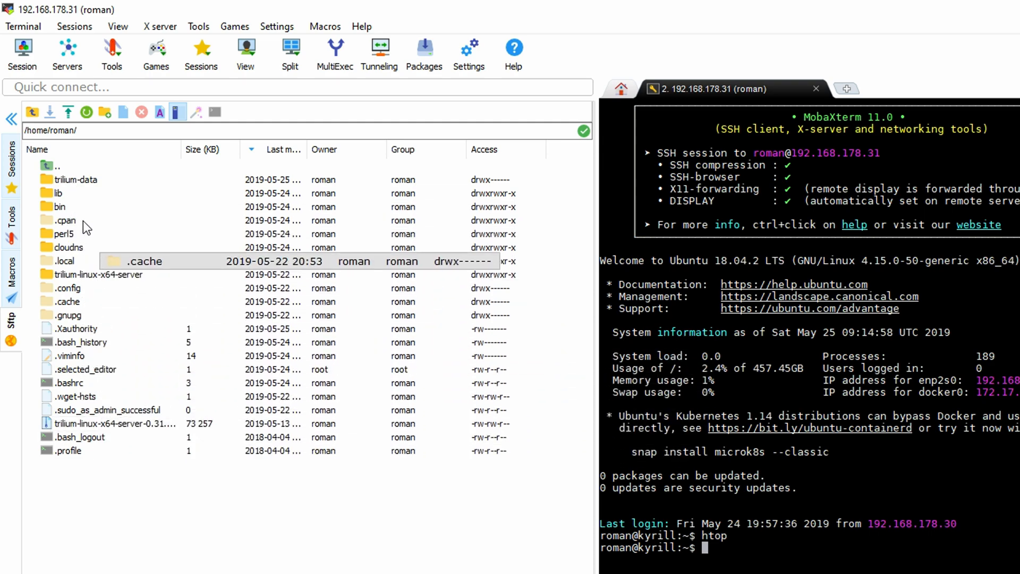
right_click(68, 382)
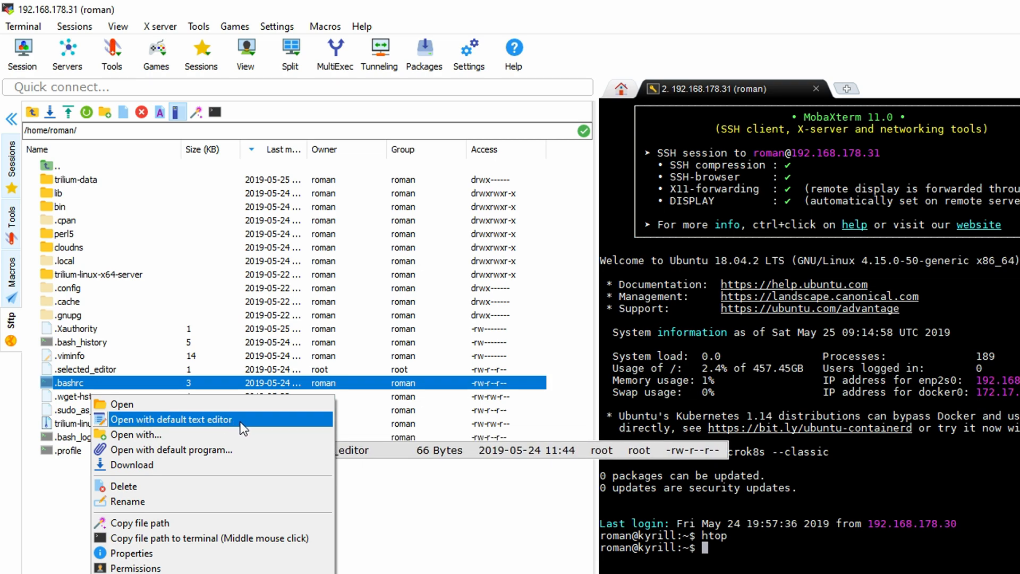
click(277, 26)
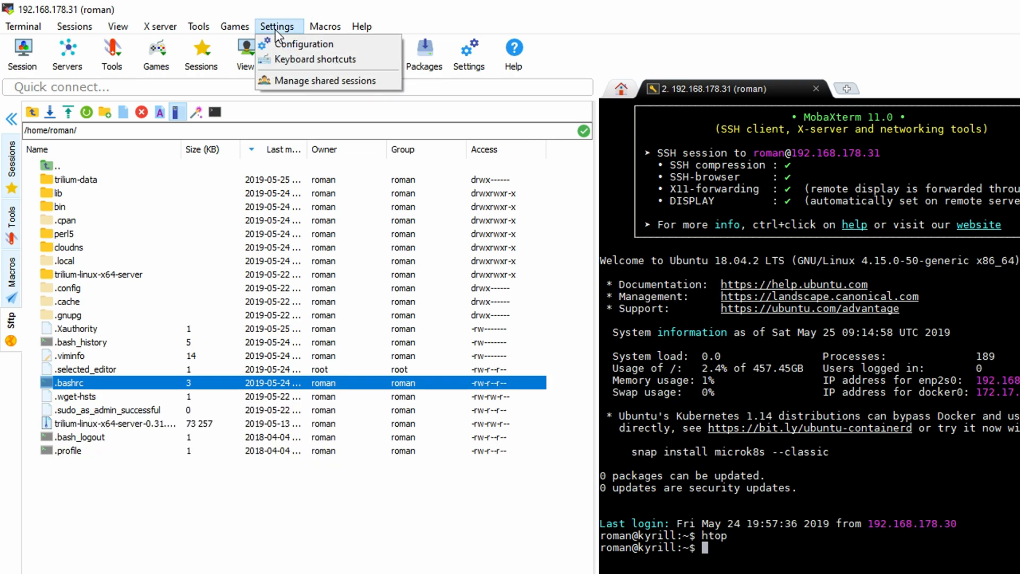
mouse_move(306, 44)
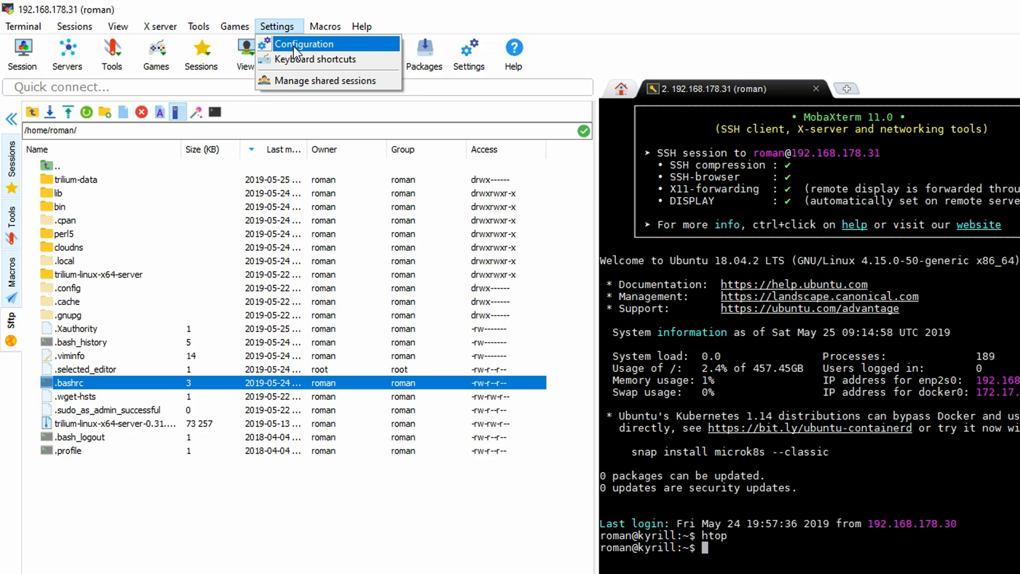
Set notepad++.exe as the default text editor program in MobaXterm's General configuration
click(305, 43)
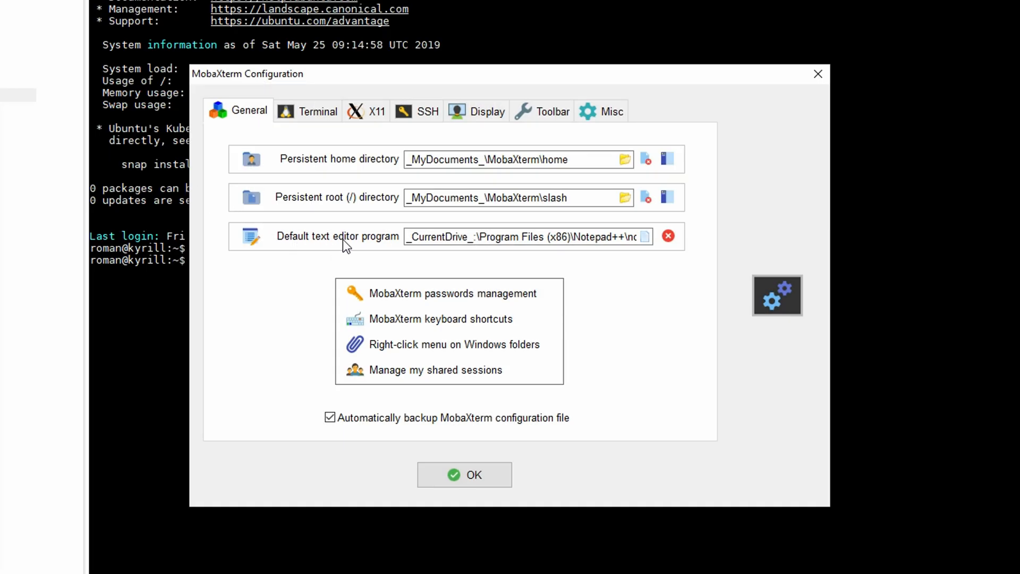
click(644, 236)
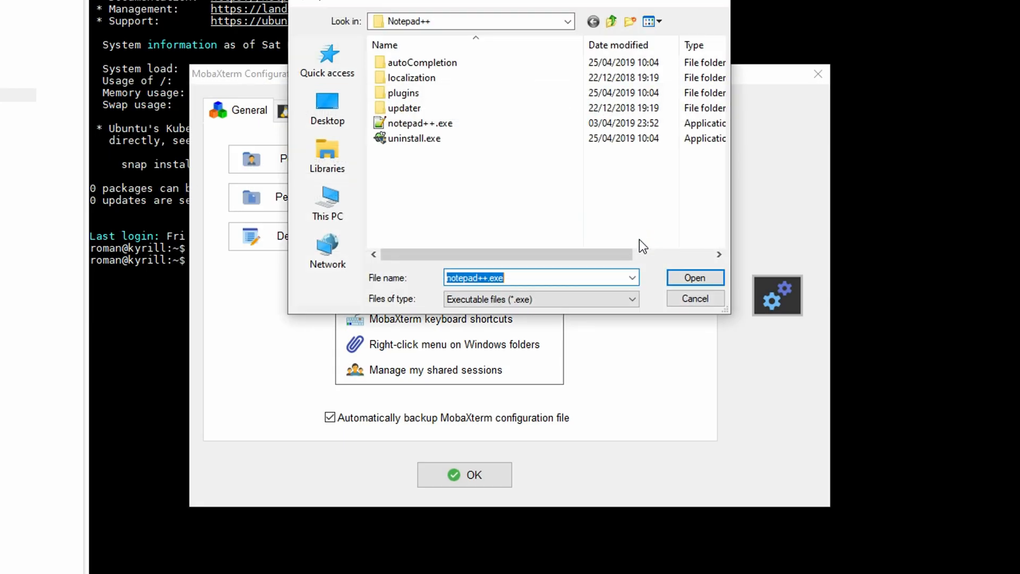
mouse_move(419, 124)
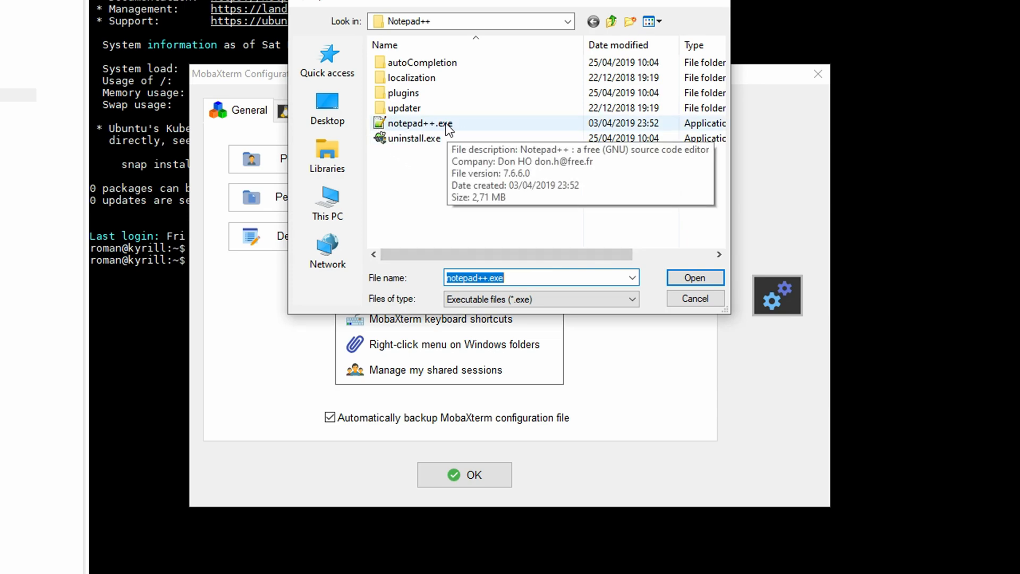
mouse_move(694, 277)
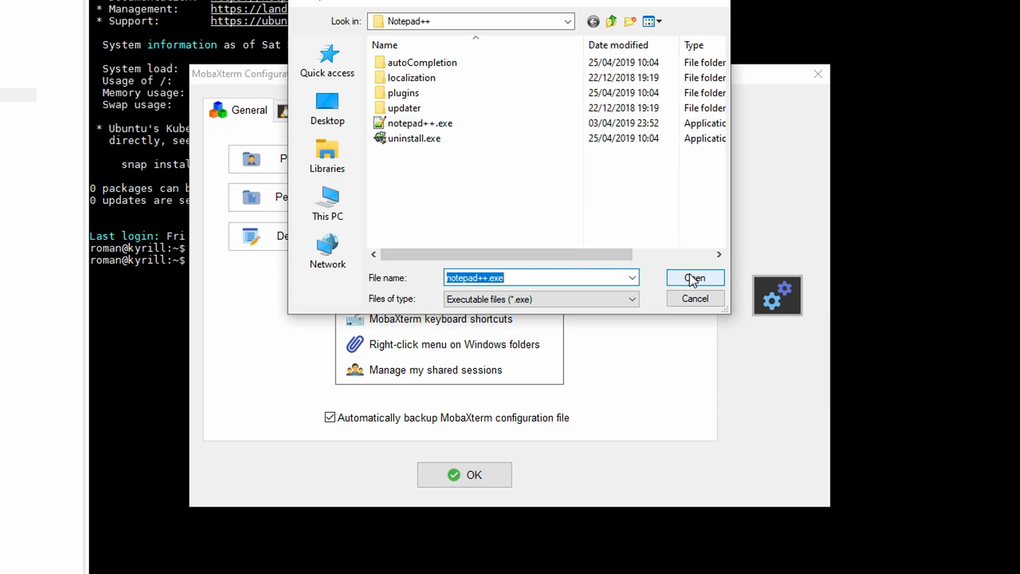
click(694, 278)
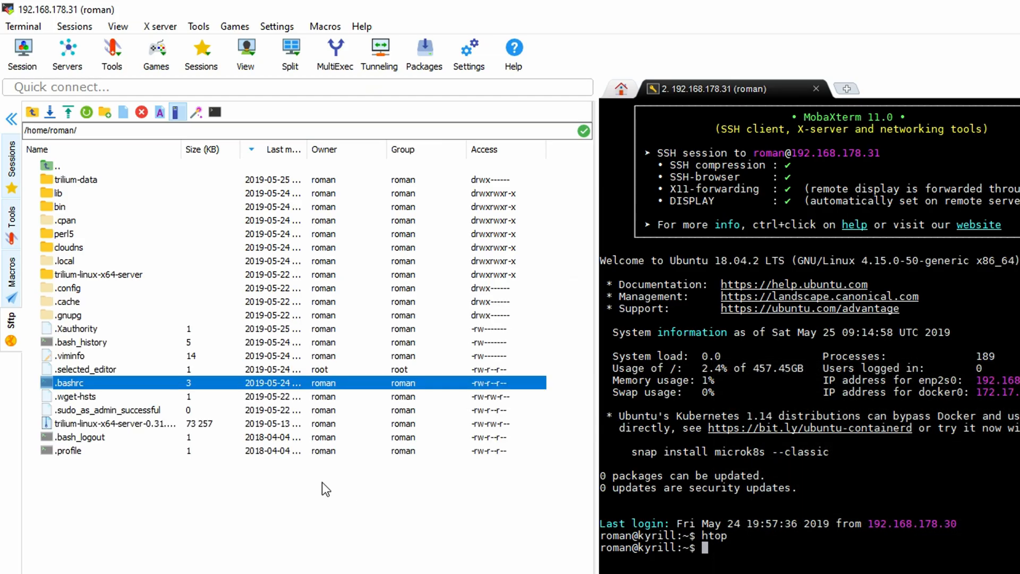
Edit .bashrc in Notepad++ adding an 'alias .' directory-up line, save, and replace the remote file
right_click(68, 382)
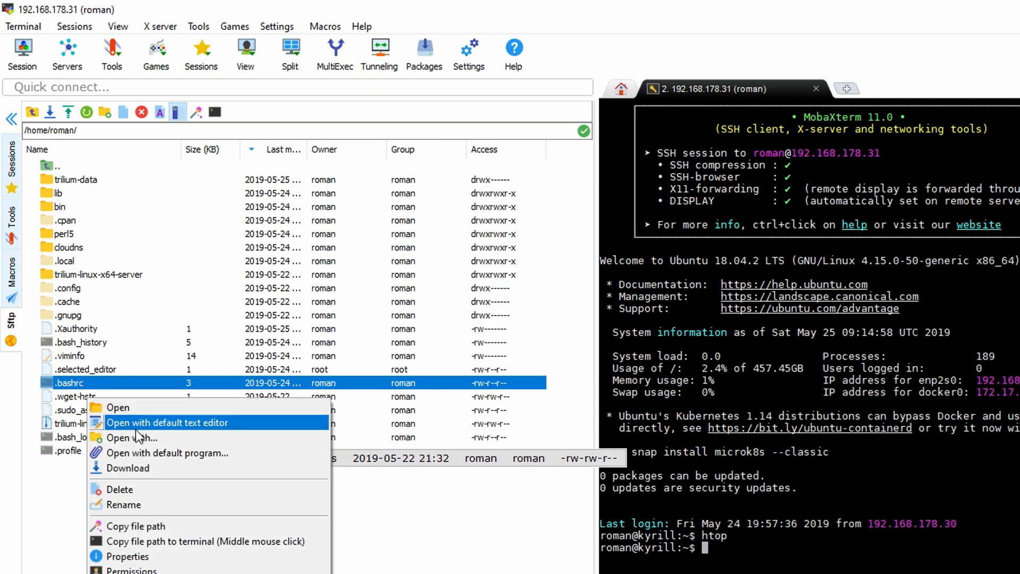
click(167, 422)
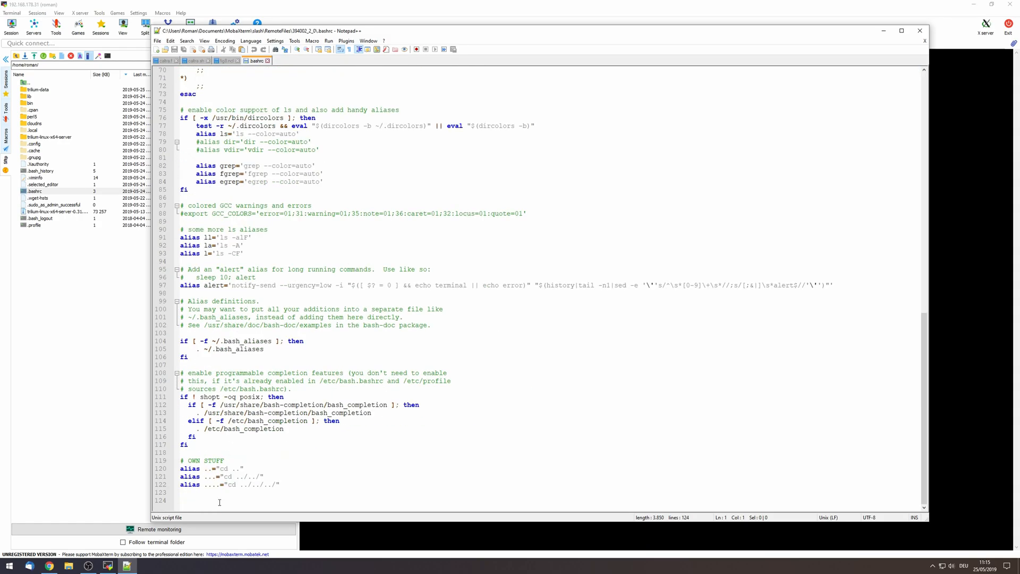
text(alias .....="cd ../..)
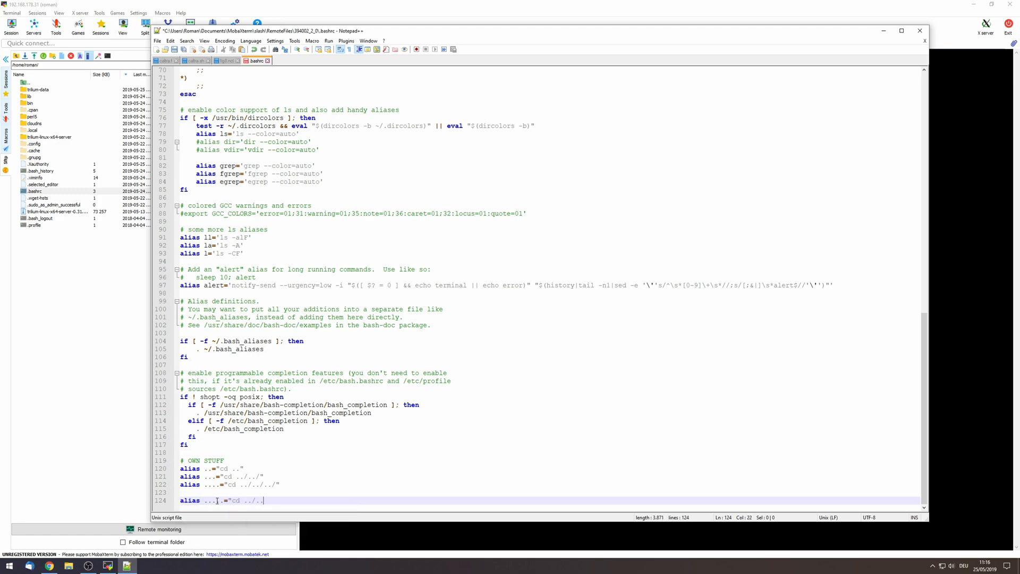
key(ctrl+s)
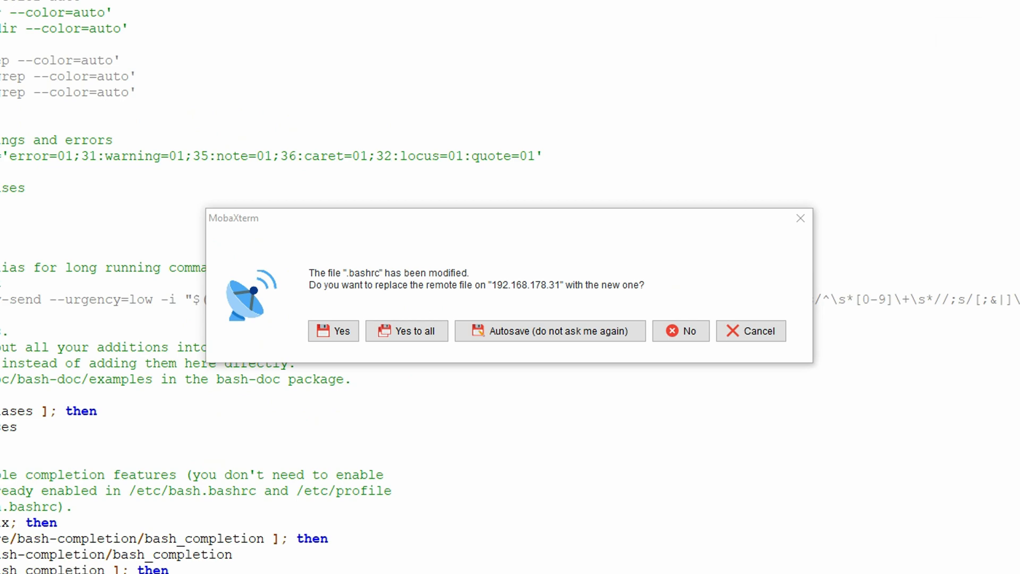
mouse_move(545, 289)
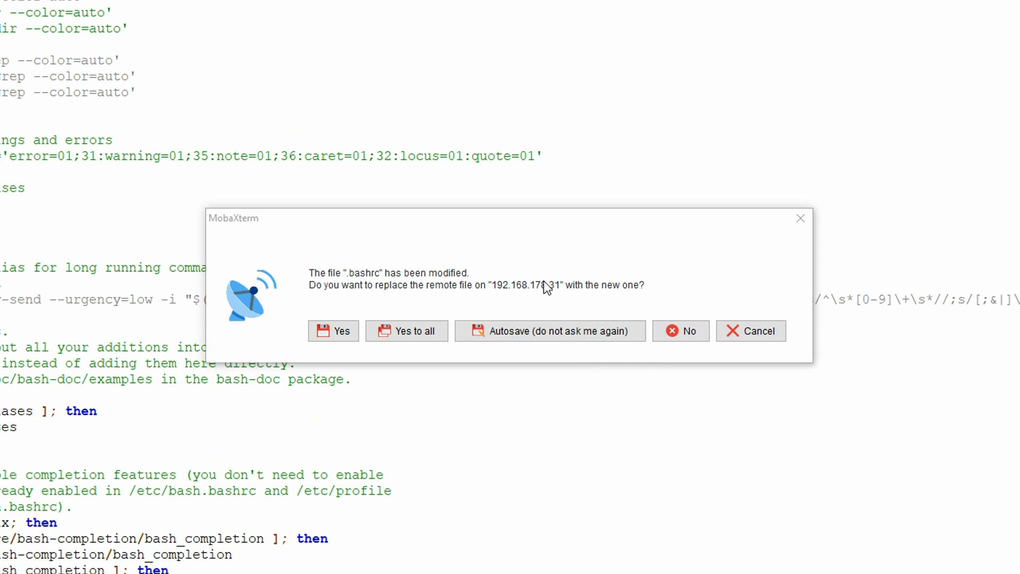
click(333, 330)
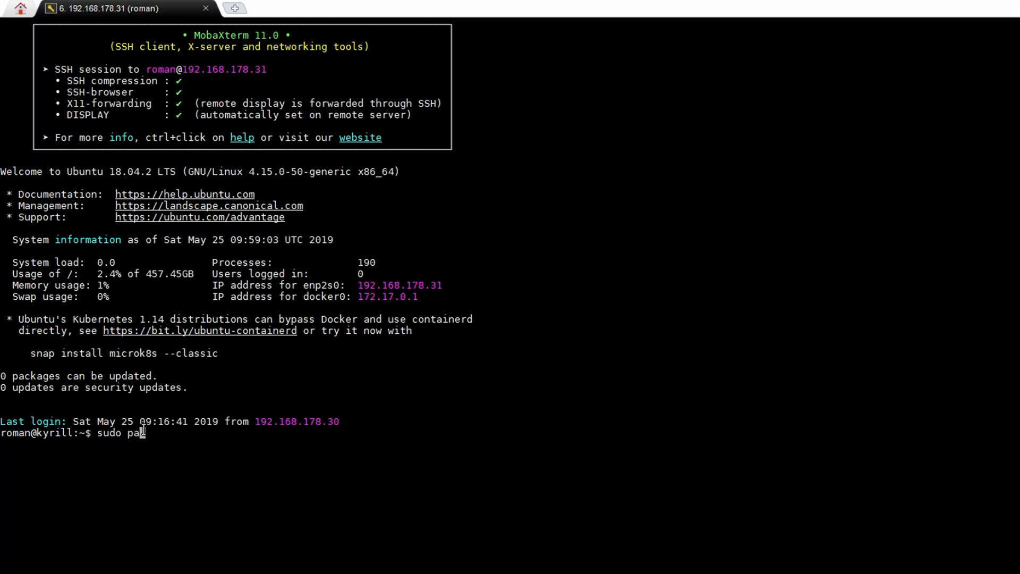
Run sudo passwd root and enter the new root password
text(sswd ro)
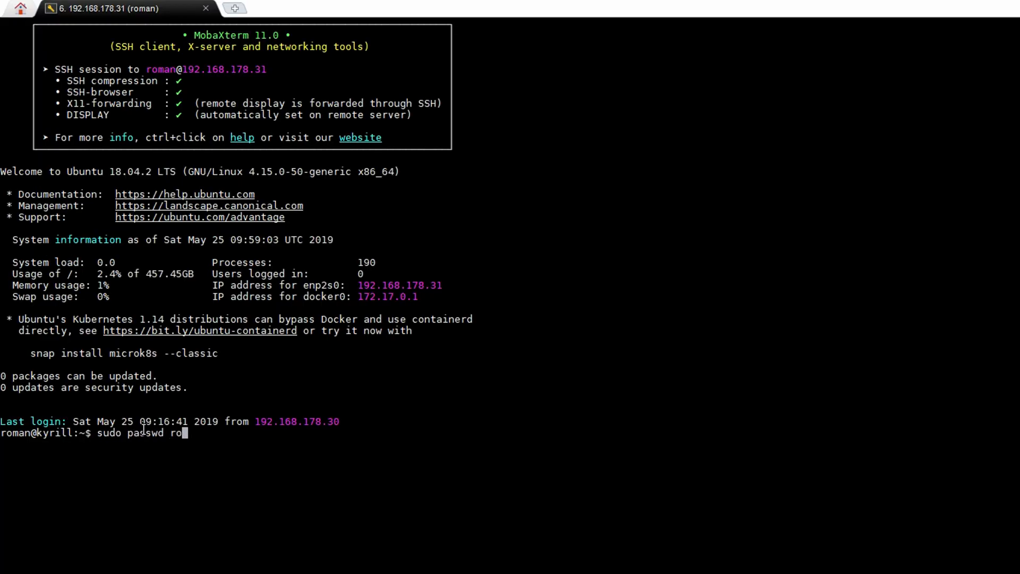
key(Return)
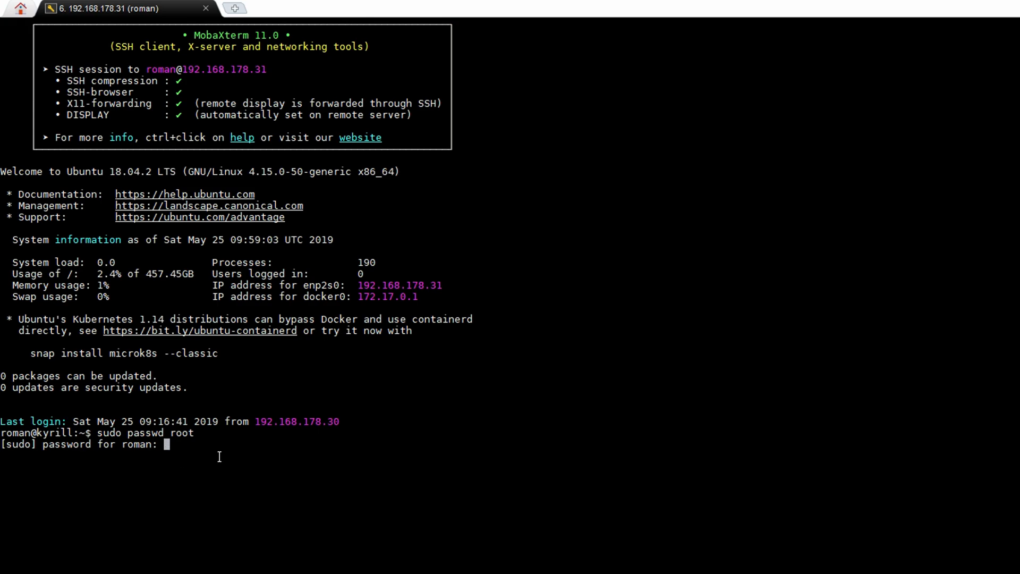
key(Return)
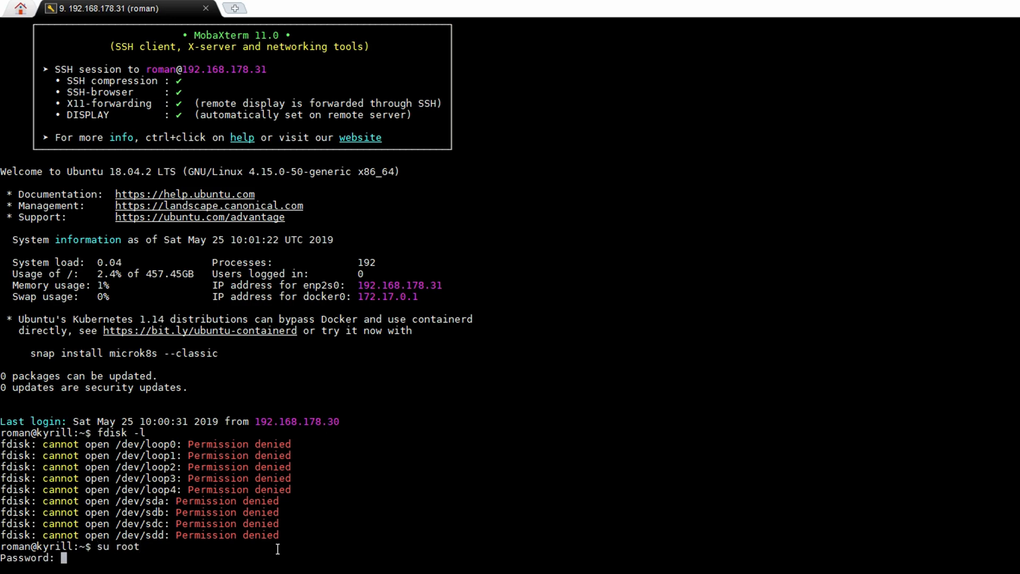
Become root via su and review the fdisk -l listing of sda, sdb, sdc and sdd
key(Return)
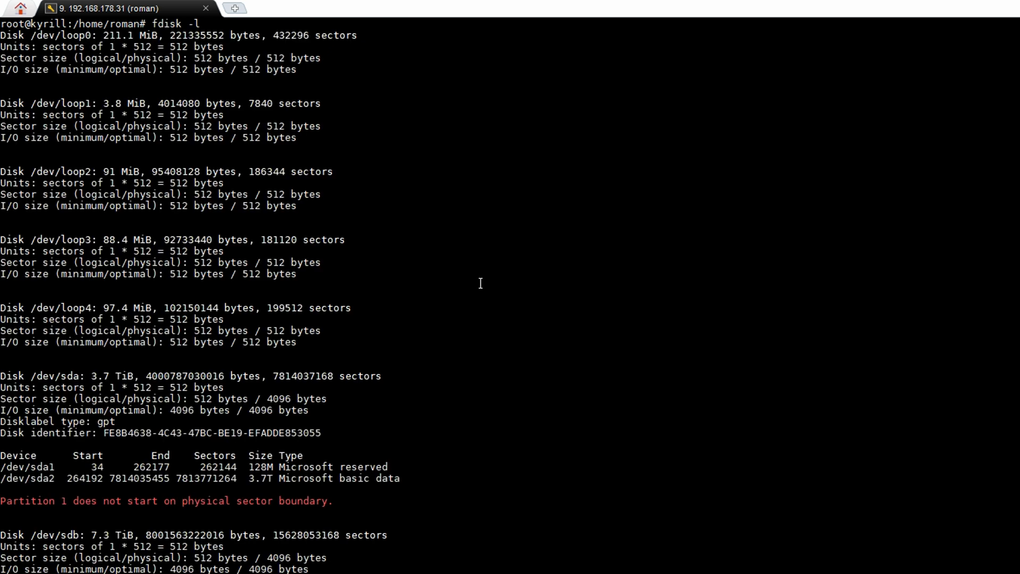
double_click(168, 24)
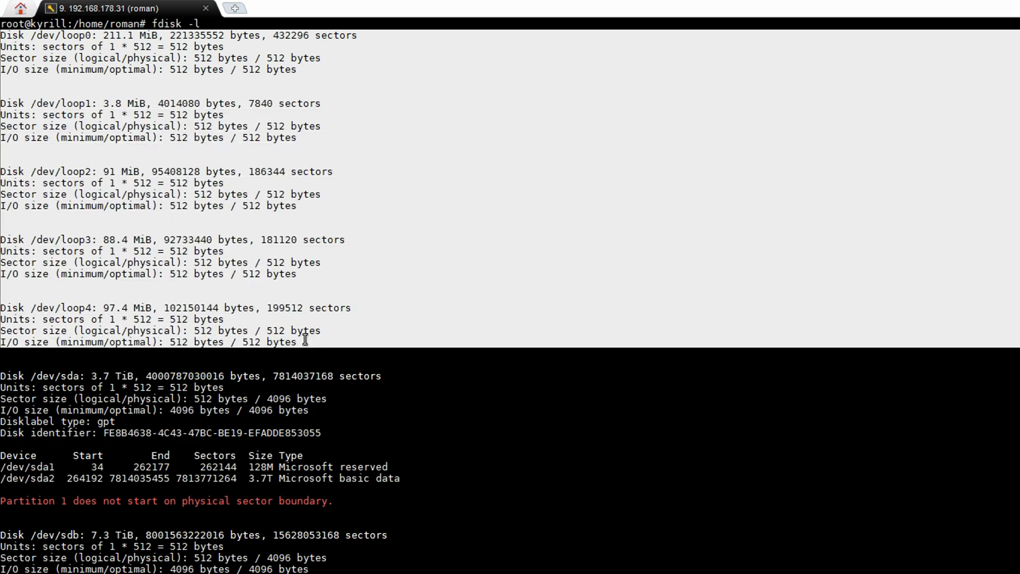
scroll(down, 3)
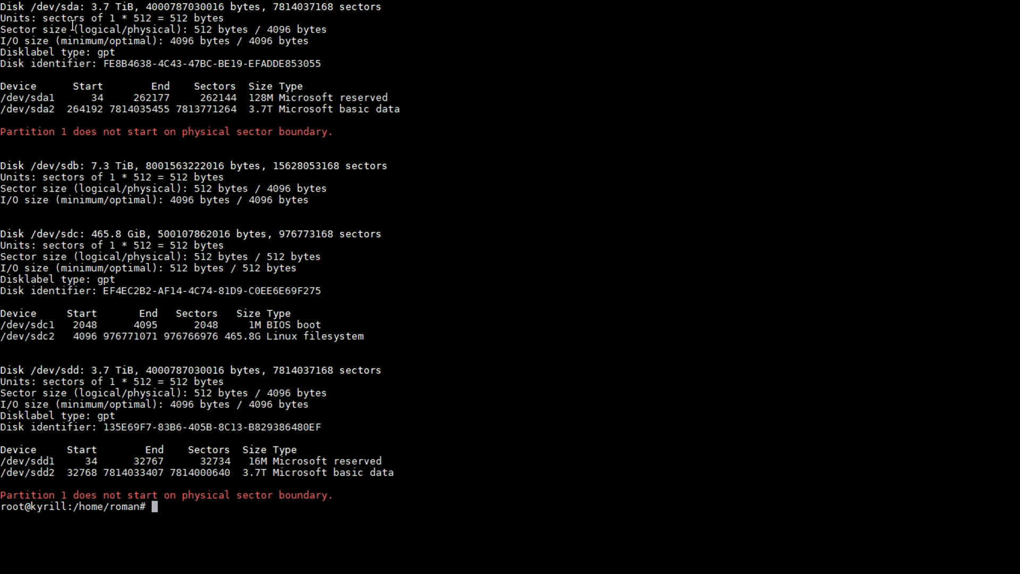
text(fdisk)
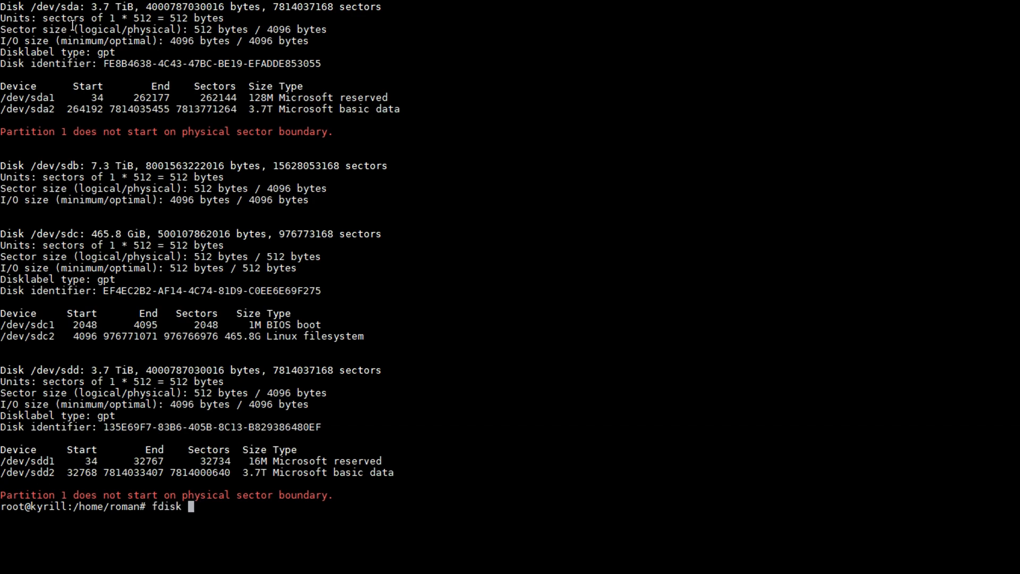
Run fdisk on /dev/sda, view the help menu and delete its existing partitions
double_click(51, 7)
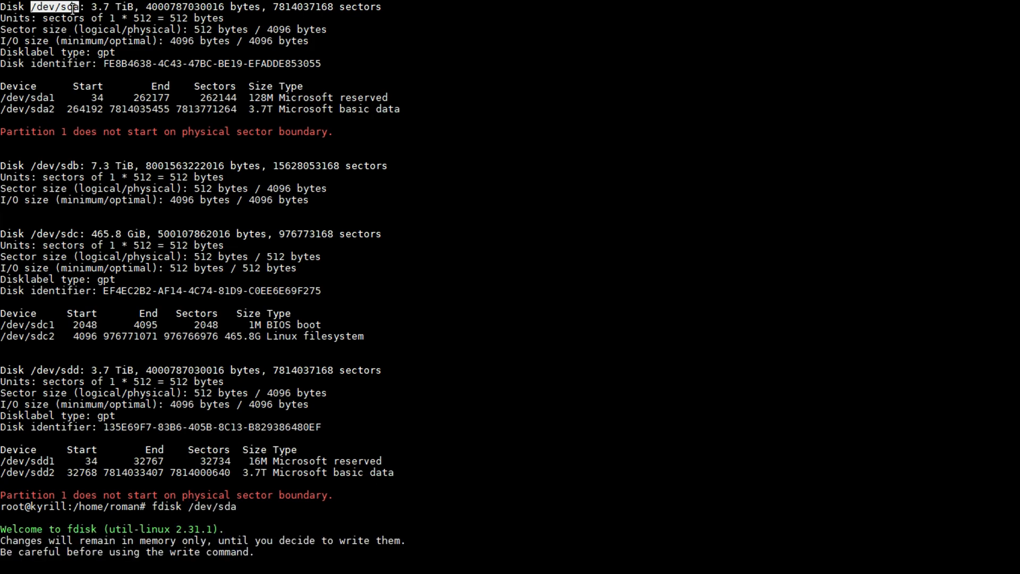
text(mmand (m for help): m)
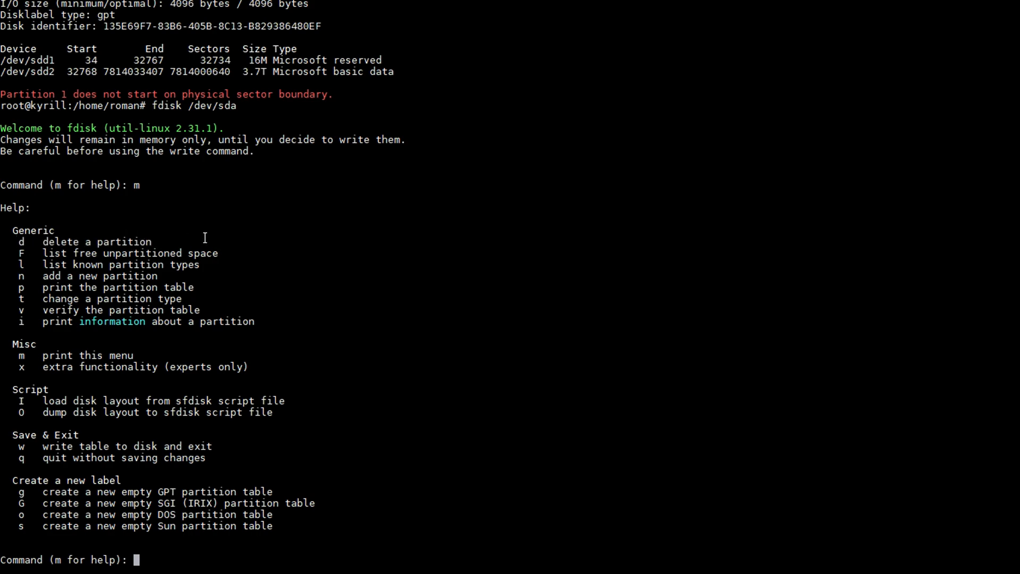
text(d)
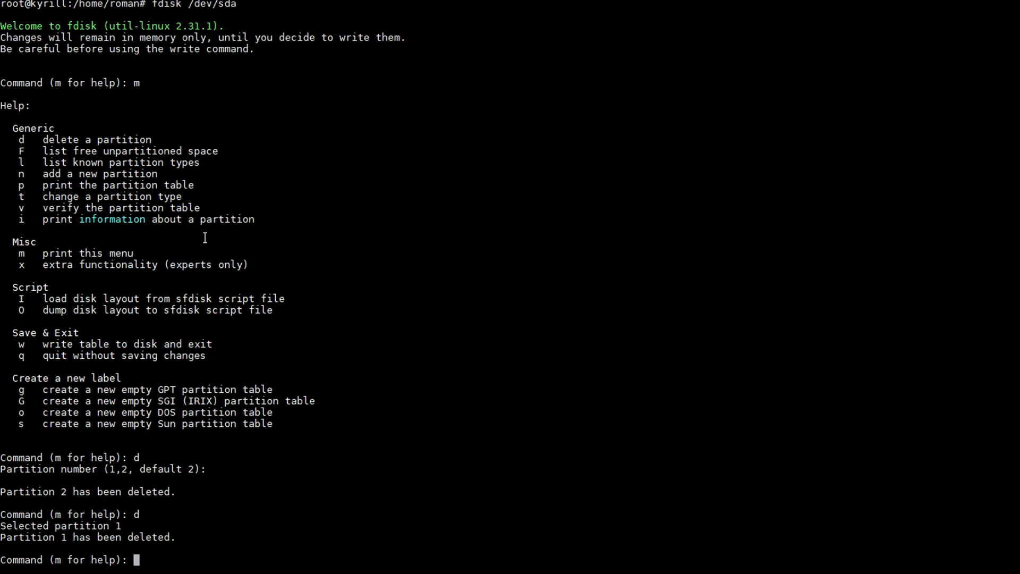
mouse_move(137, 390)
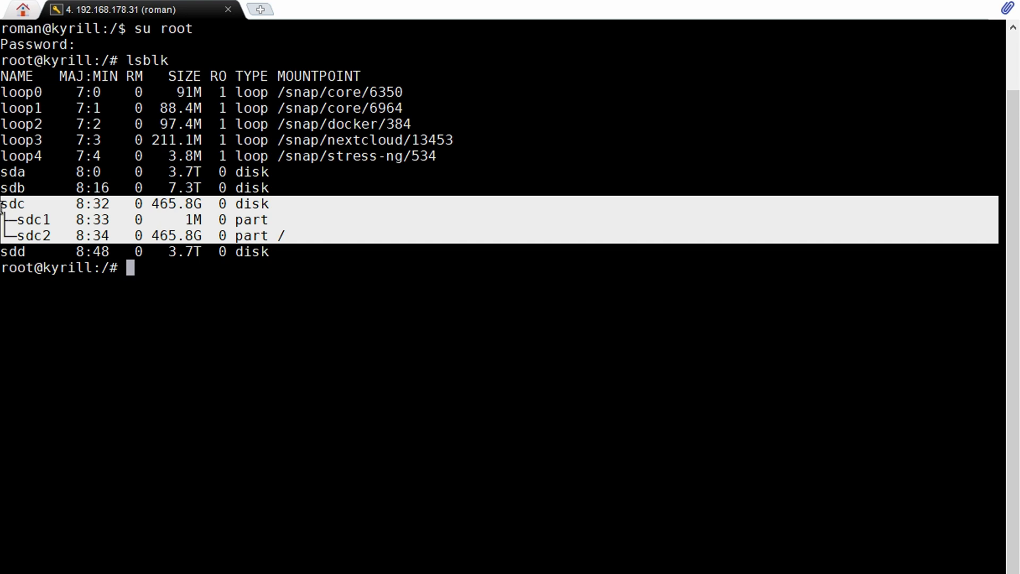
mouse_move(236, 221)
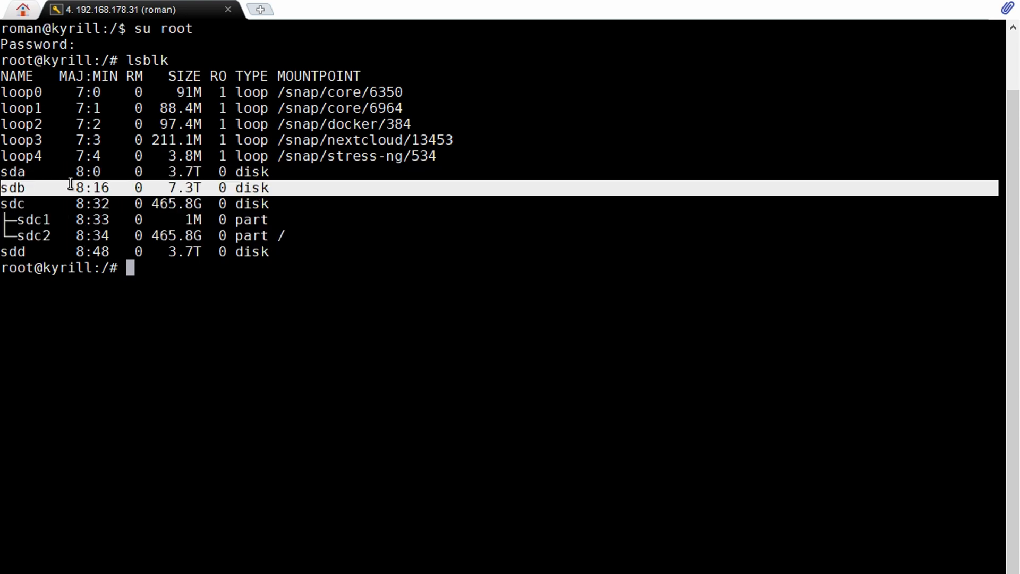
mouse_move(181, 274)
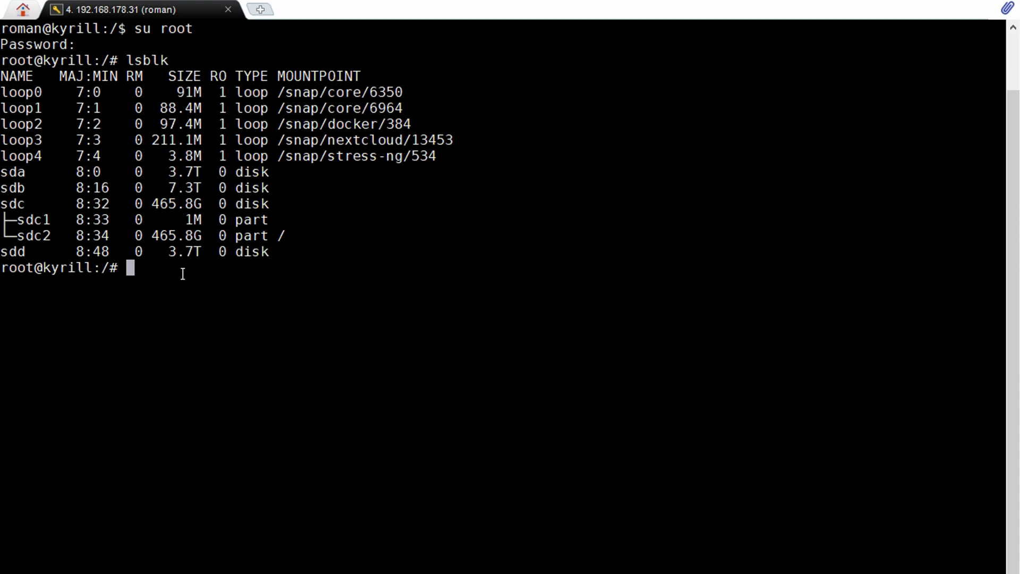
Write a fresh GPT label on /dev/sda with parted mklabel gpt, confirming with y
text(parted)
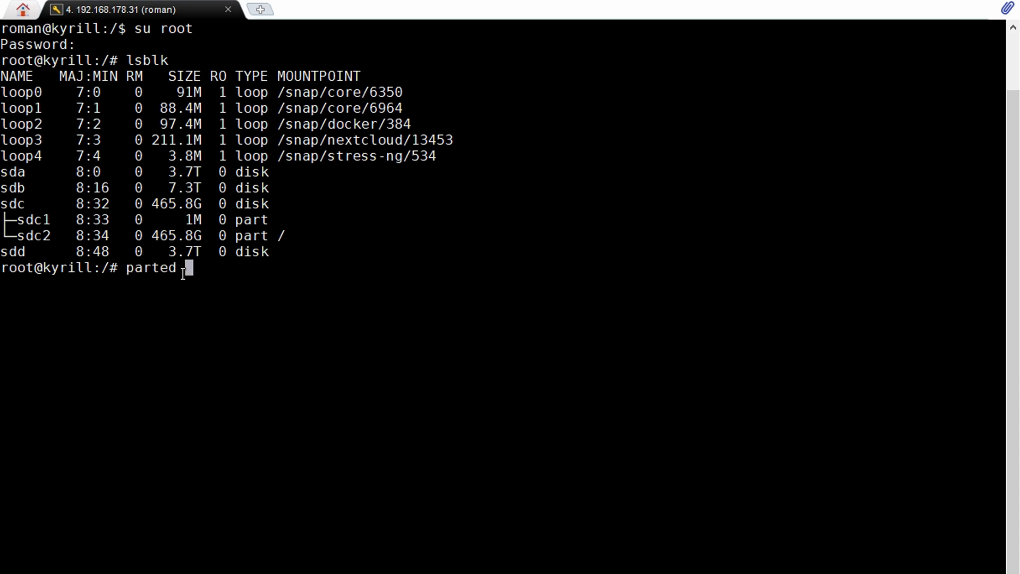
text(/Dev)
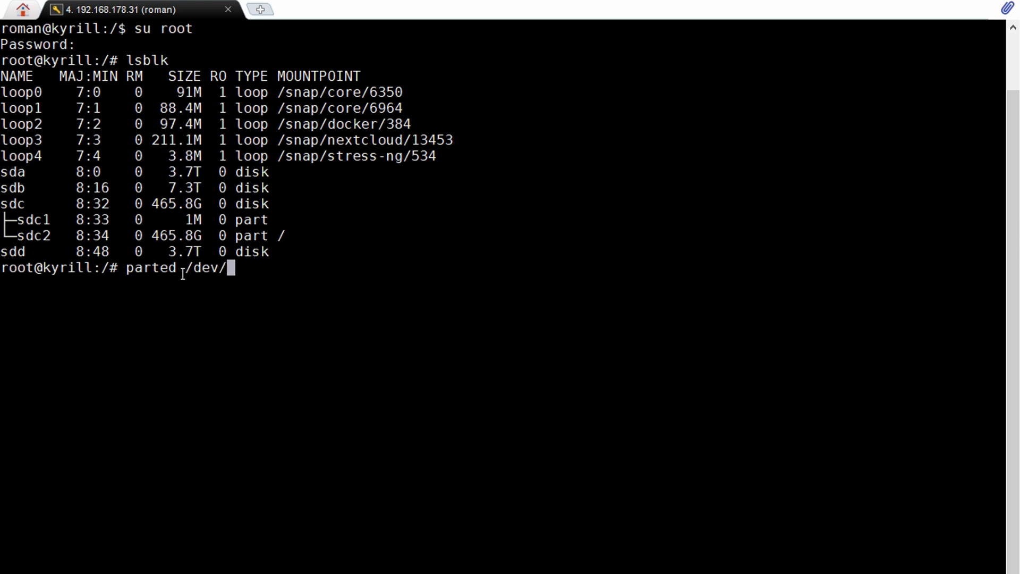
text(sda m)
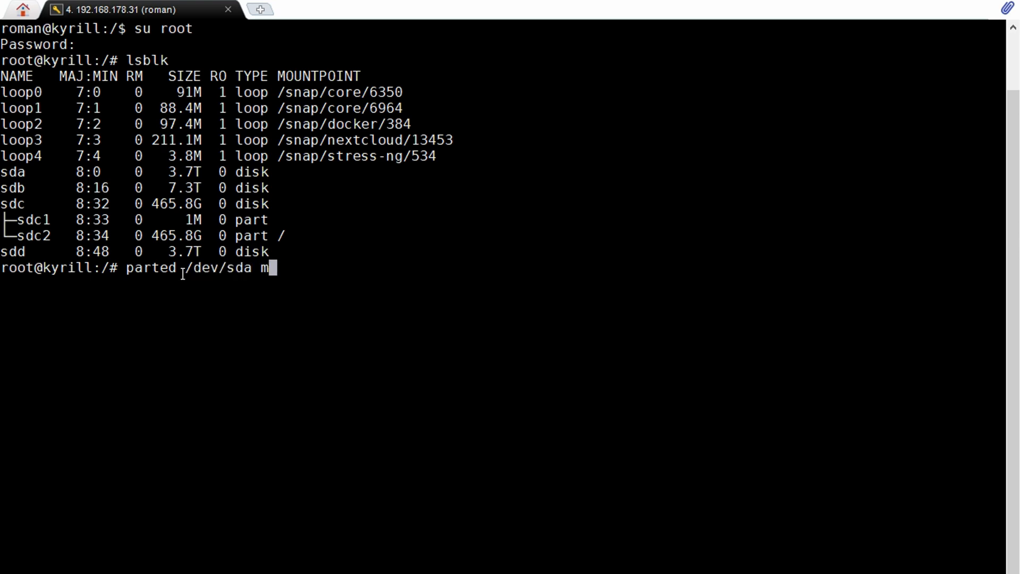
text(klabel gpt)
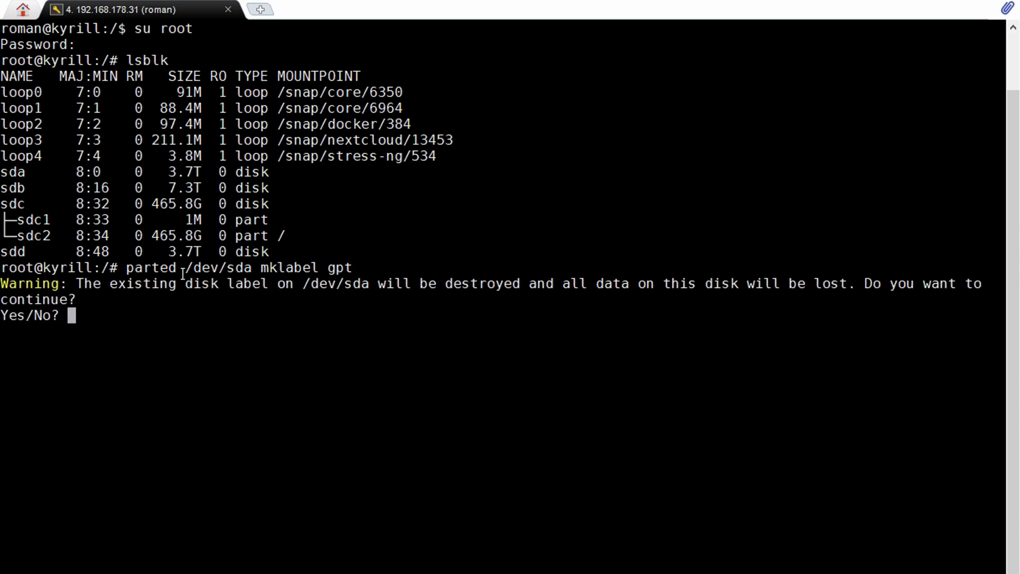
mouse_move(184, 341)
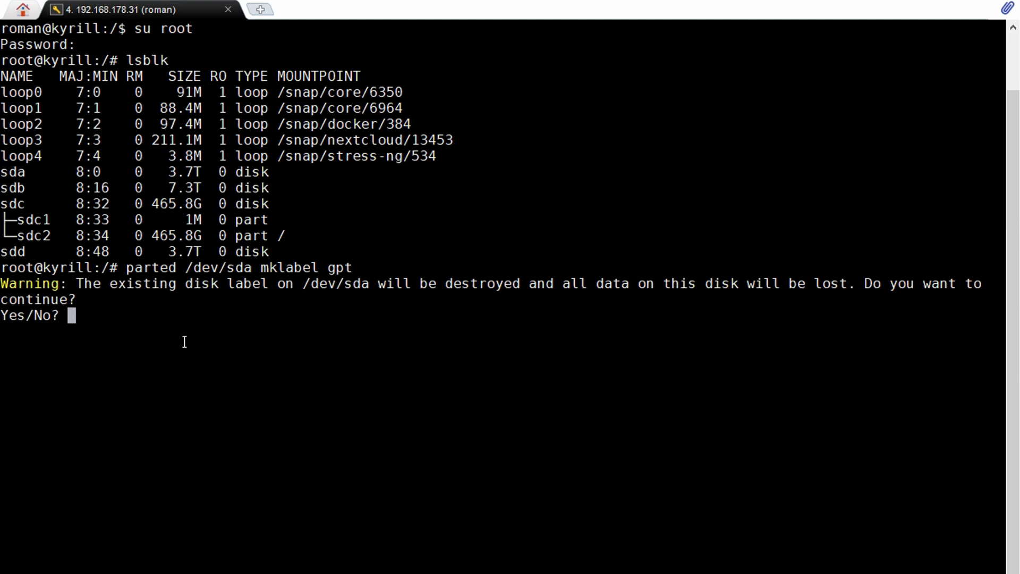
text(y)
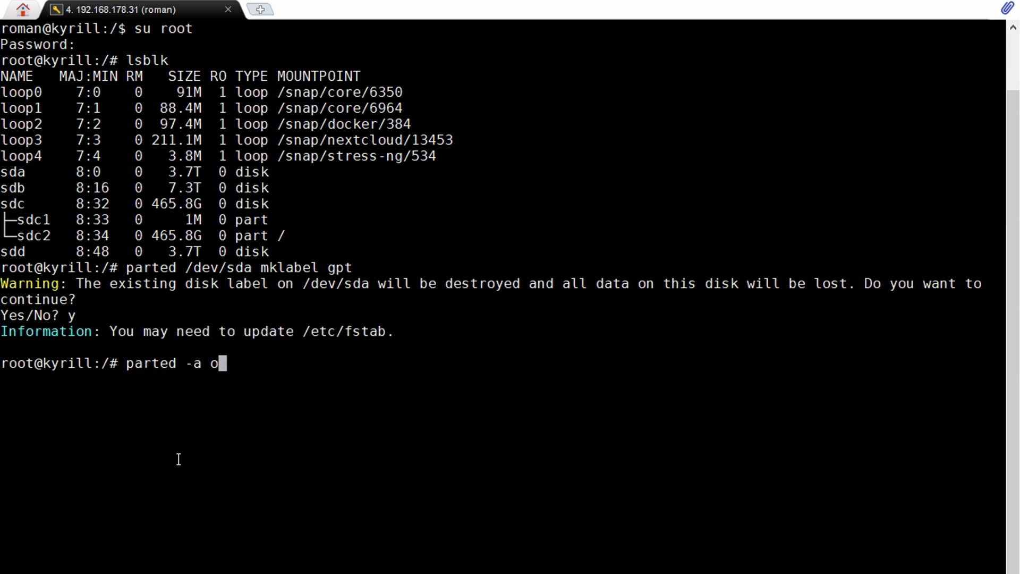
Create a primary ext4 partition from 0% to 100% on sda with parted -a opt, then verify with lsblk
text(pt /dev)
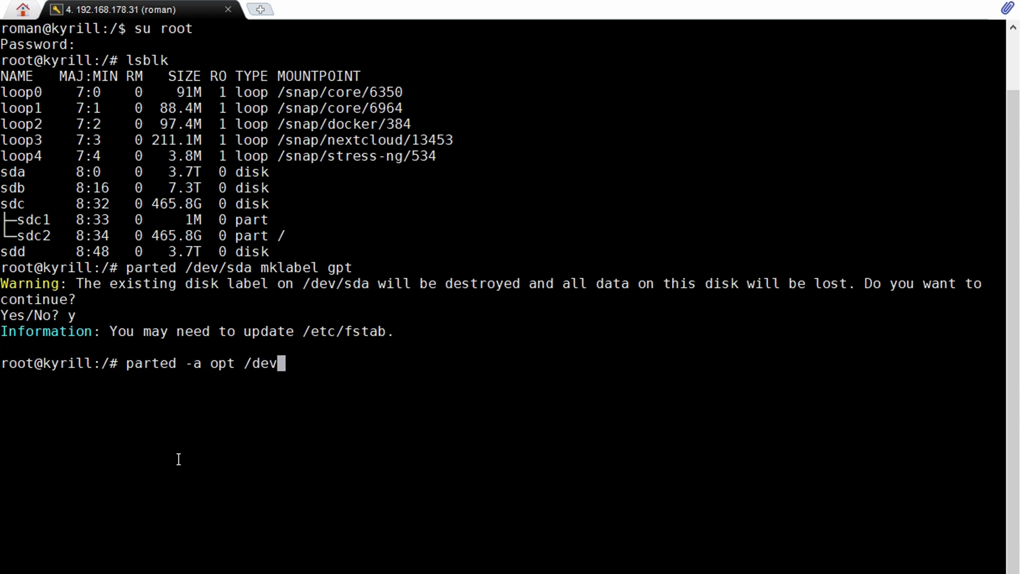
text(sda)
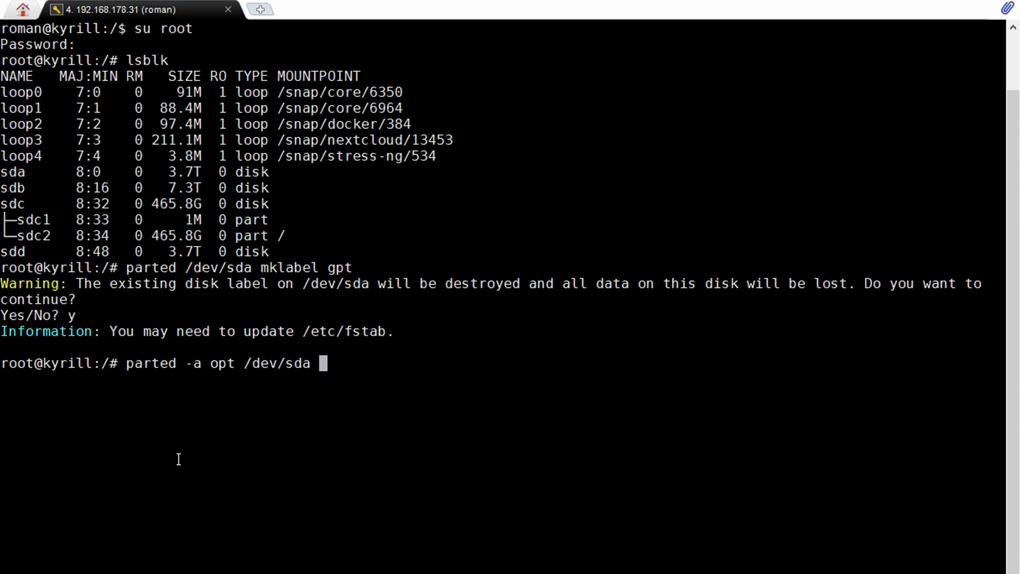
text(mkpart pr)
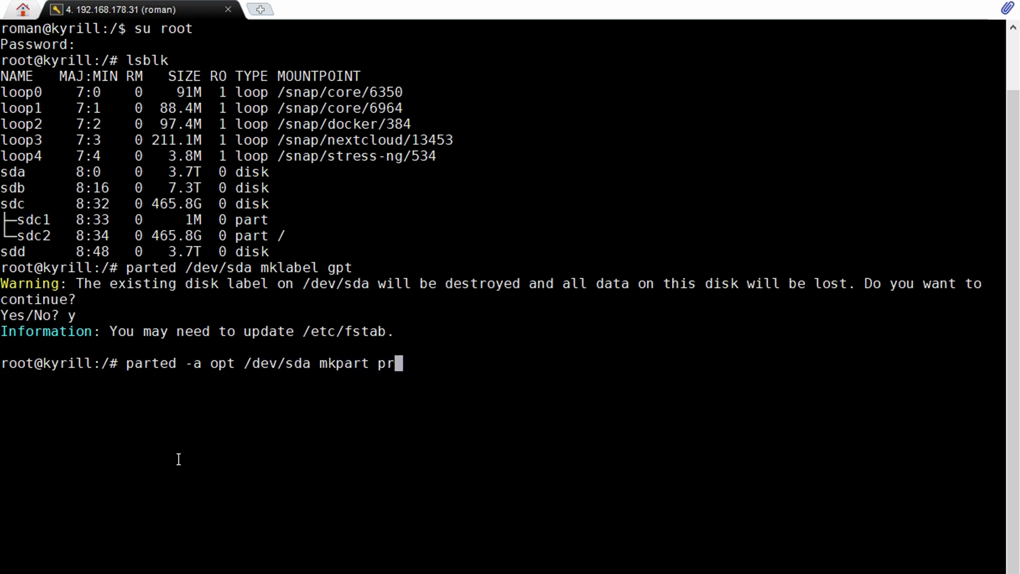
text(imary ext4)
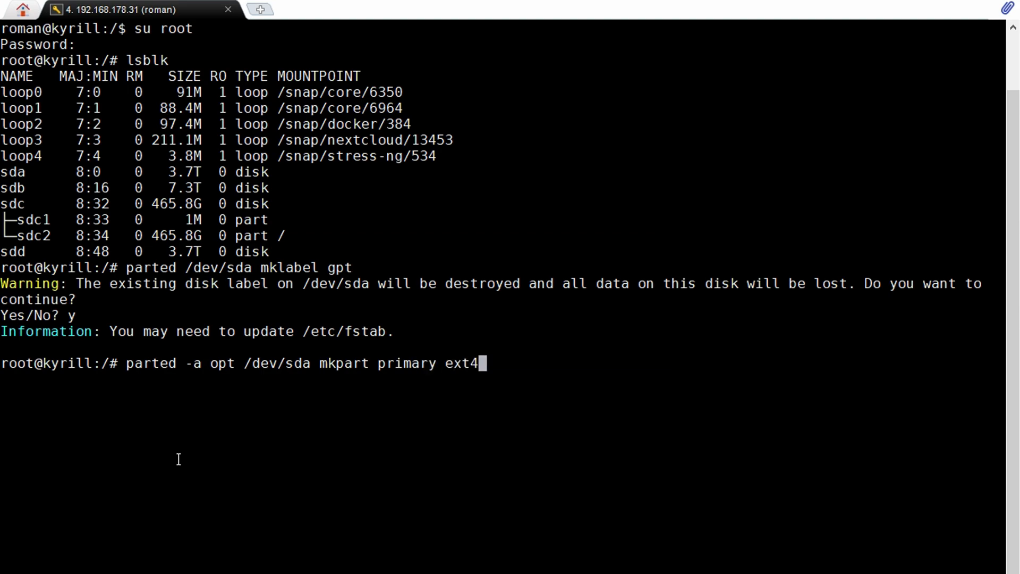
text(0%)
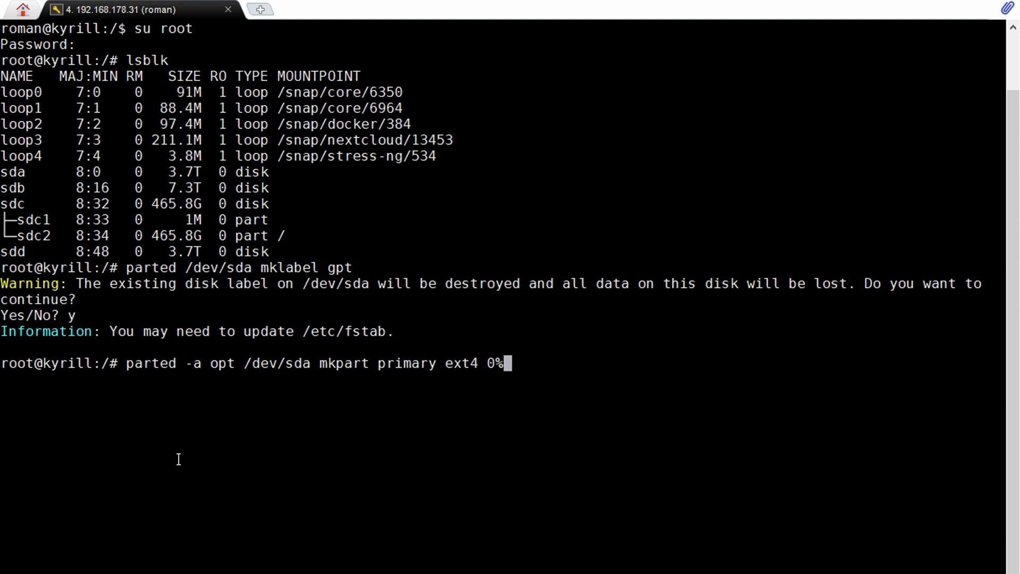
text(100&)
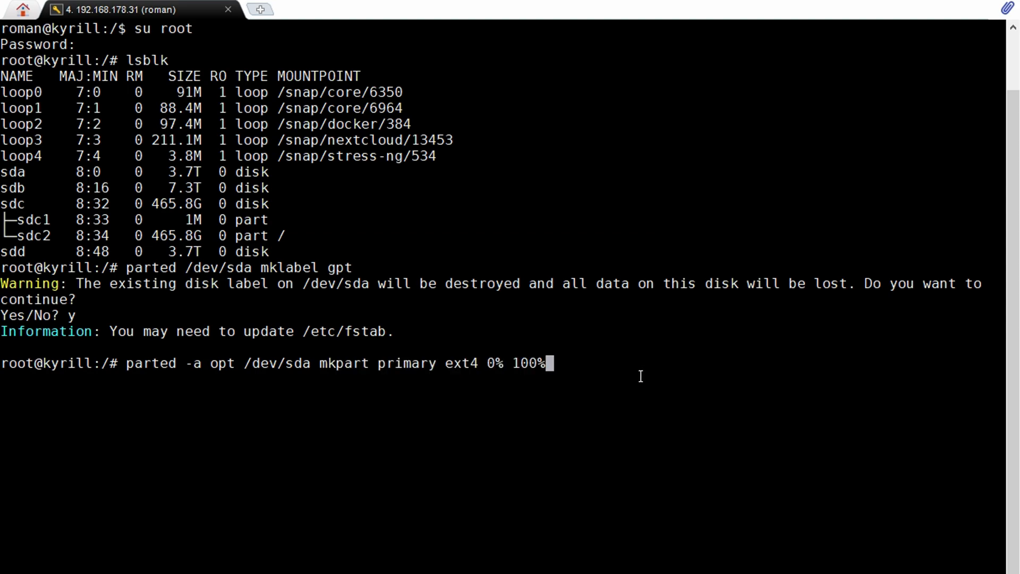
key(Return)
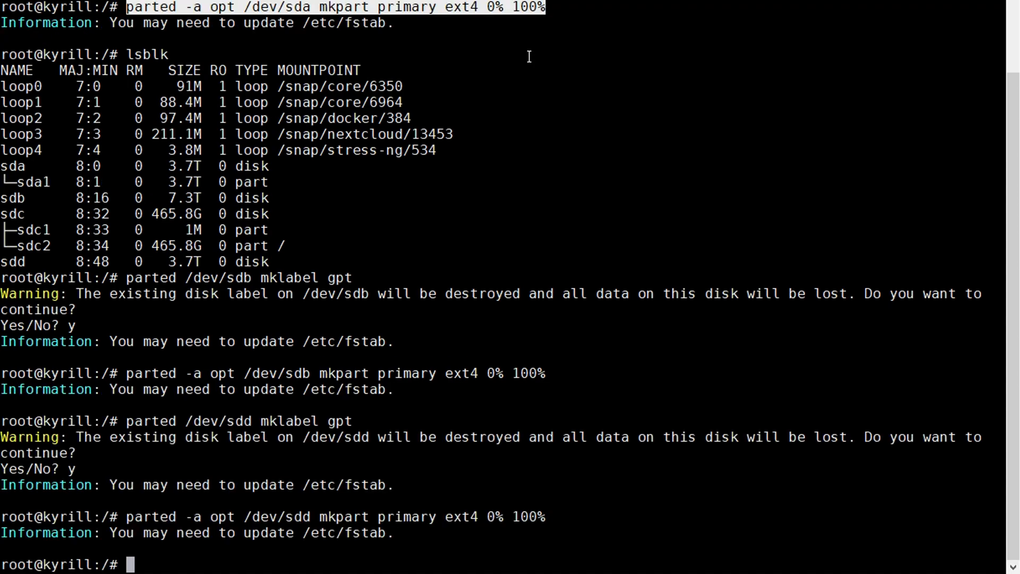
text(lsblk)
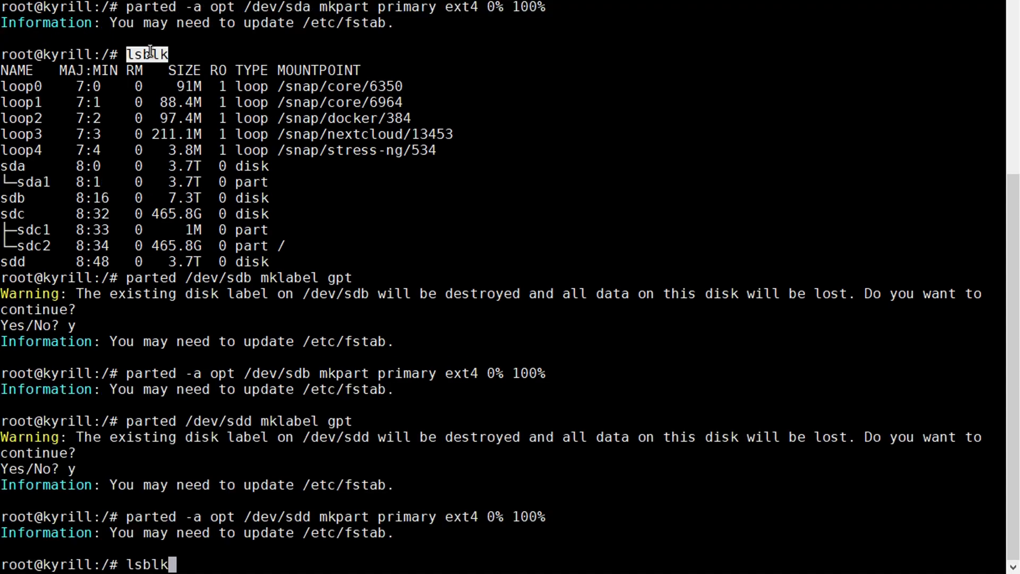
key(Return)
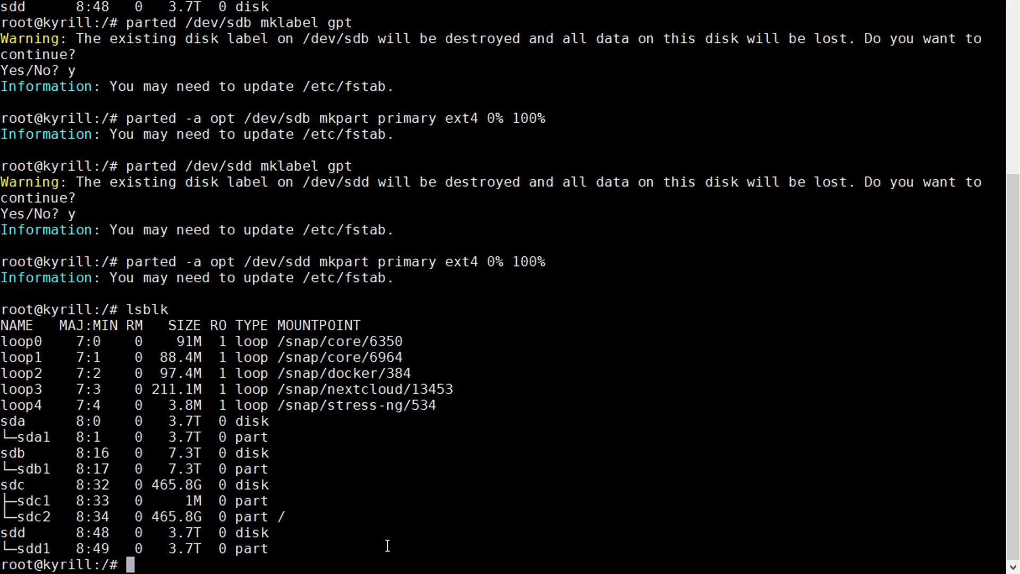
Format /dev/sda1 as ext4 labelled cloud1 with mkfs.ext4 -L
text(mkfs)
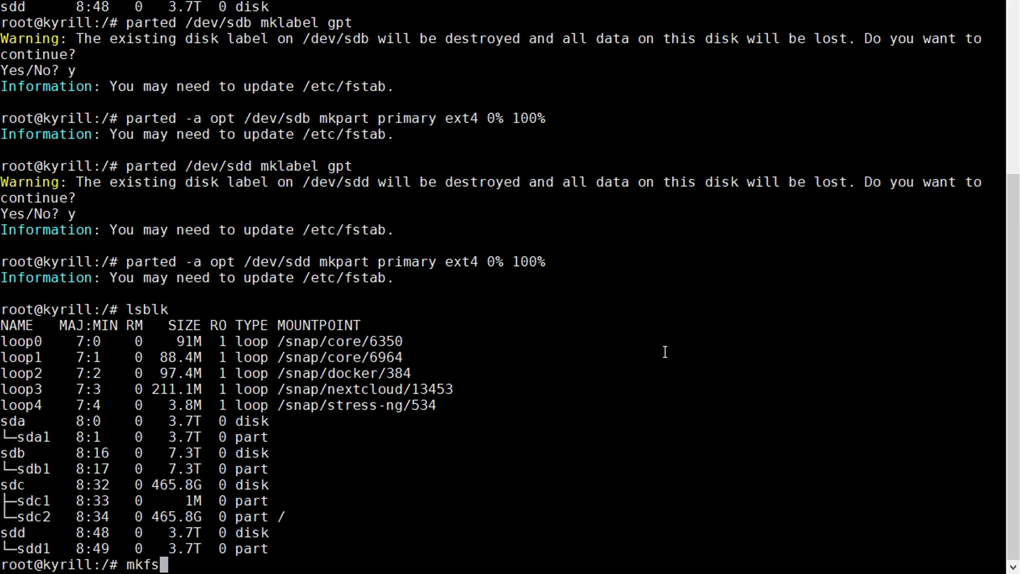
text(.ext4)
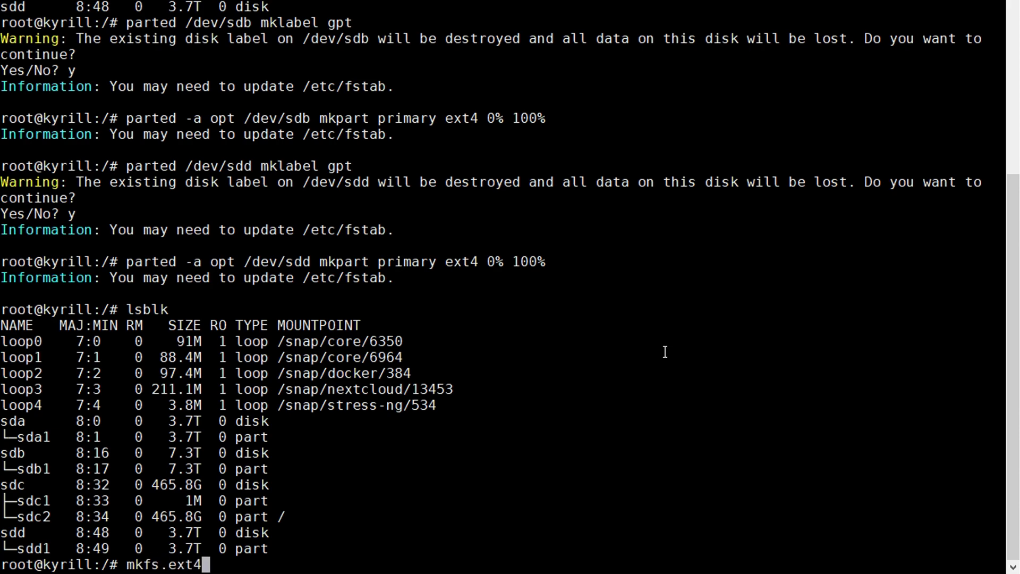
text(-L)
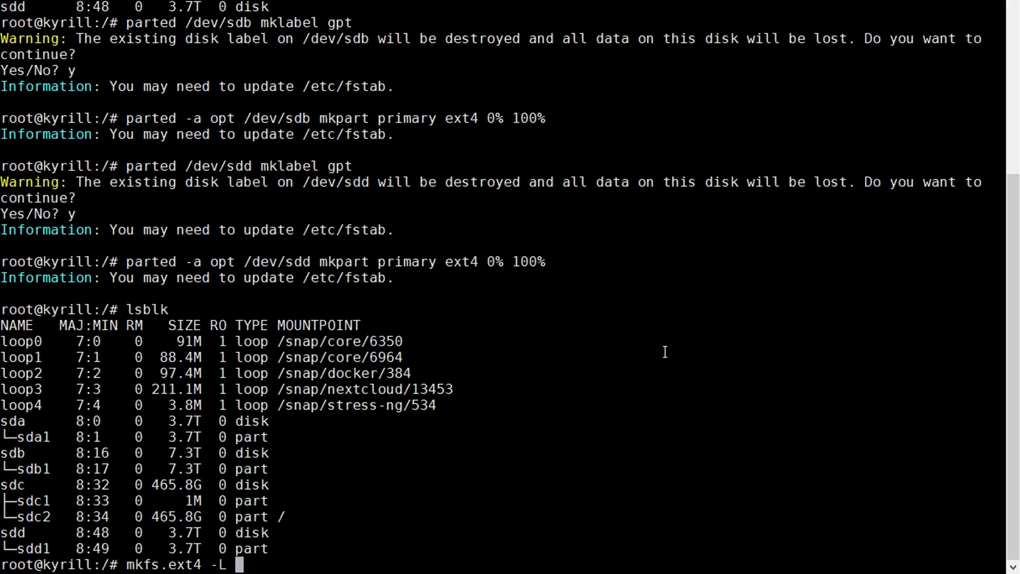
text(cloud1)
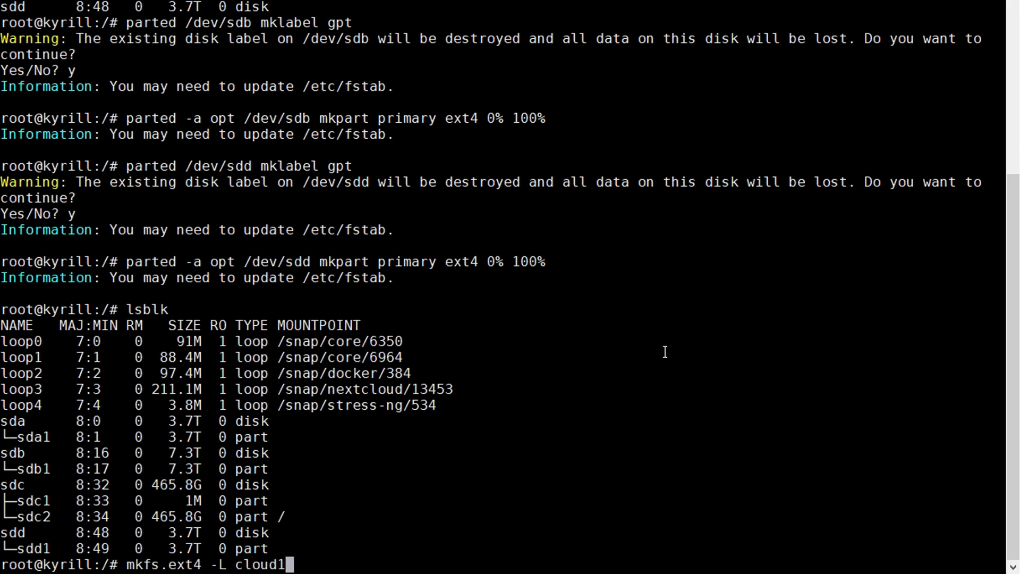
text(/dev/)
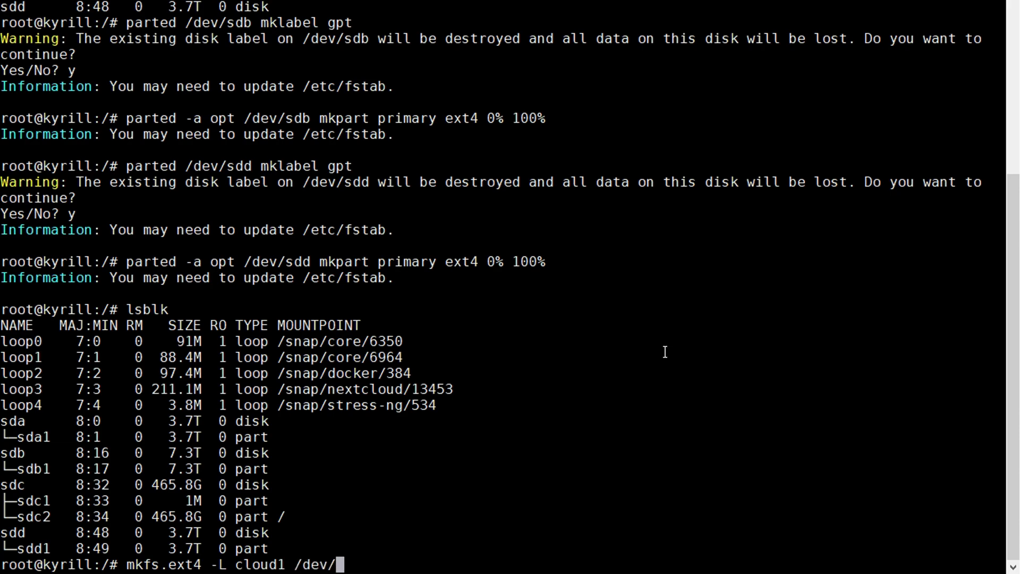
text(sda)
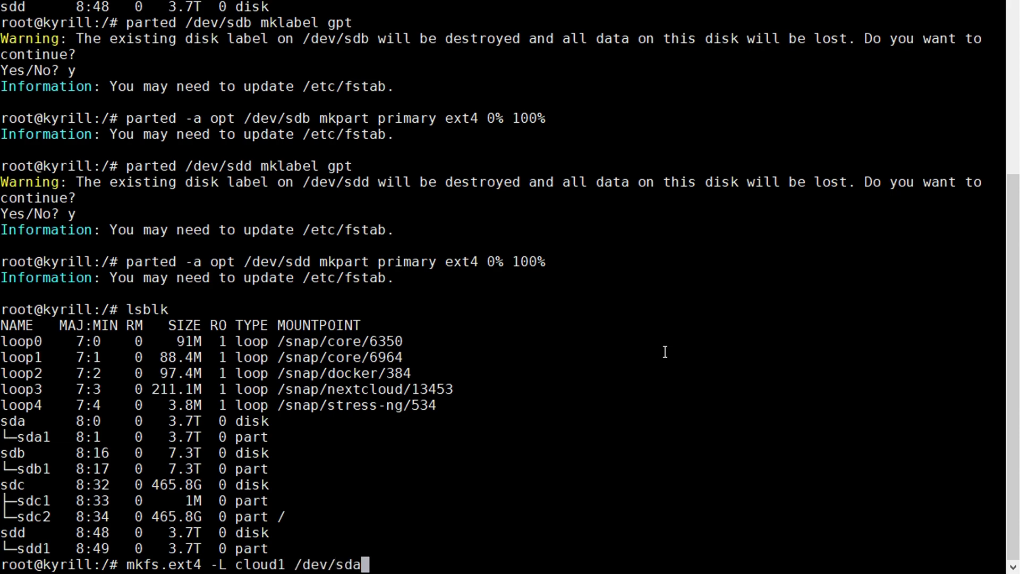
text(1)
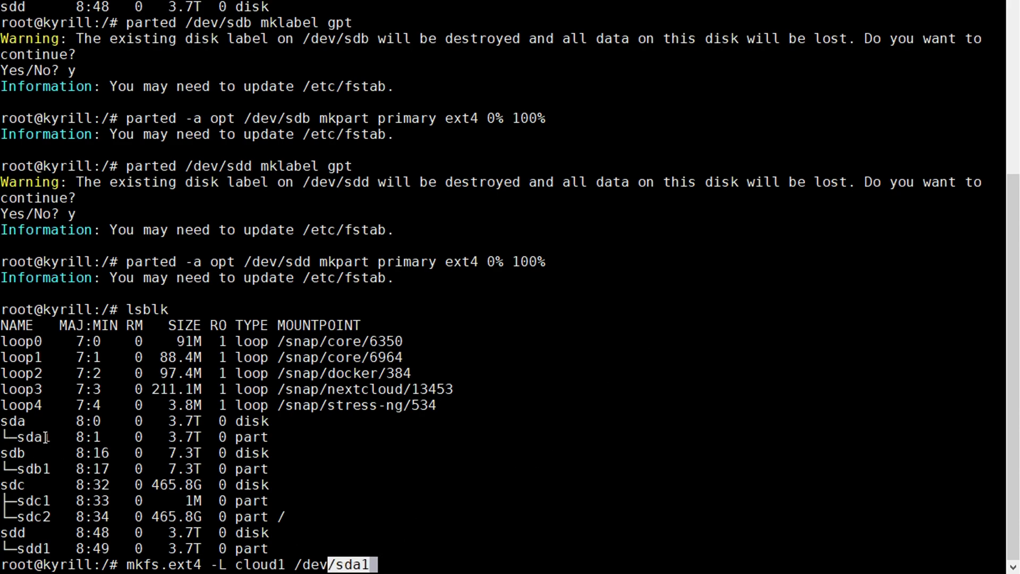
key(Return)
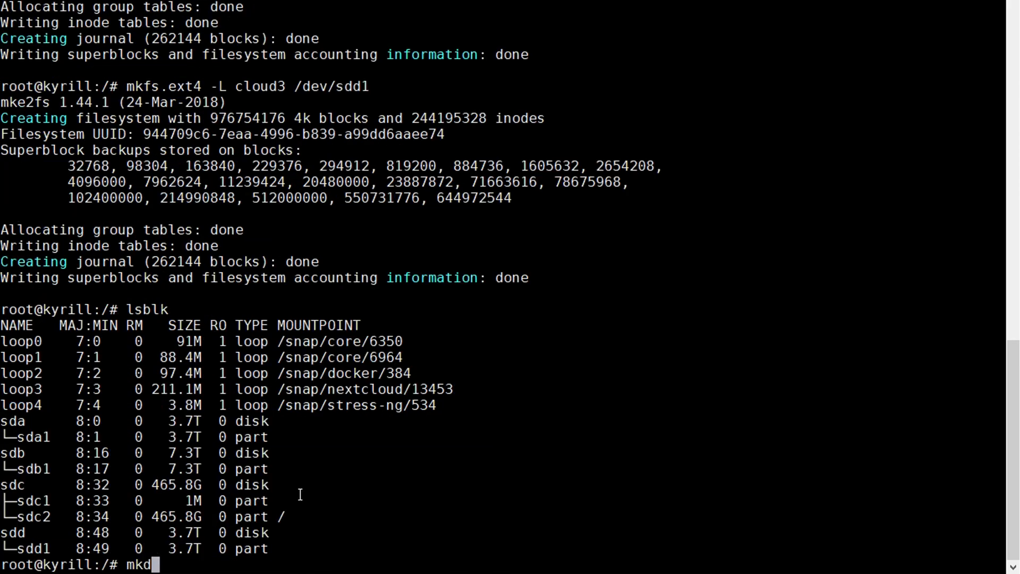
Create mount folders /mnt/cloud1 and /mnt/cloud2 with mkdir
text(ir /)
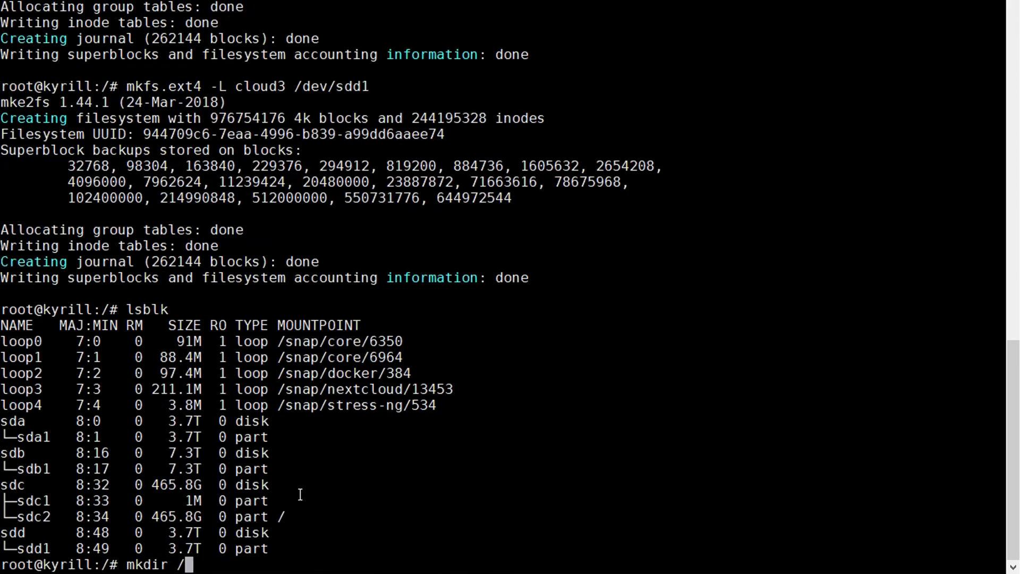
text(mnt/)
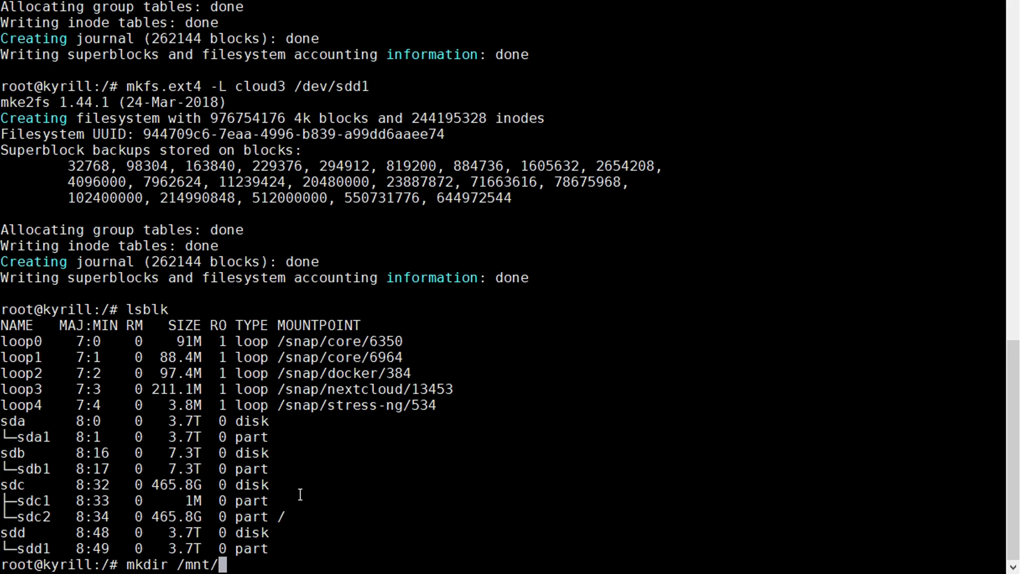
text(cloud1)
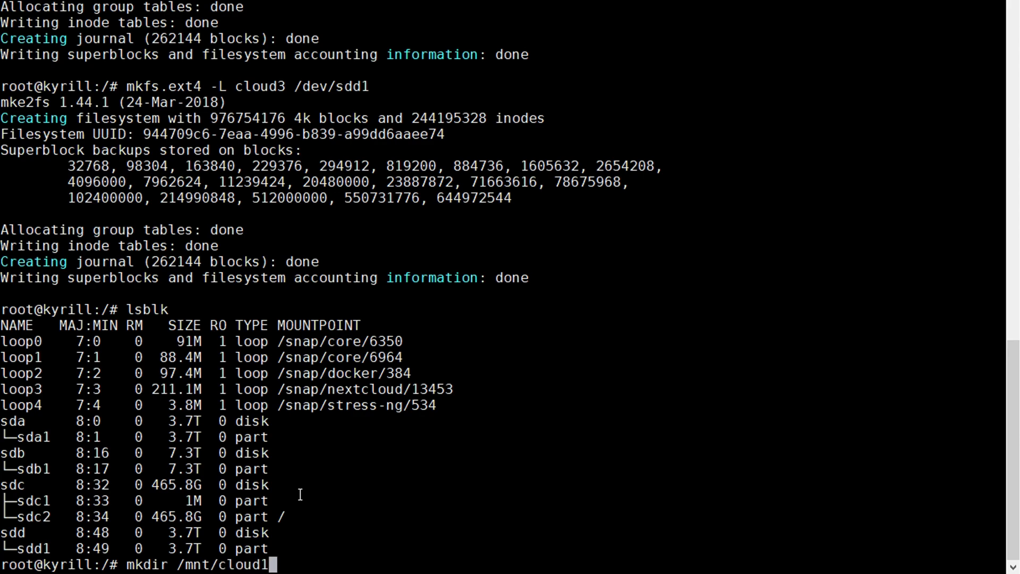
key(Return)
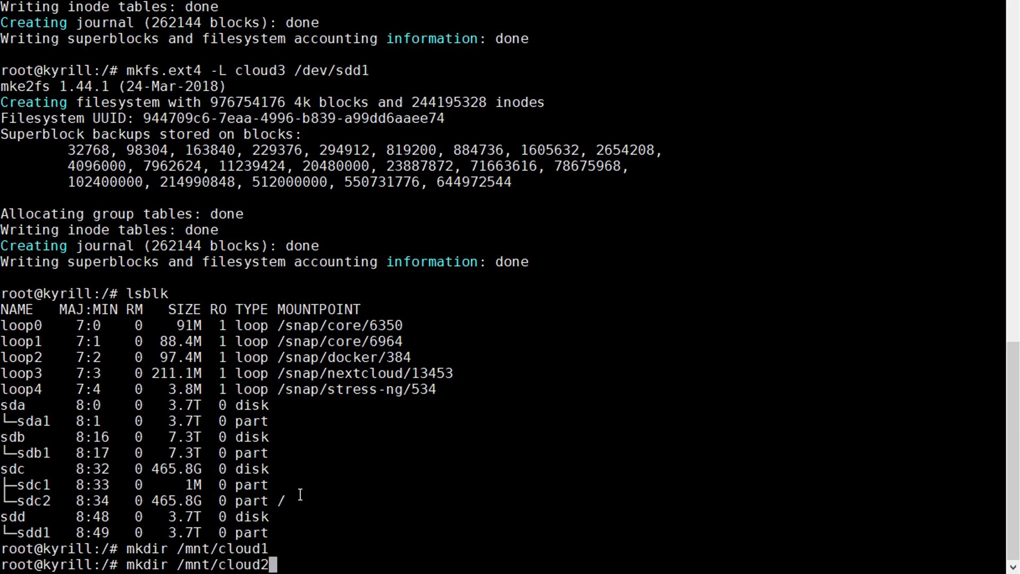
key(Return)
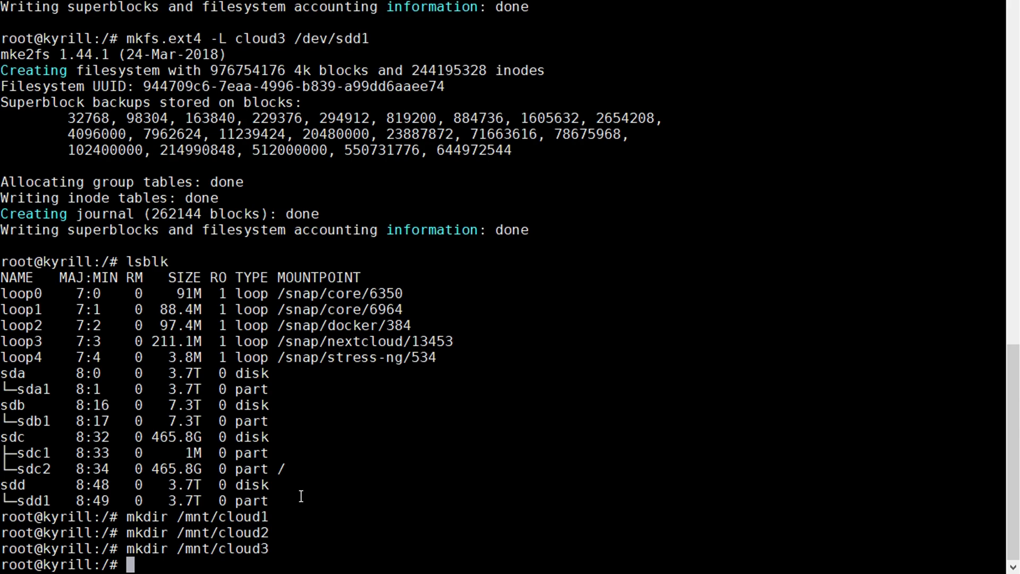
Enter the command vim /etc/fstab to edit the mount table
text(vim /)
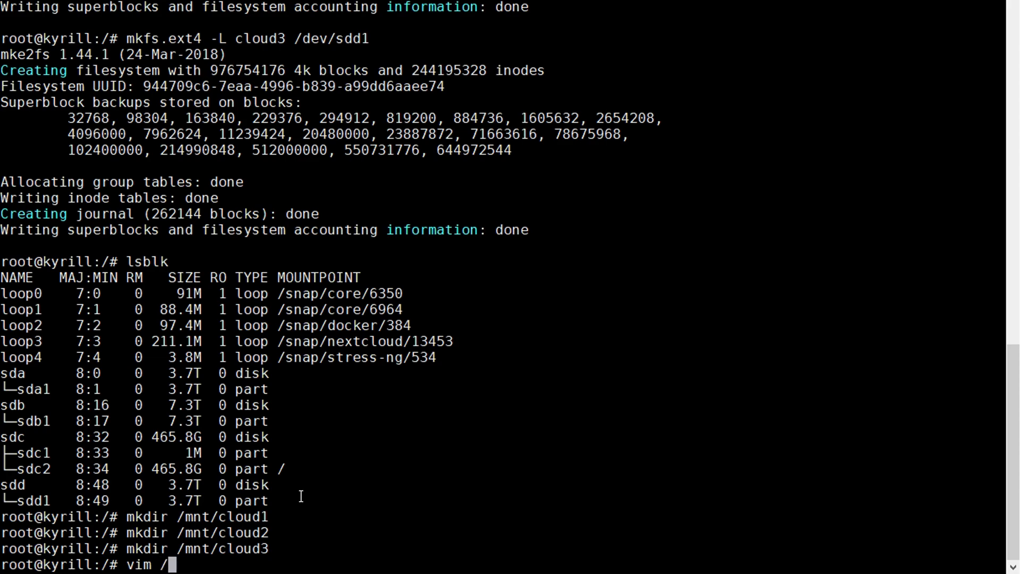
text(etc/)
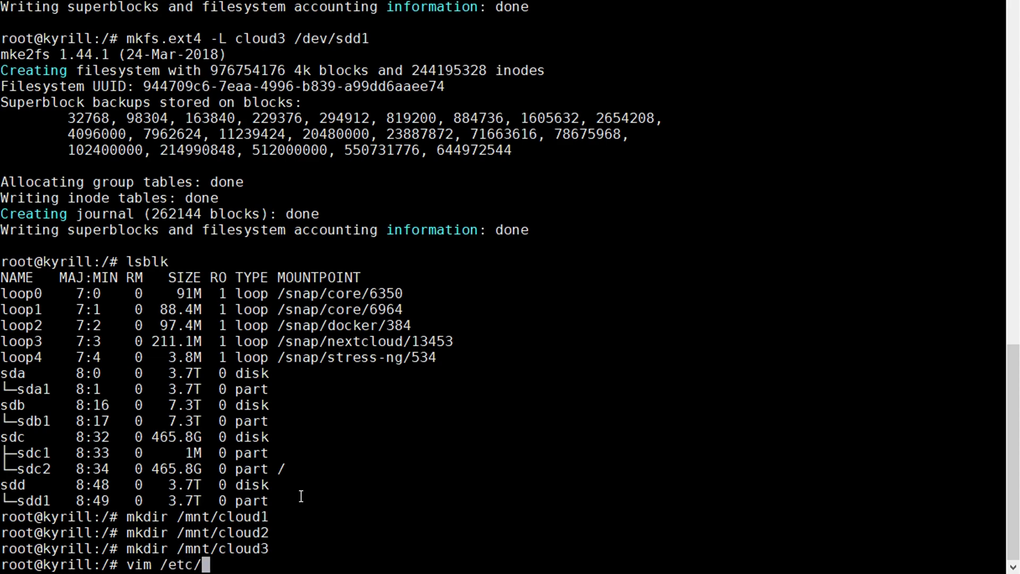
text(fstab)
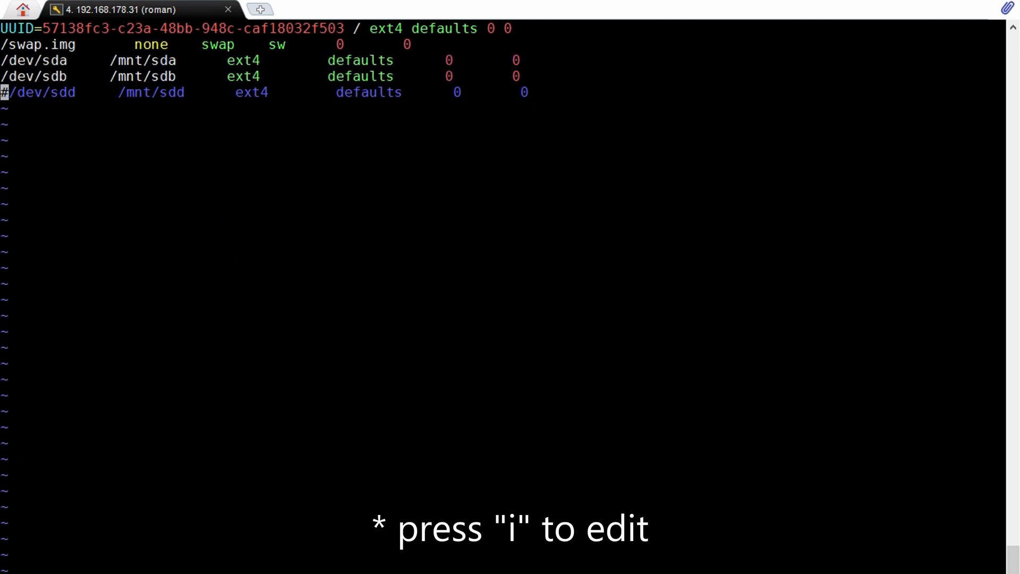
In vim insert mode, set fstab entries for sda1/sdb1/sdd1 at /mnt/cloud1-3 with pass 2
key(i)
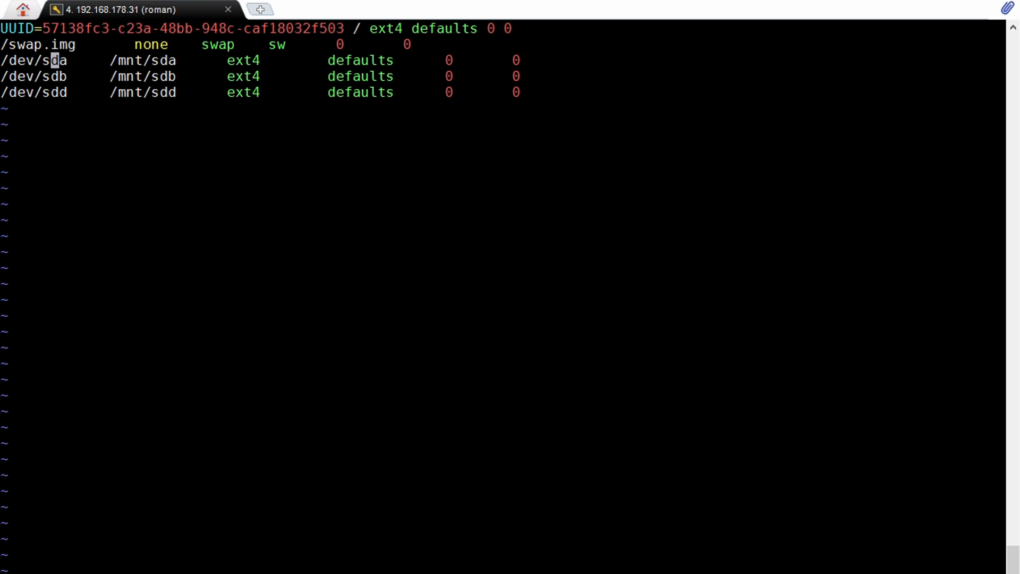
text(1)
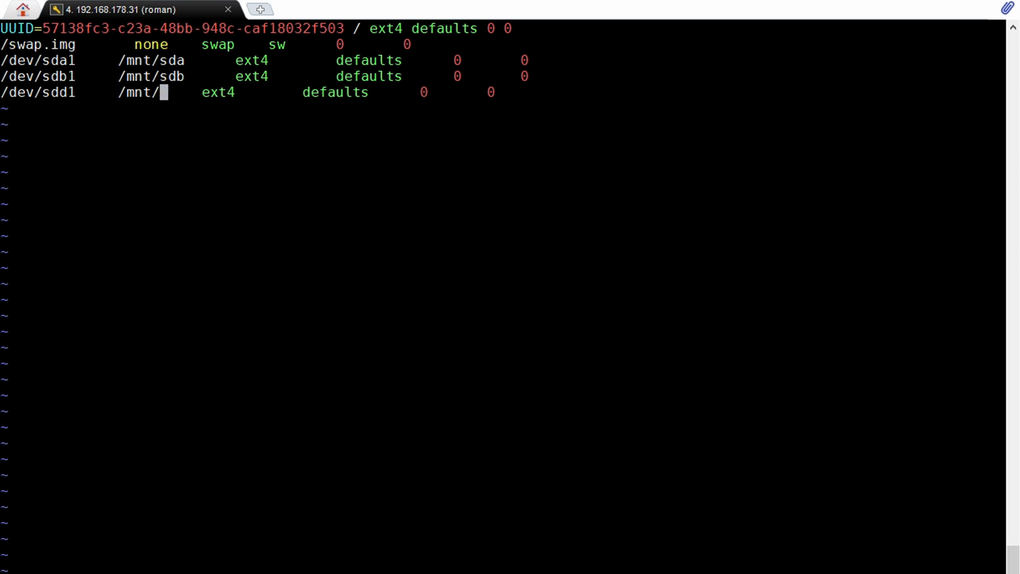
text(cloud3)
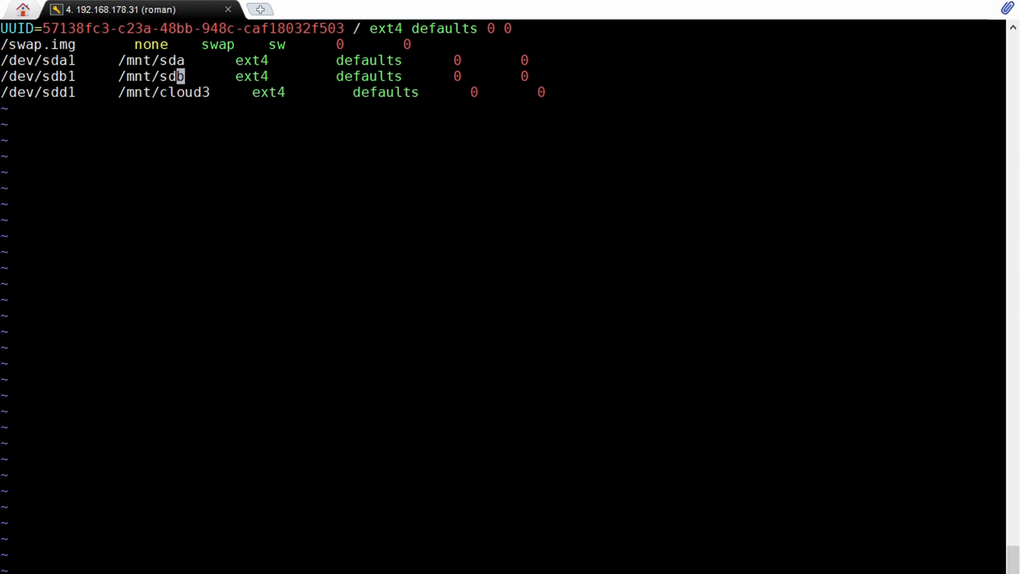
text(cloud)
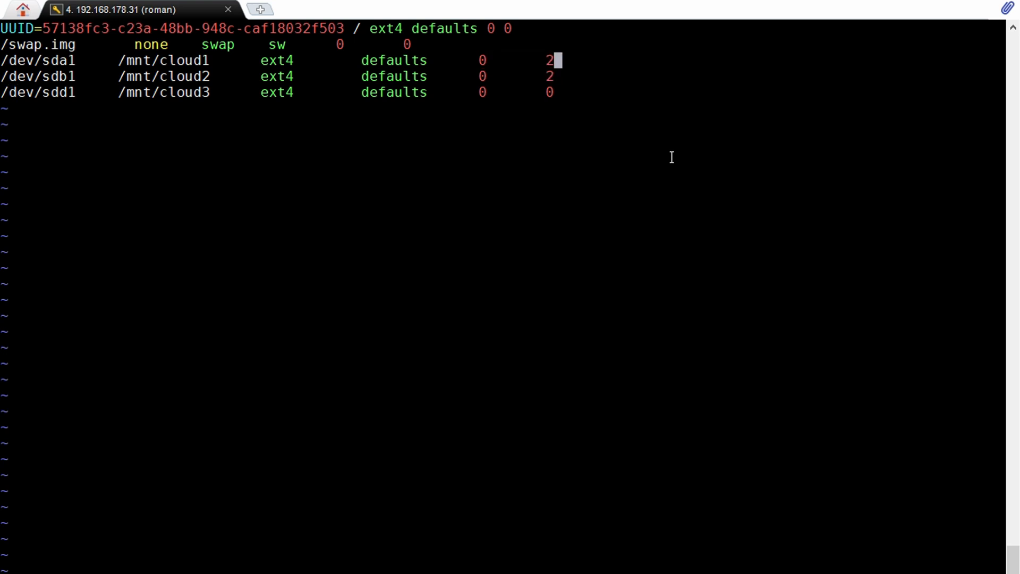
text(2)
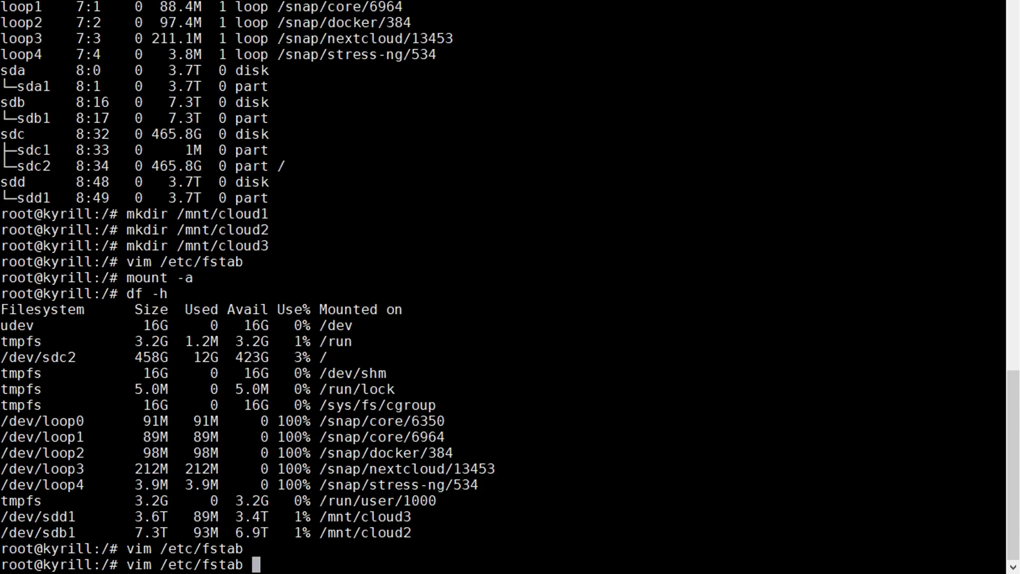
Reopen fstab, then run mount -a to mount all fstab entries
key(Return)
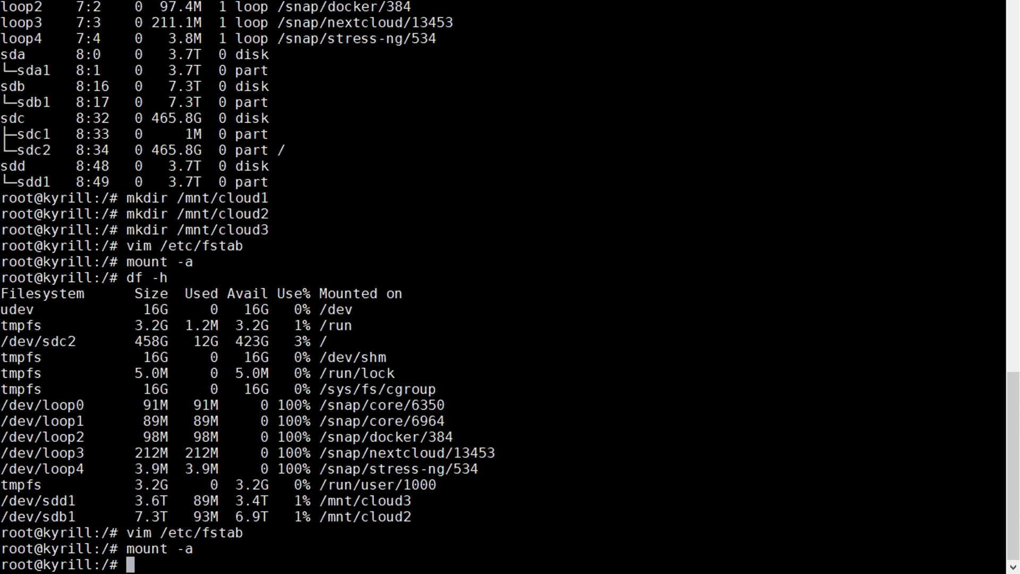
key(Return)
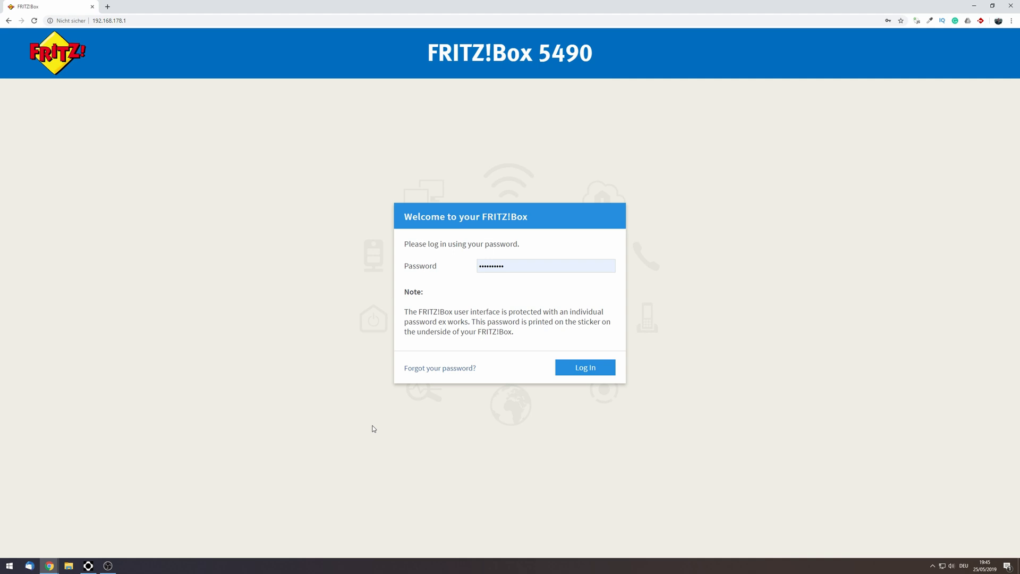
mouse_move(561, 102)
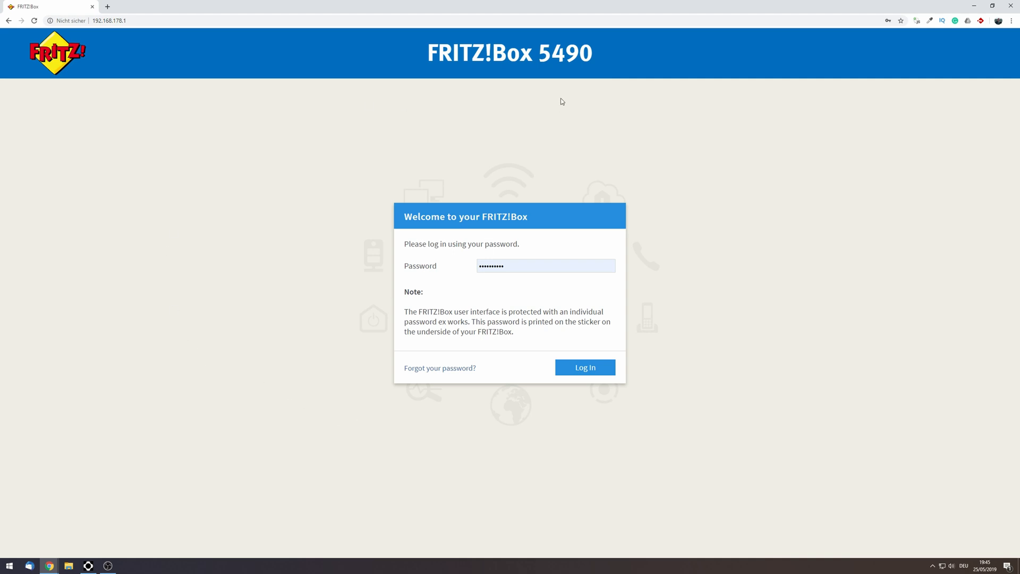
Log in to the FRITZ!Box 5490 web interface and reach its Overview page
click(109, 21)
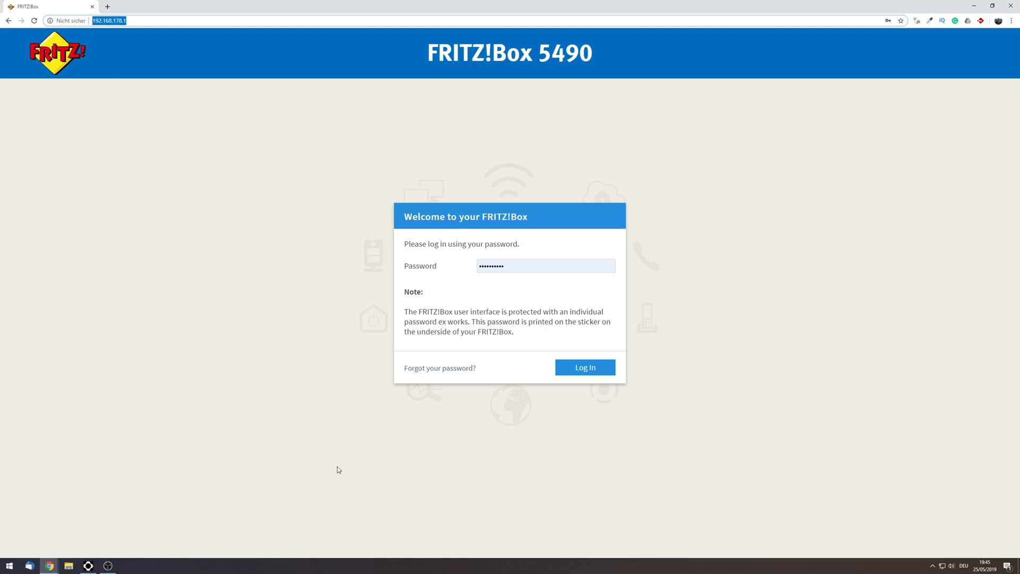
click(585, 367)
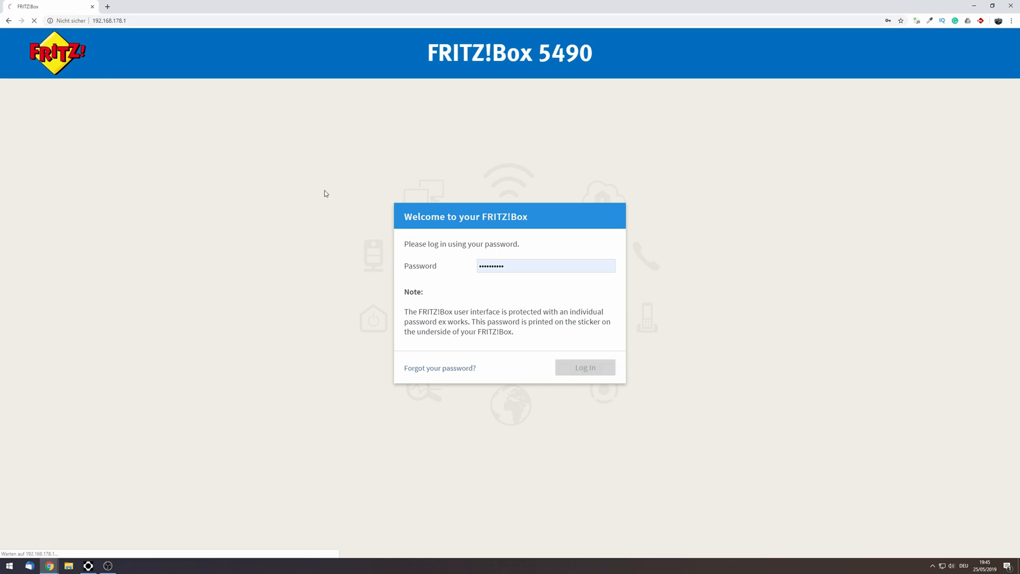
click(583, 366)
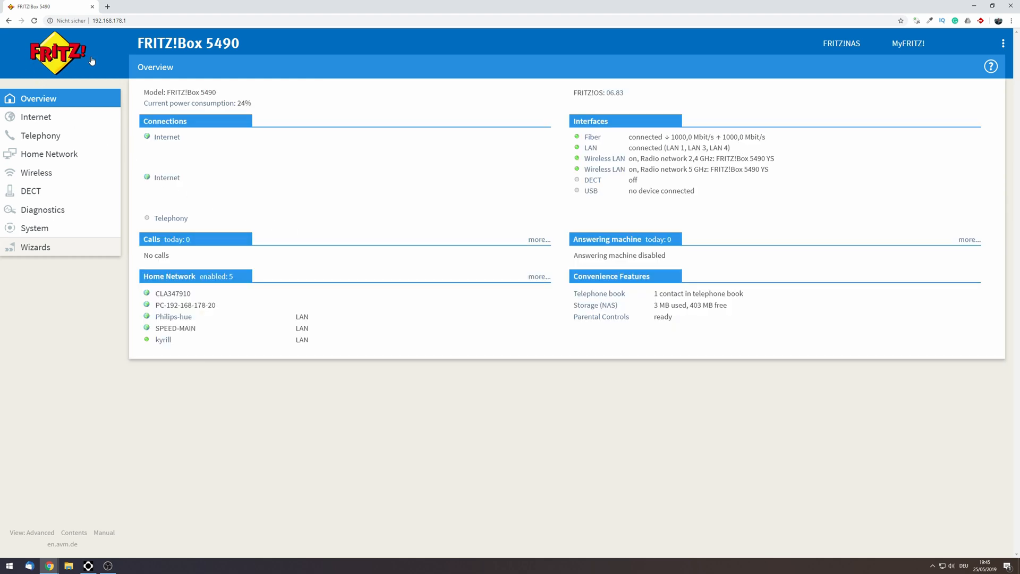
mouse_move(65, 157)
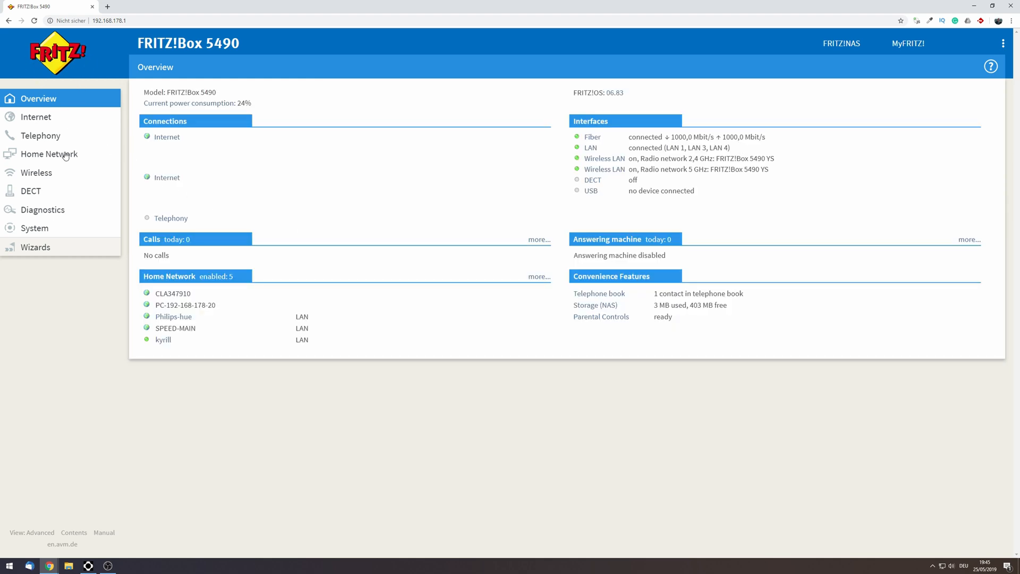
In the Home Network Overview device list, show the server's details page
click(49, 153)
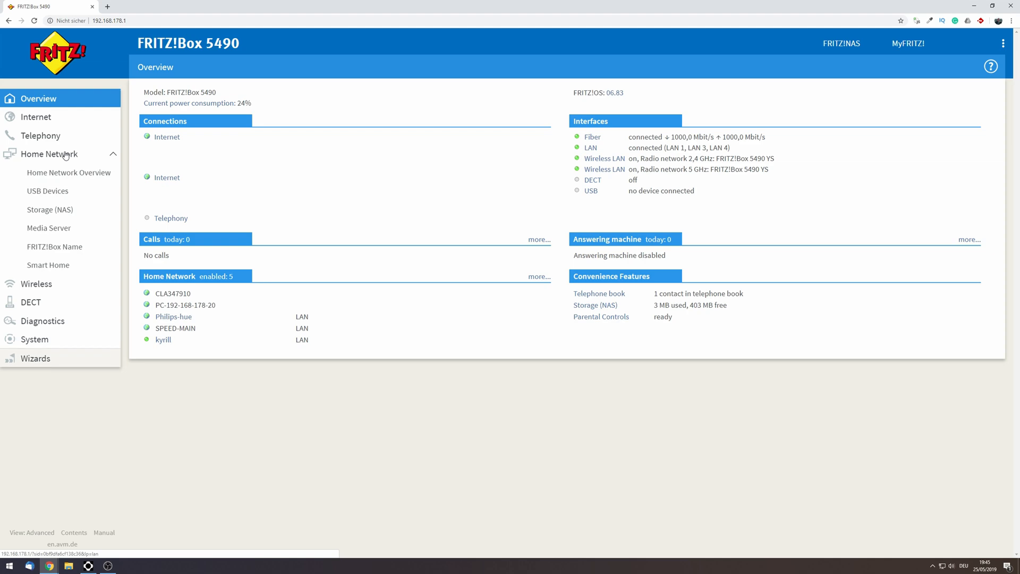
click(68, 172)
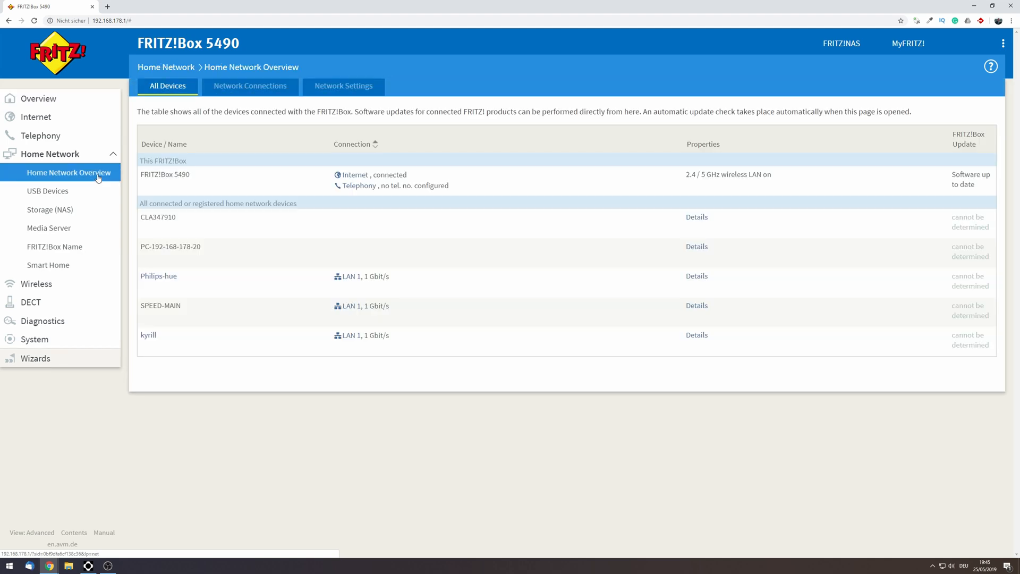
click(696, 334)
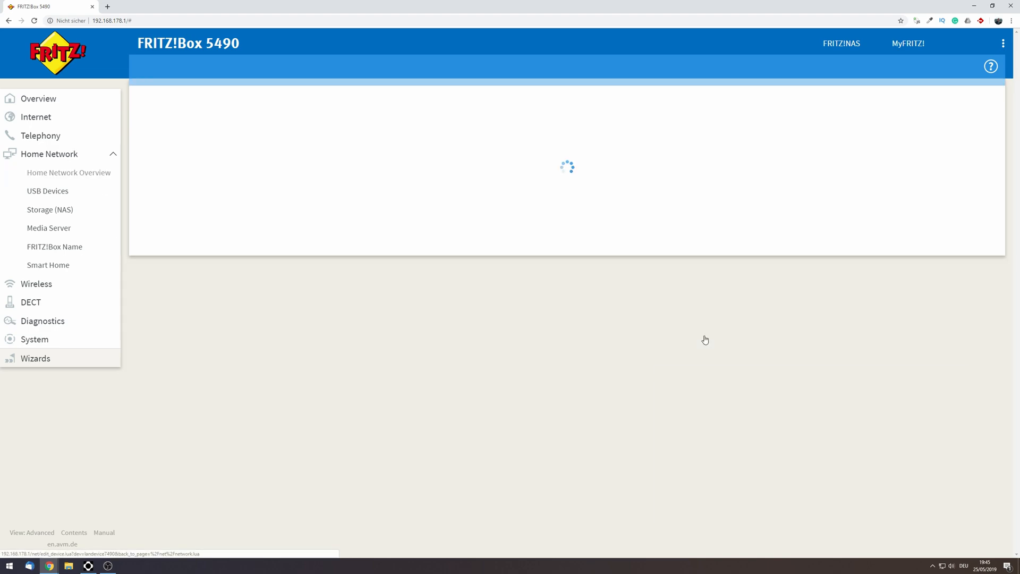